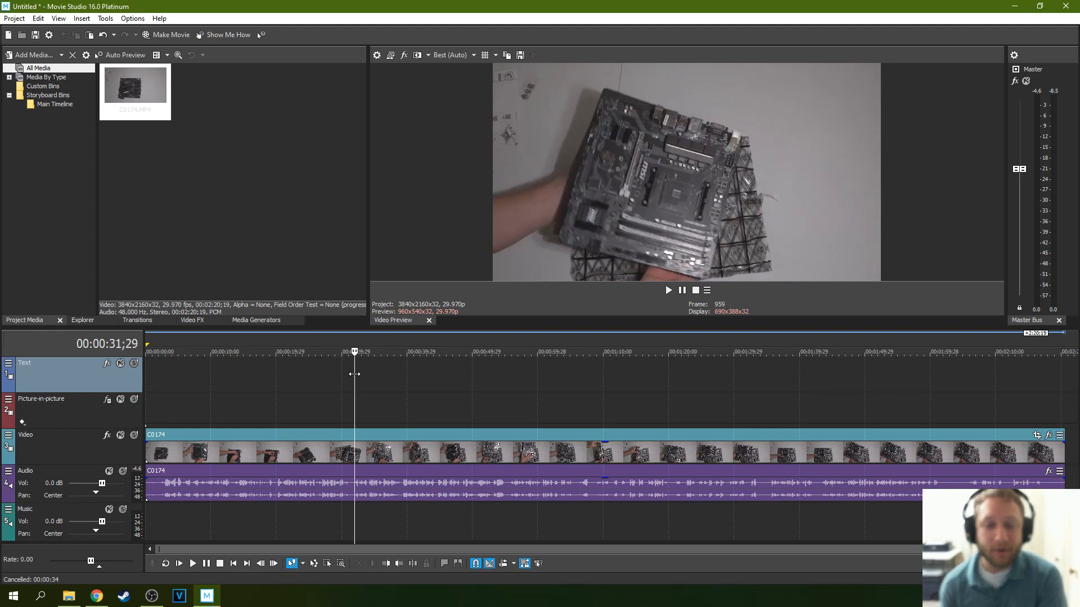
Audition the camera audio at several timeline positions between about 24 s and 1:08.
click(445, 352)
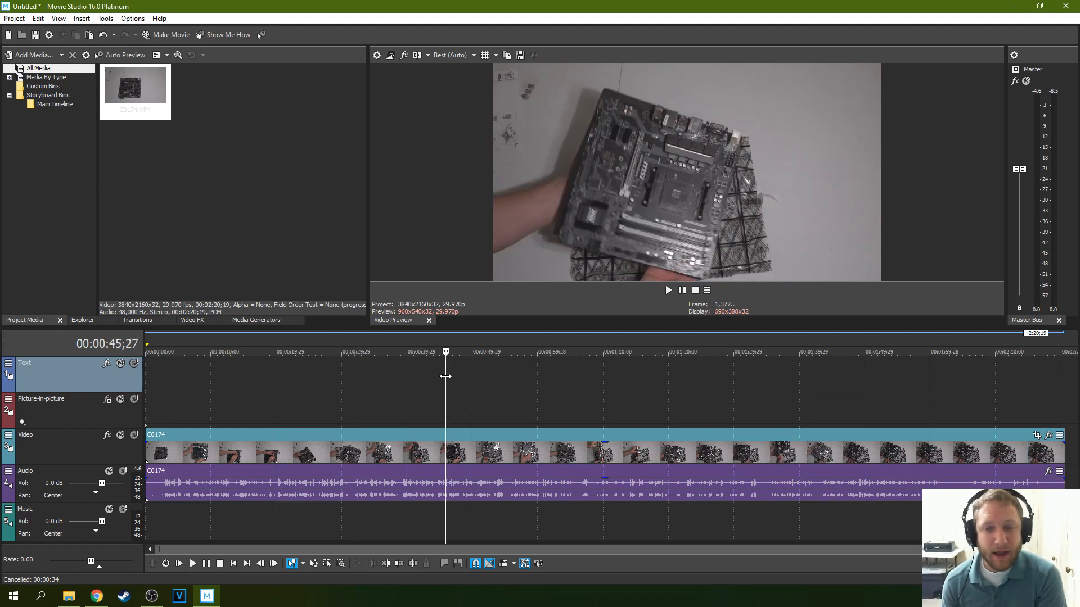
click(365, 352)
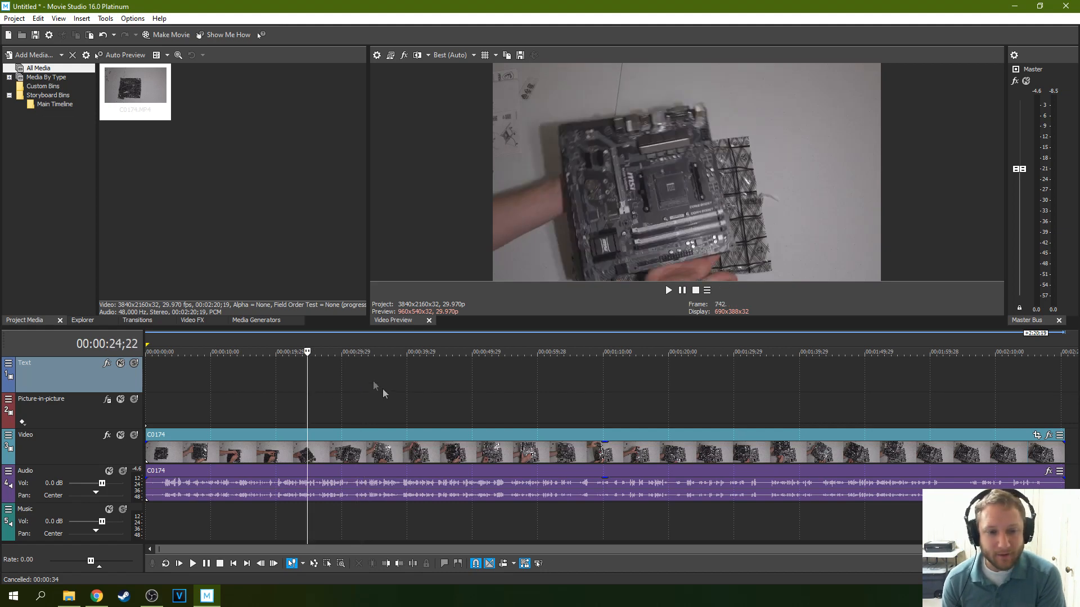
click(667, 291)
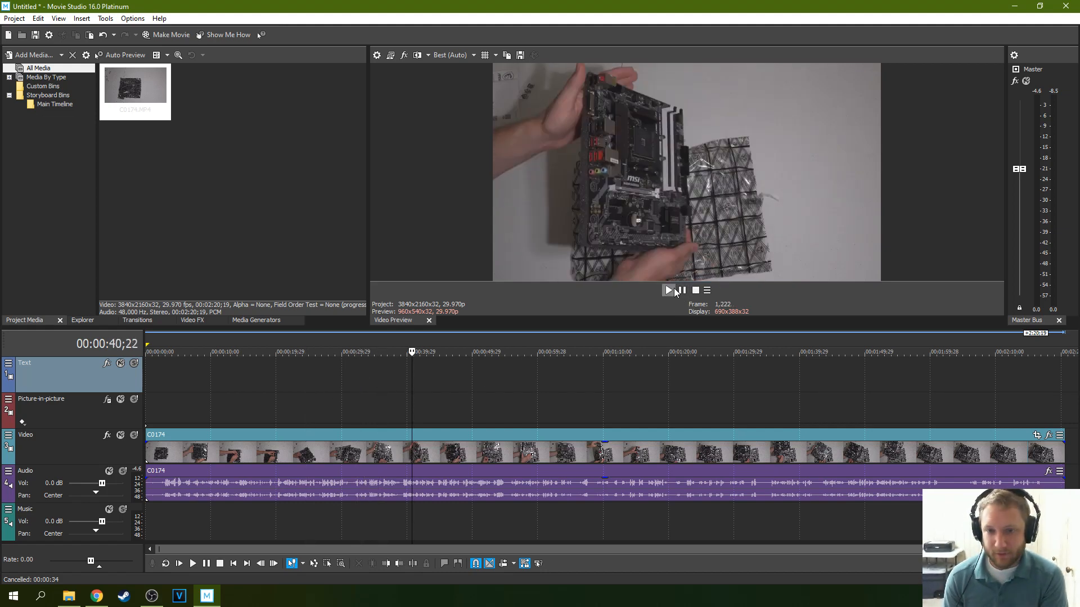
click(667, 291)
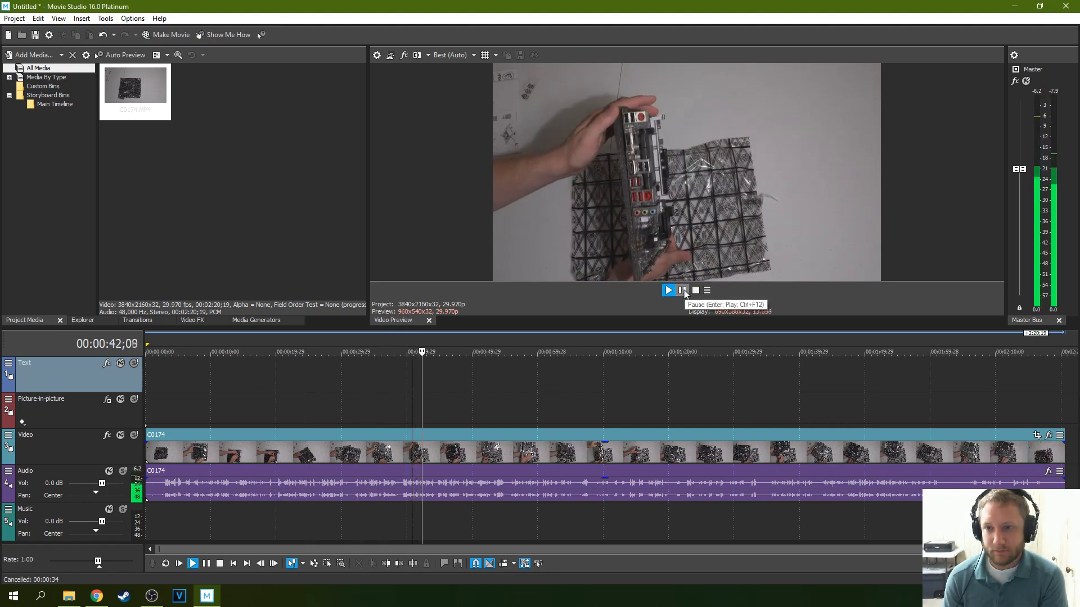
click(681, 290)
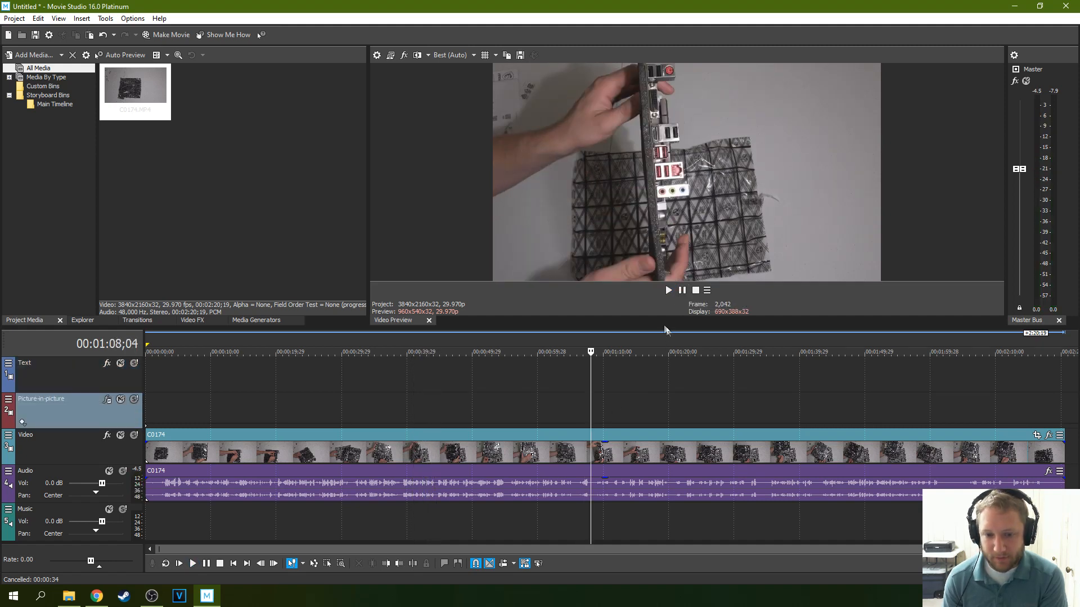
click(667, 290)
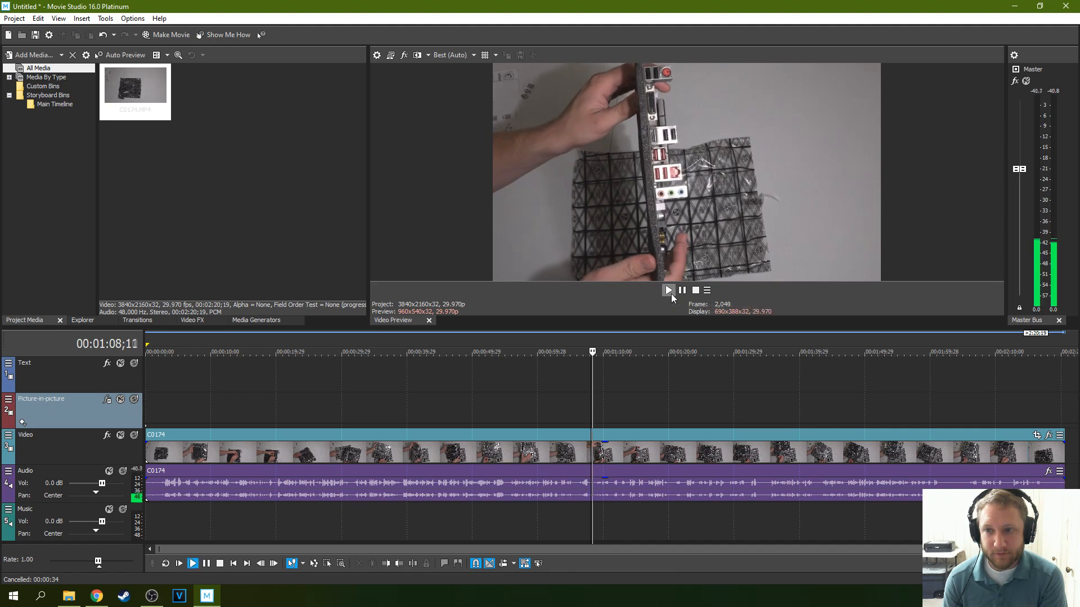
click(667, 290)
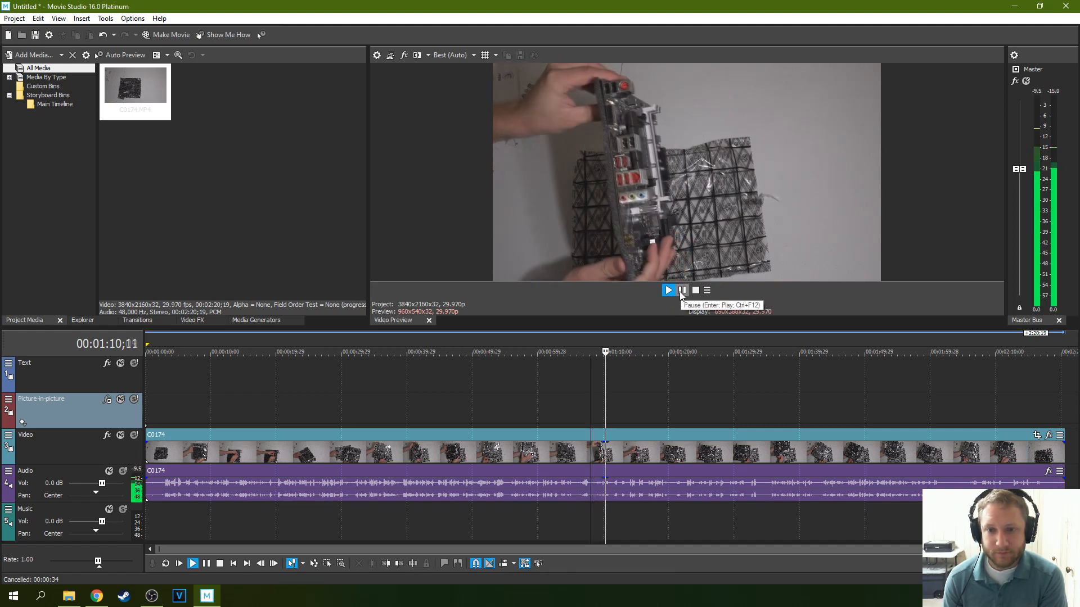
click(682, 291)
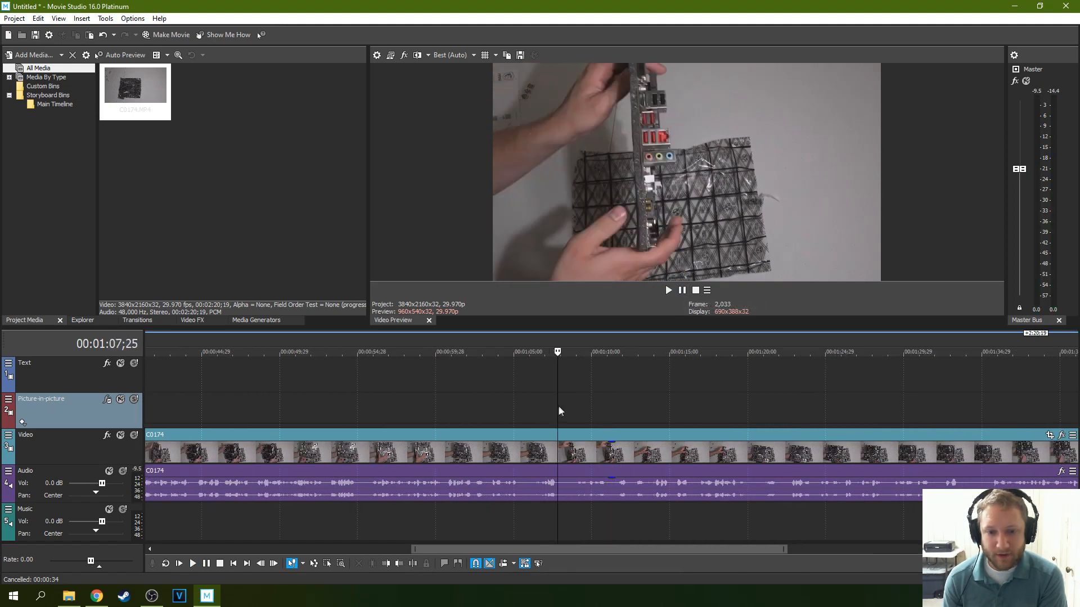
click(667, 290)
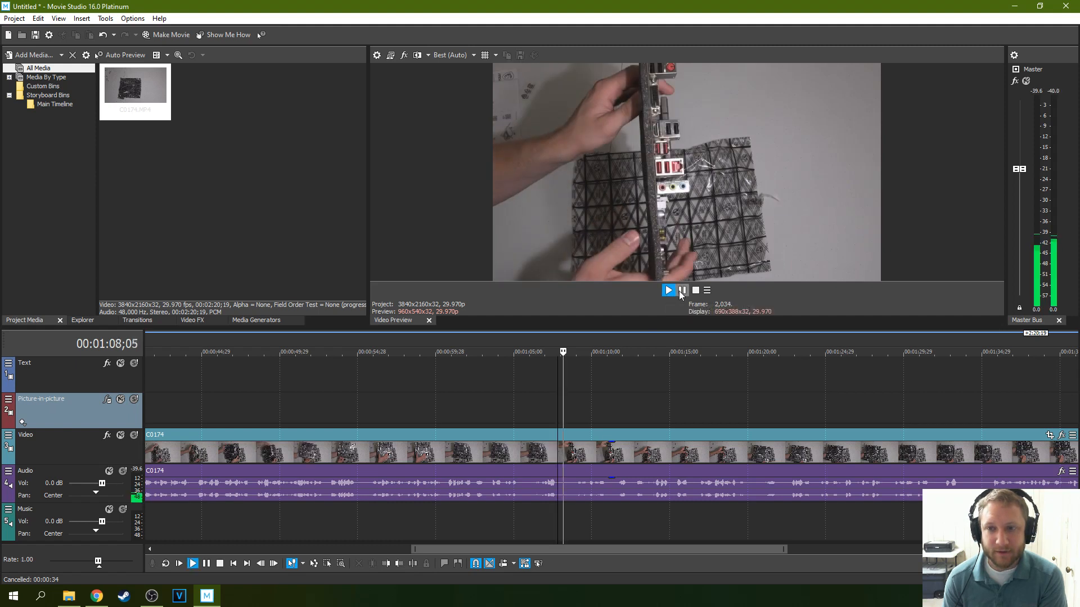
click(682, 291)
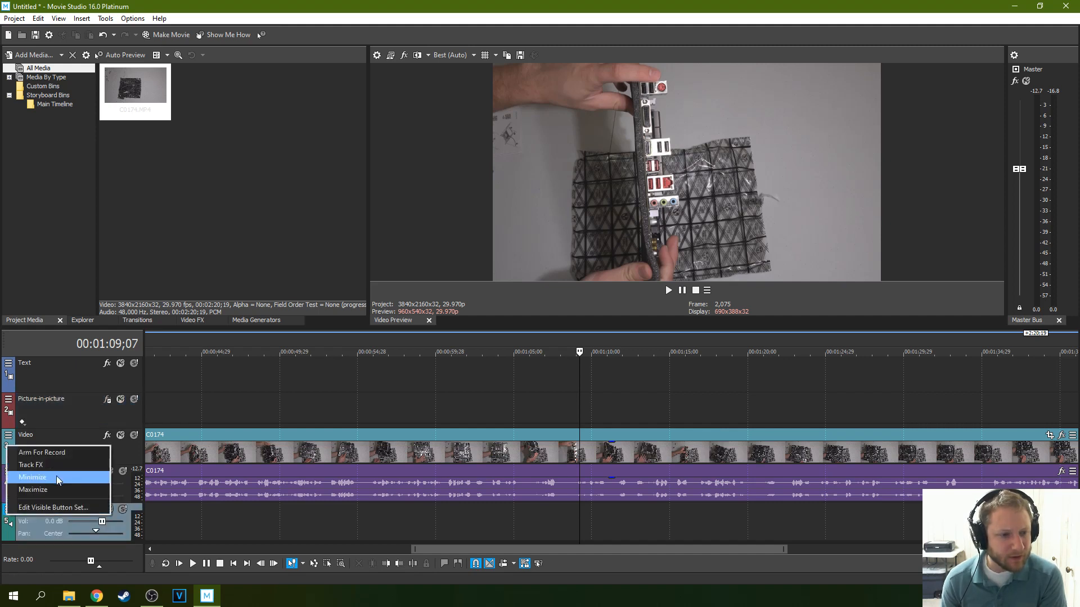
Arm the Music track for recording, accepting the recorded-files folder, so its input meter goes live.
click(41, 452)
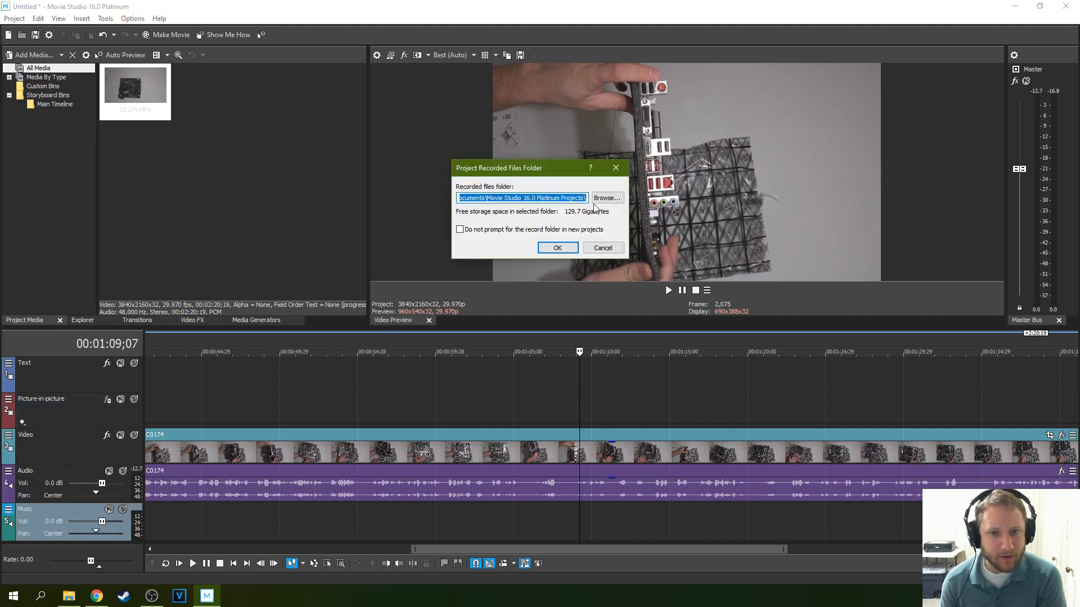
click(557, 247)
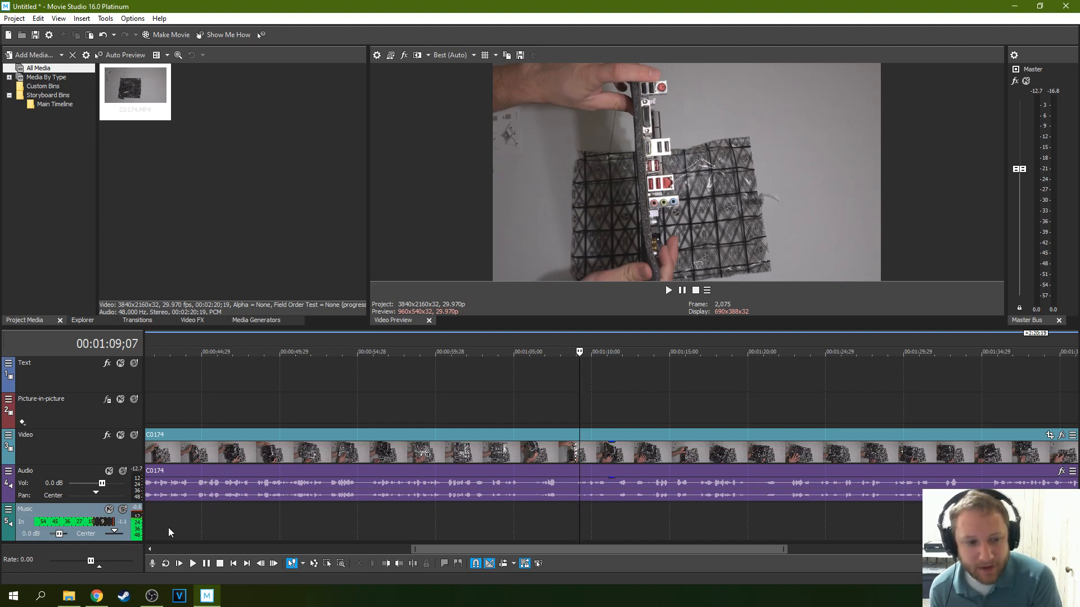
mouse_move(90, 523)
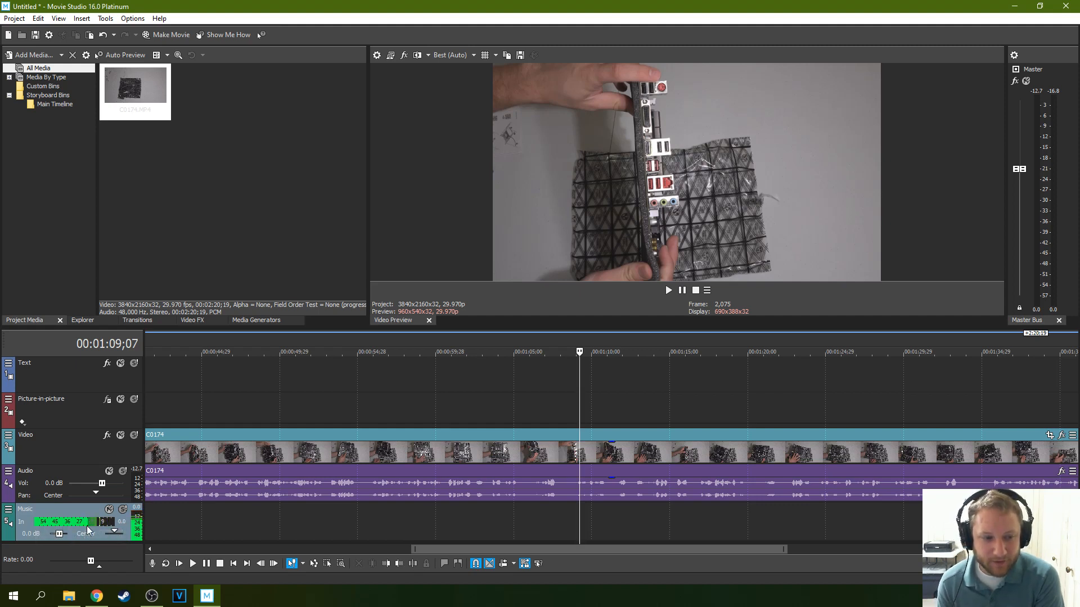
mouse_move(94, 523)
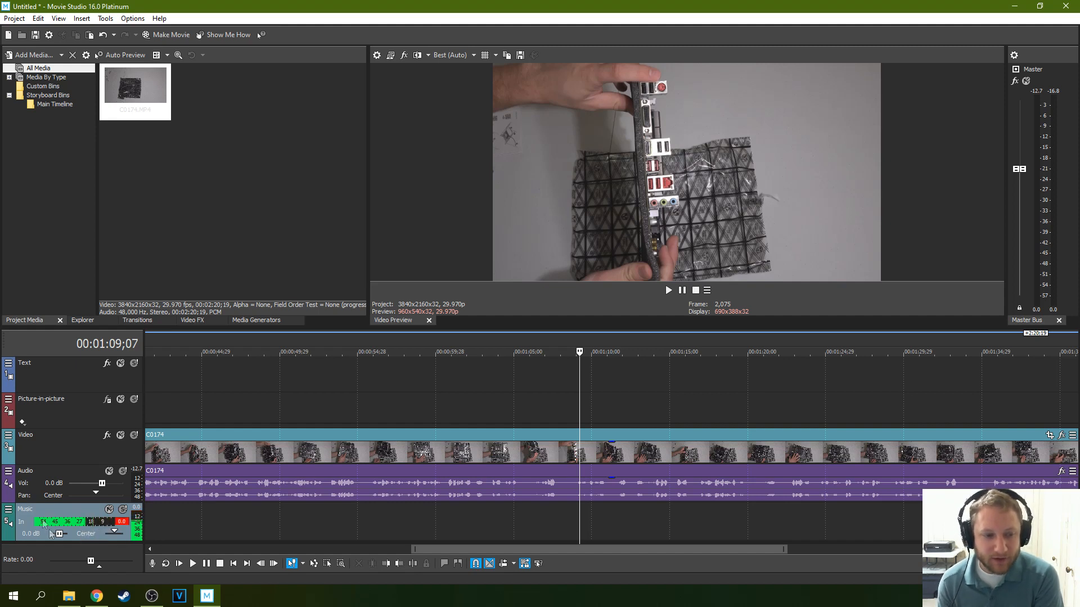
mouse_move(65, 526)
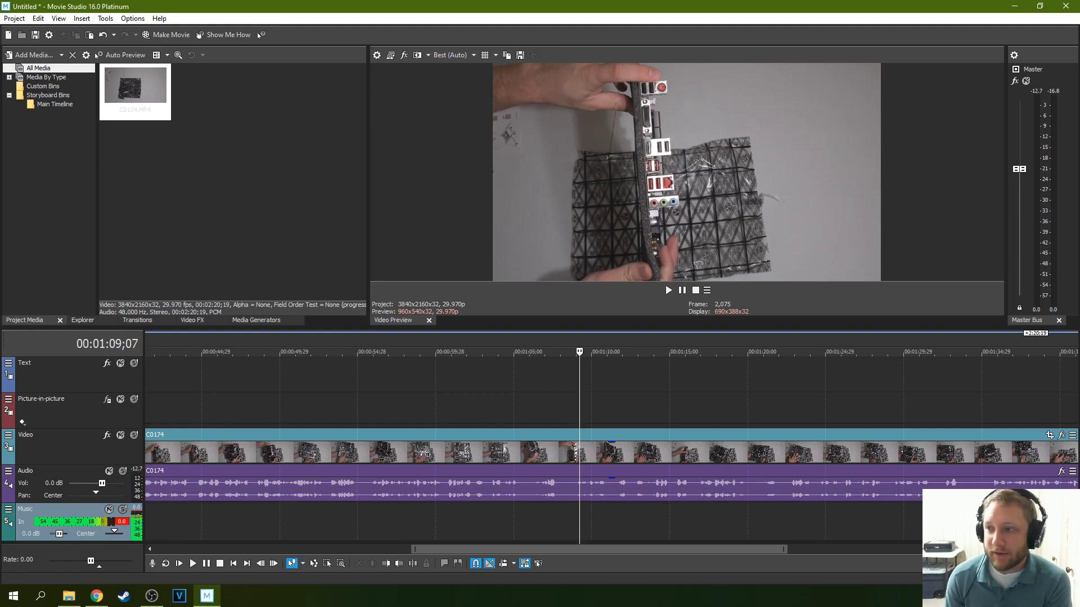
click(151, 595)
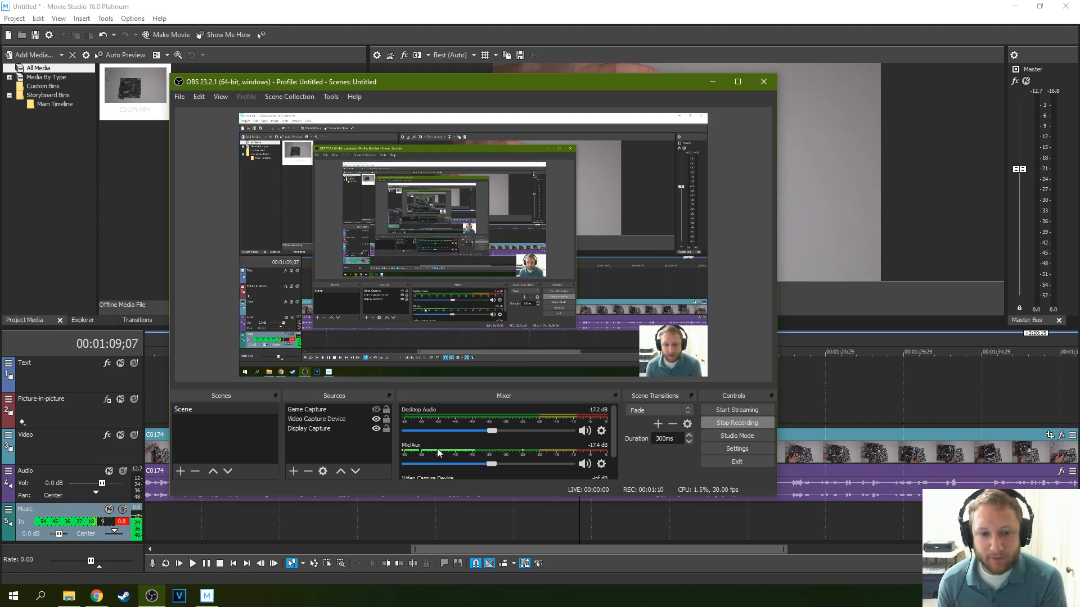
mouse_move(428, 443)
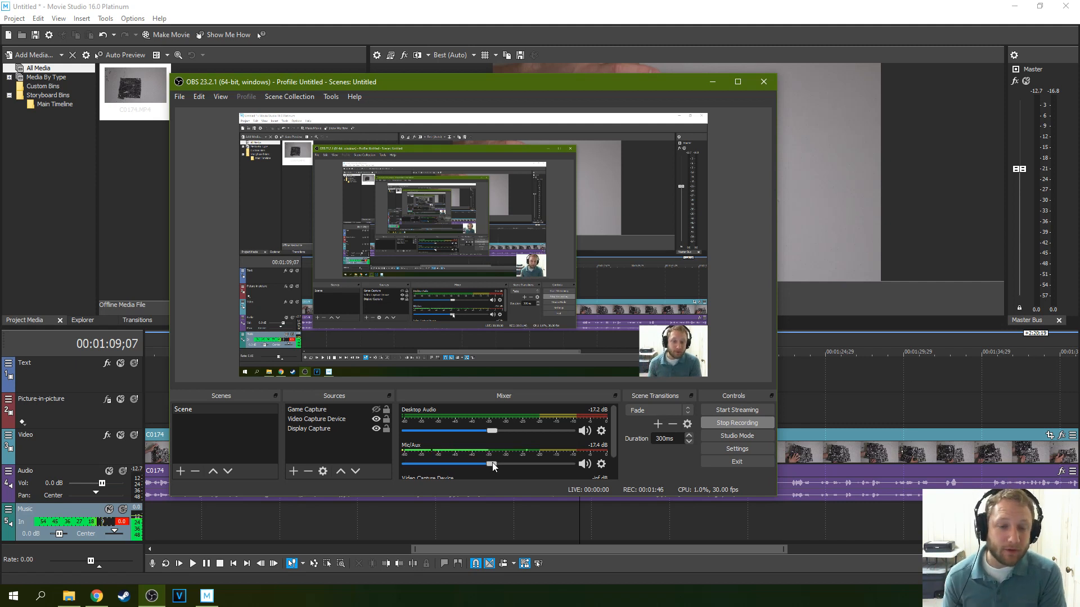
mouse_move(717, 143)
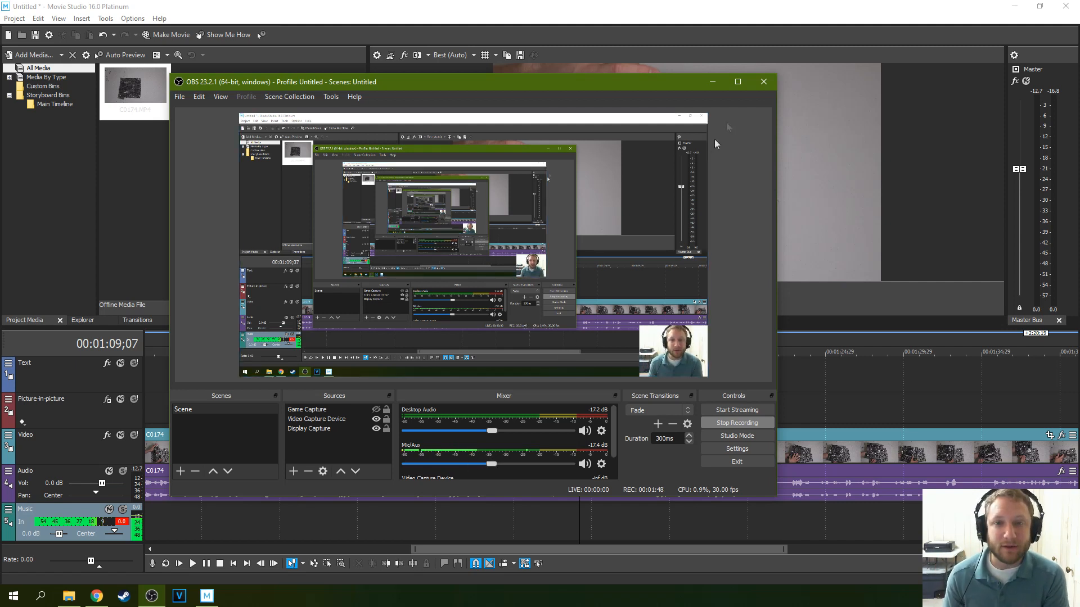
mouse_move(732, 114)
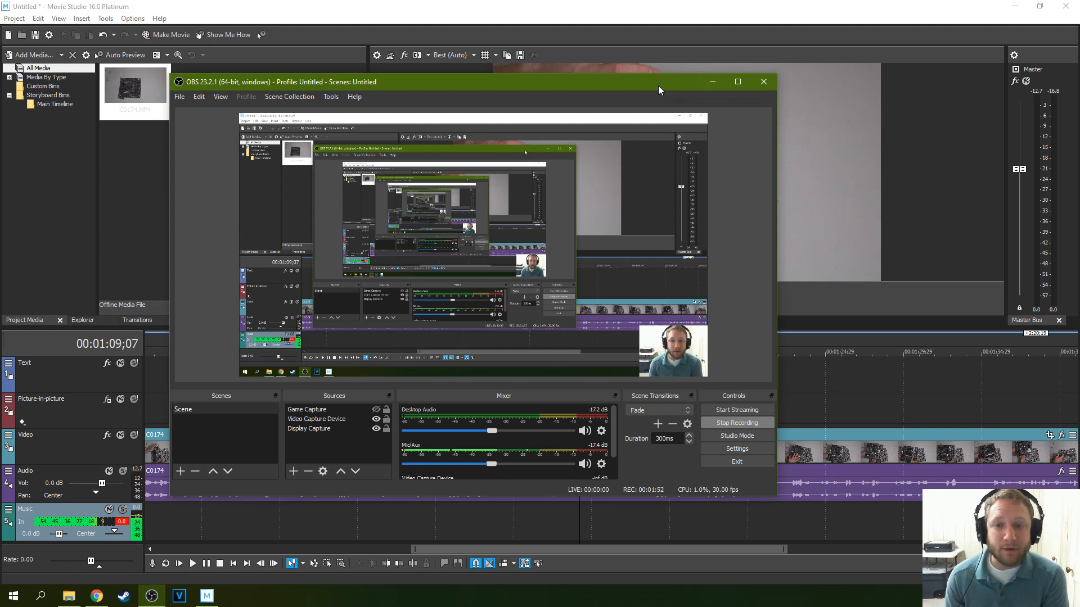
Return to Movie Studio and delete the Music track from the timeline.
click(763, 81)
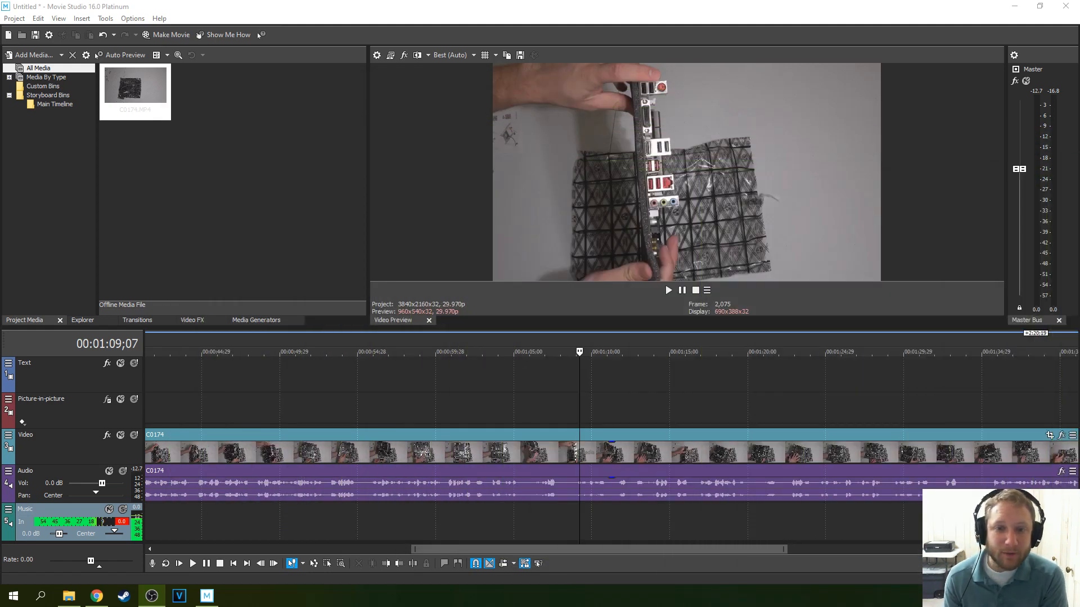
click(200, 352)
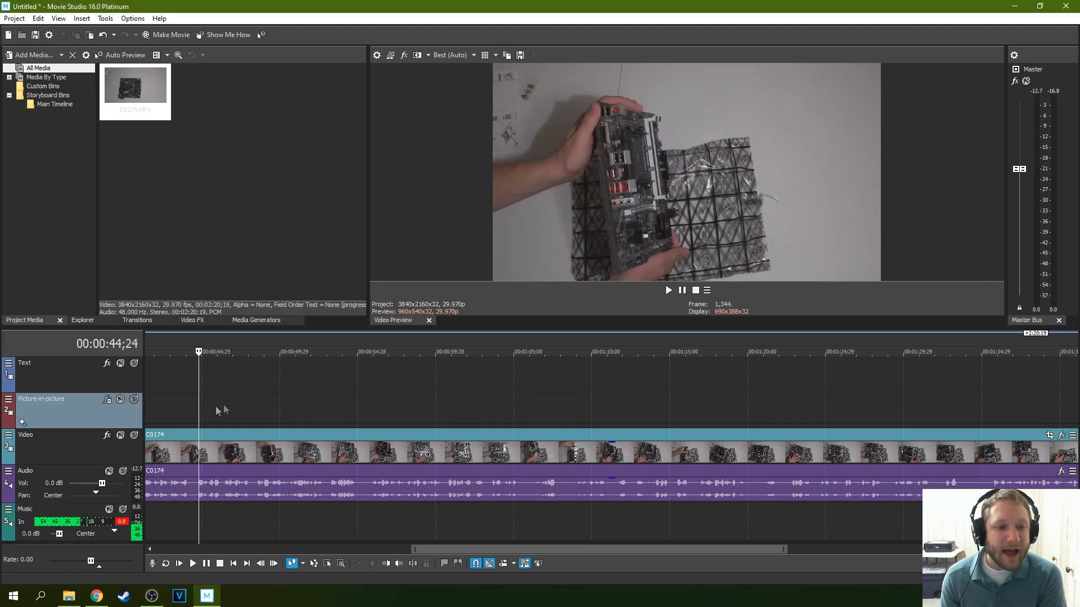
click(372, 352)
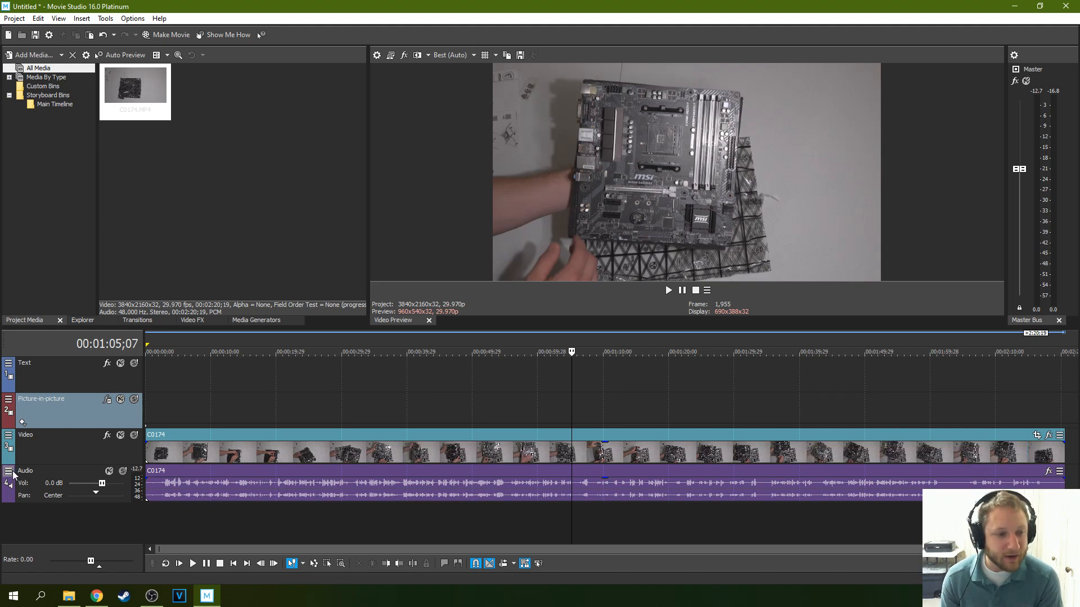
Show the Track Compressor in the Audio track's plug-in chain.
click(108, 472)
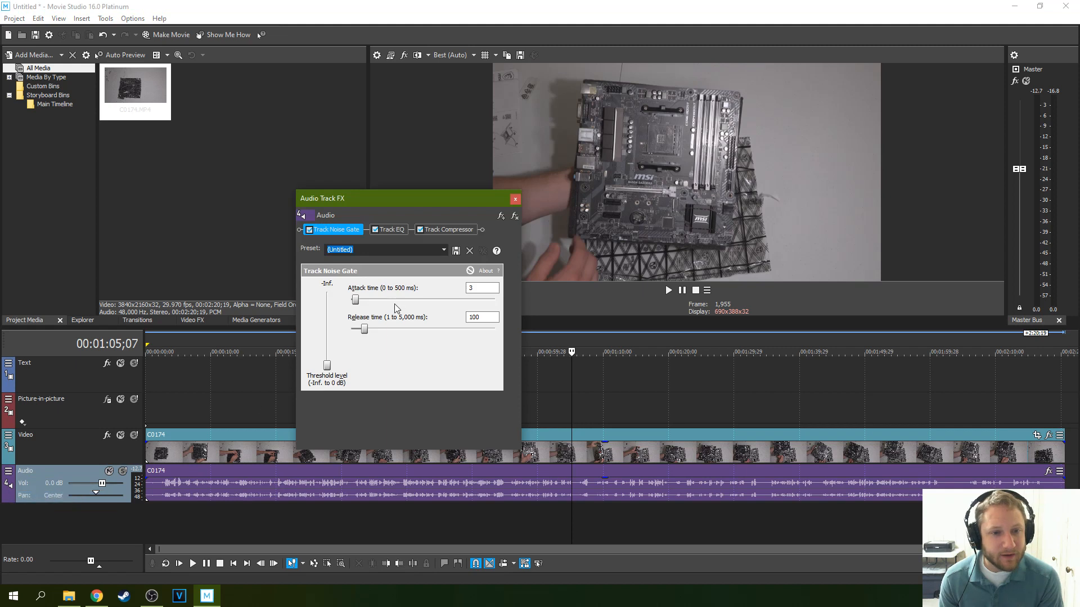
click(446, 229)
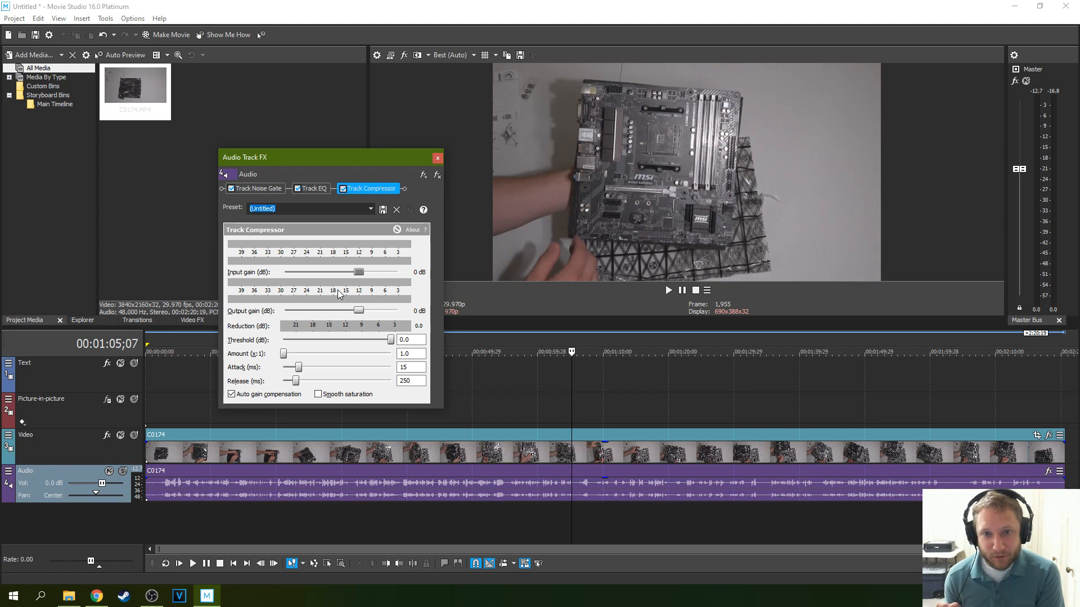
mouse_move(336, 158)
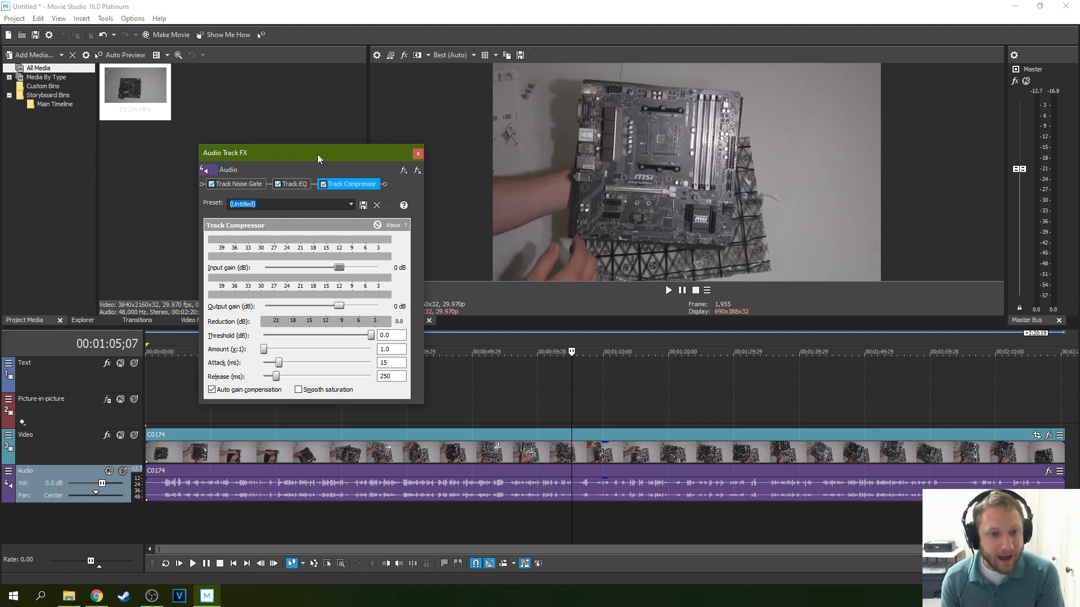
mouse_move(337, 158)
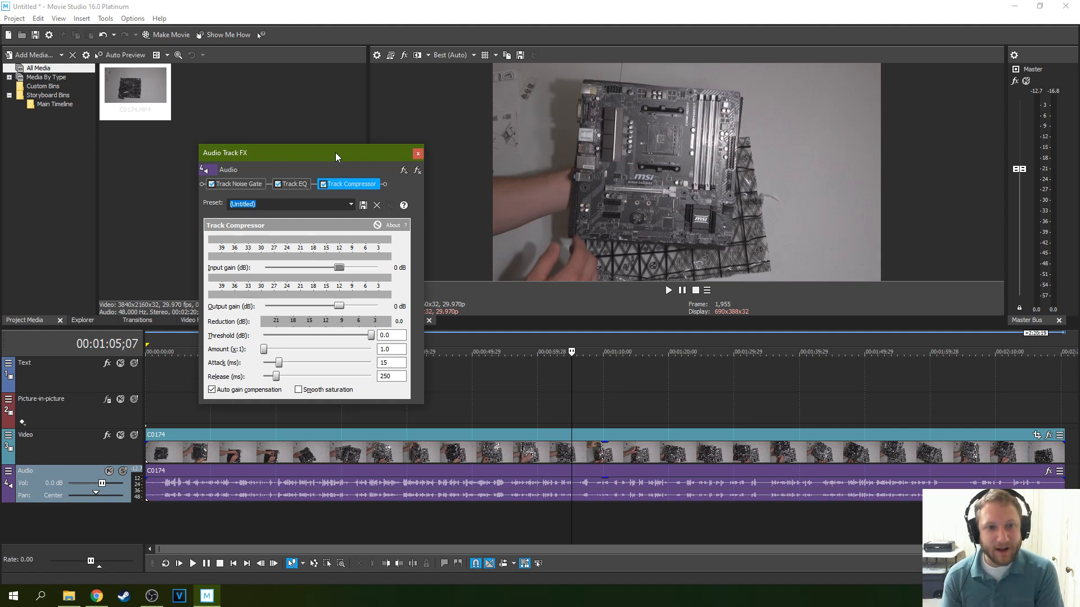
mouse_move(351, 176)
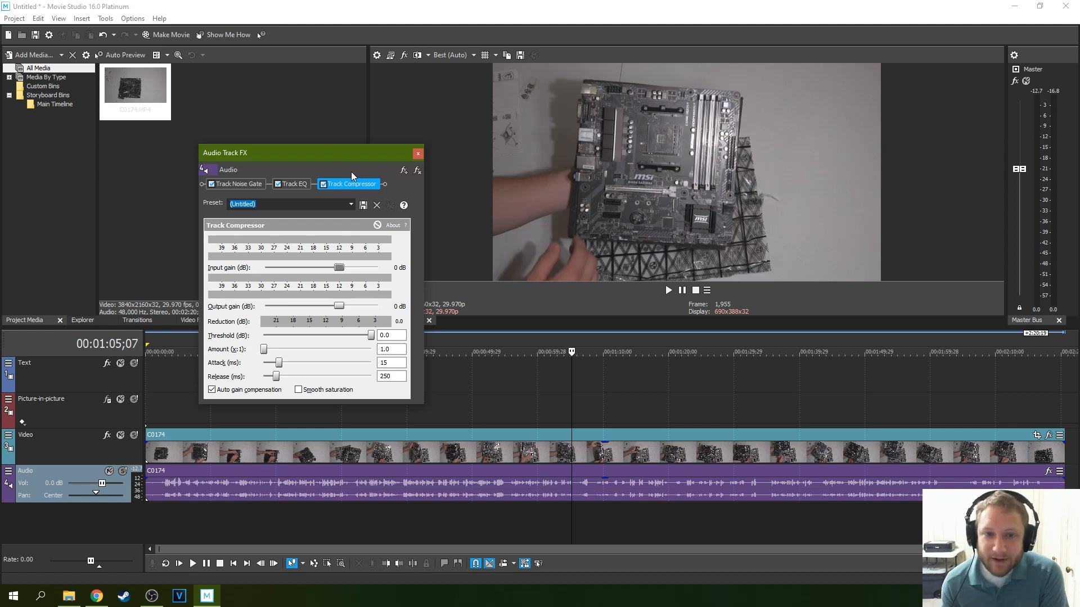
mouse_move(358, 164)
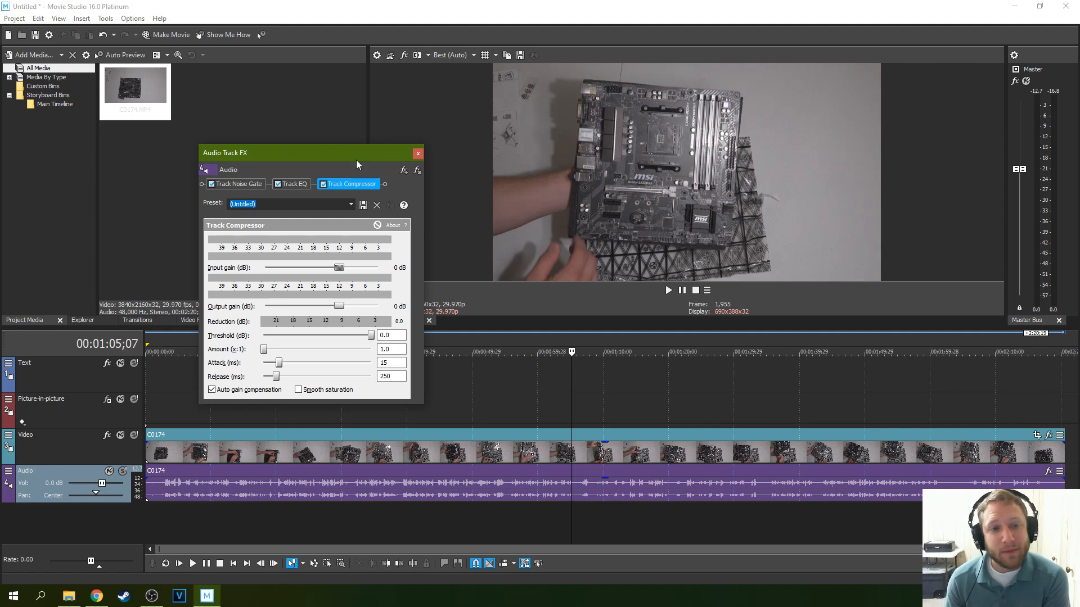
mouse_move(983, 173)
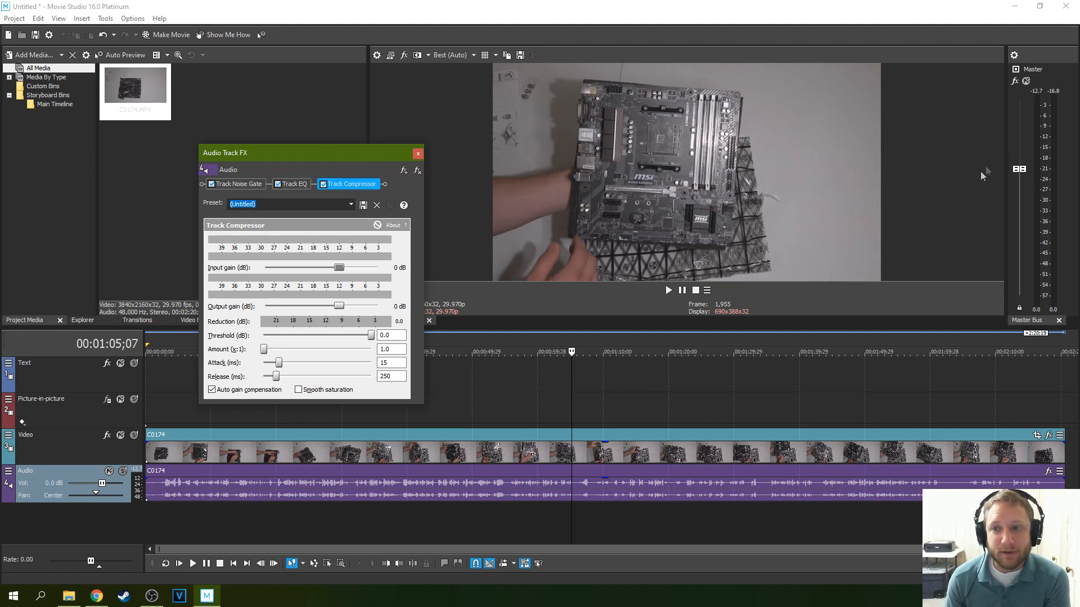
mouse_move(483, 335)
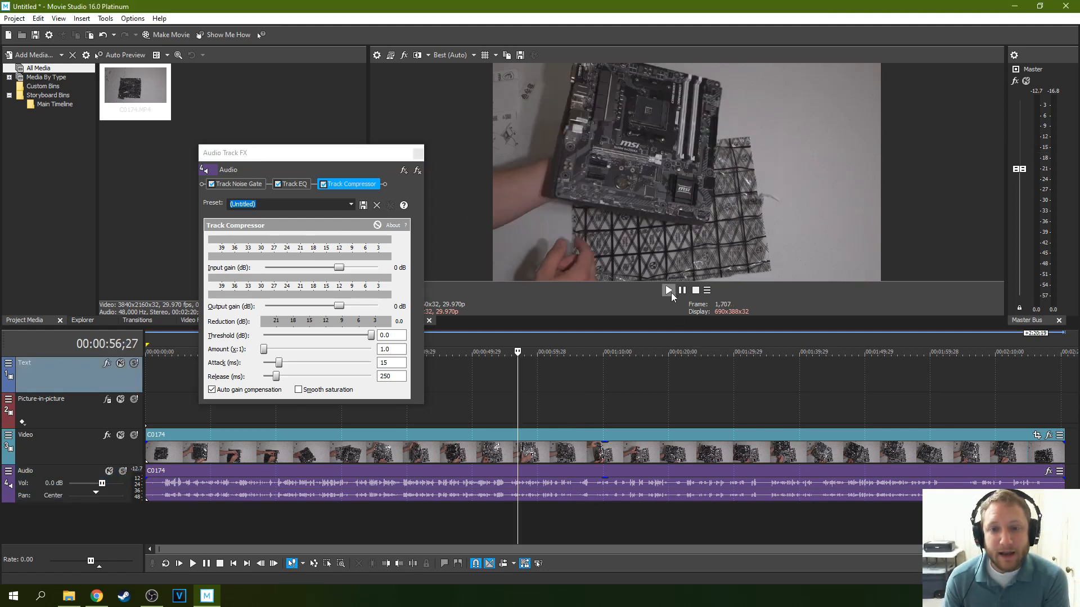
click(667, 290)
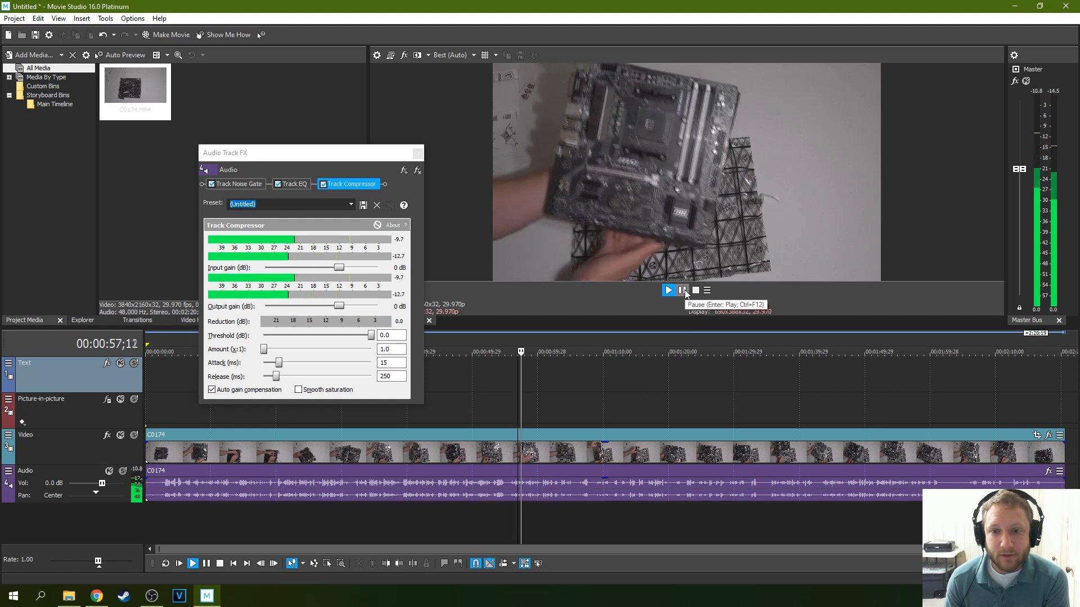
click(682, 291)
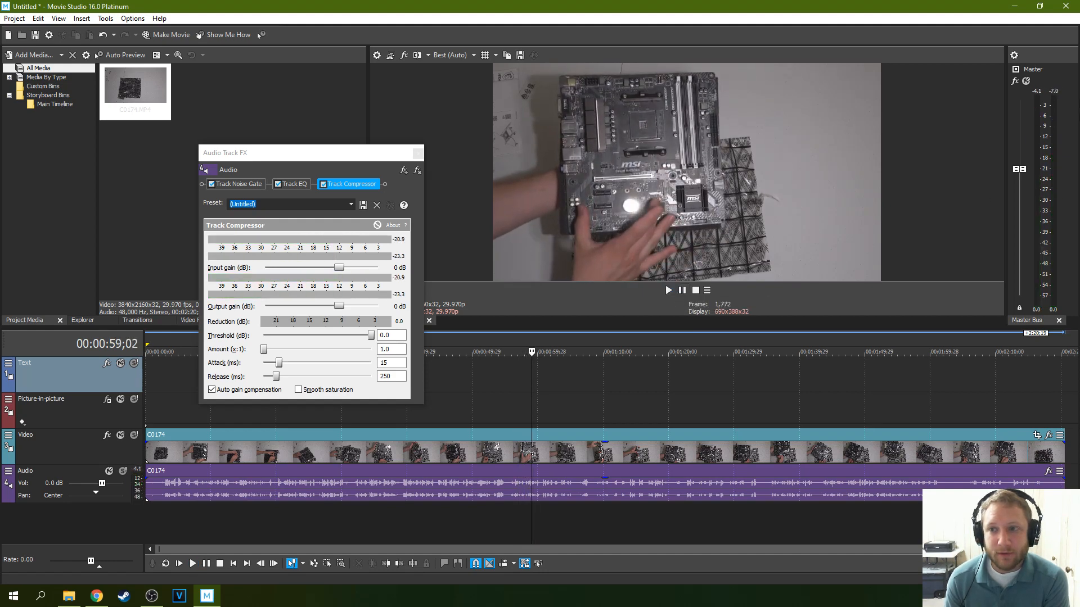
mouse_move(1031, 117)
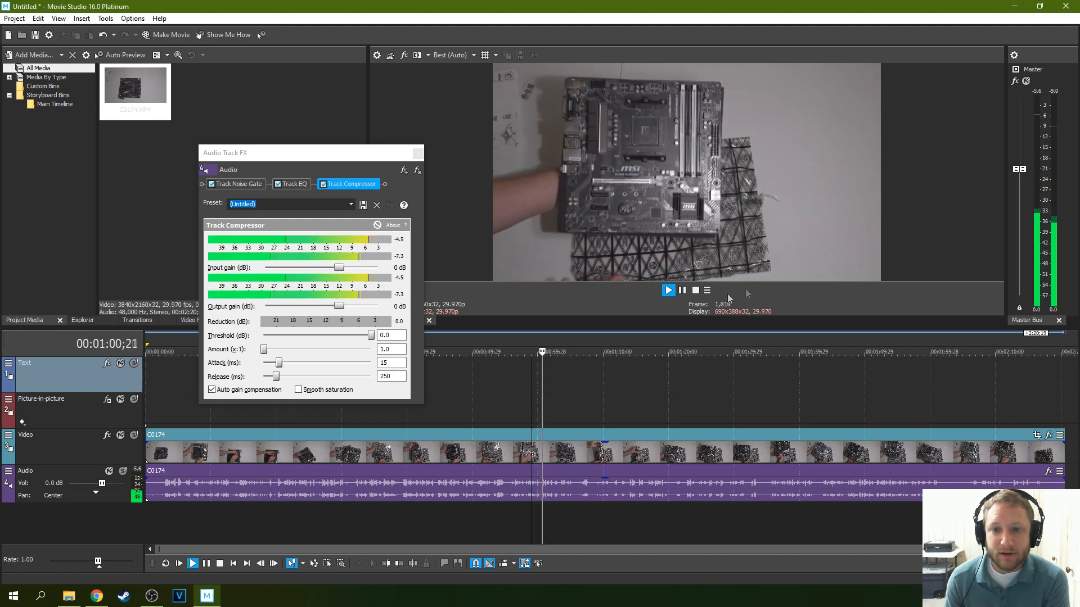
click(667, 290)
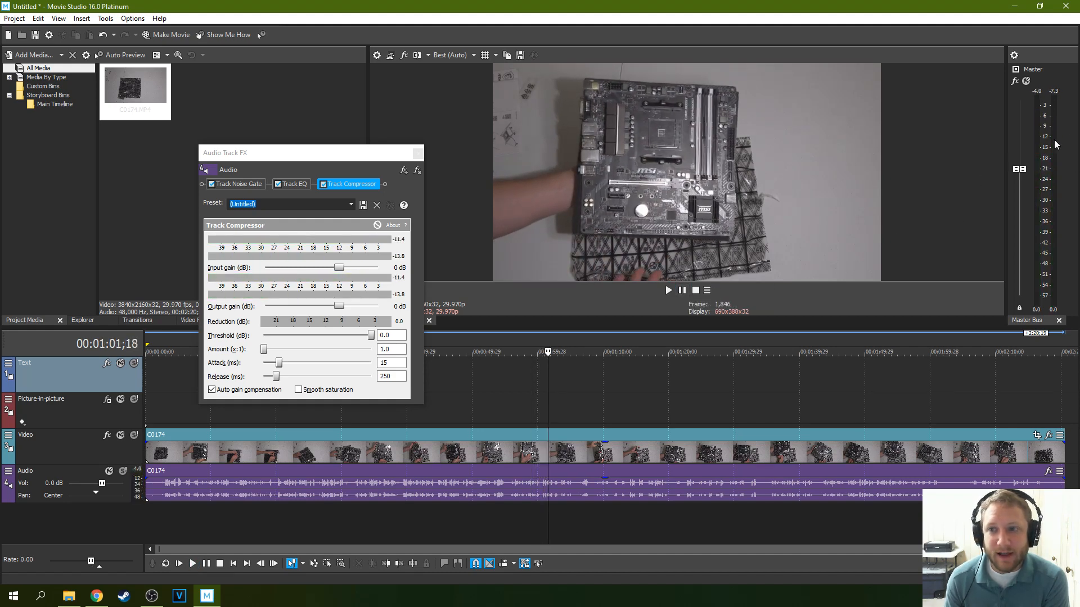
mouse_move(1054, 145)
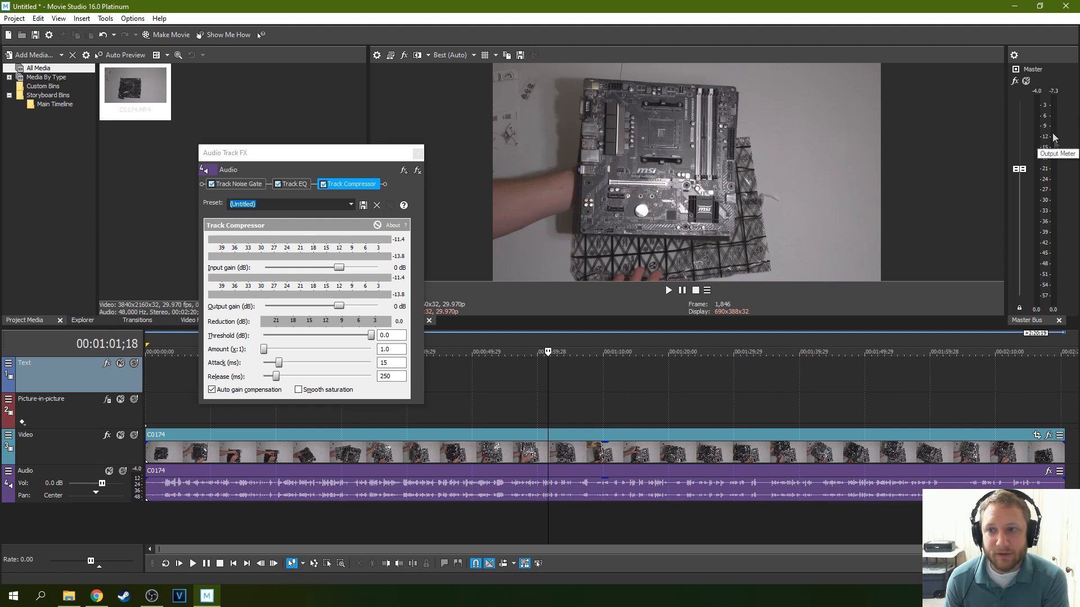
mouse_move(1047, 127)
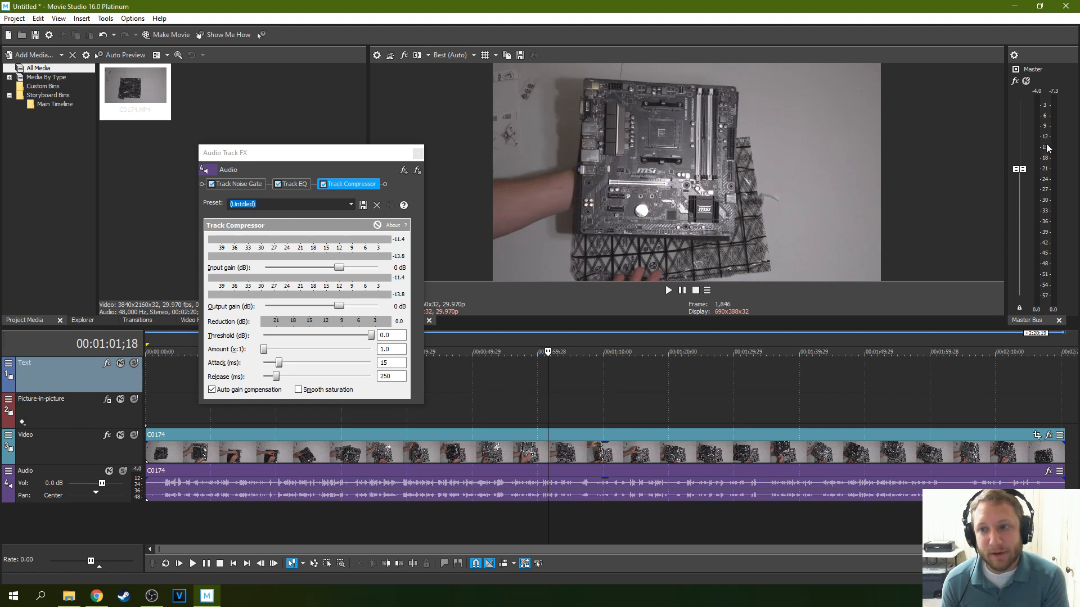
mouse_move(1041, 139)
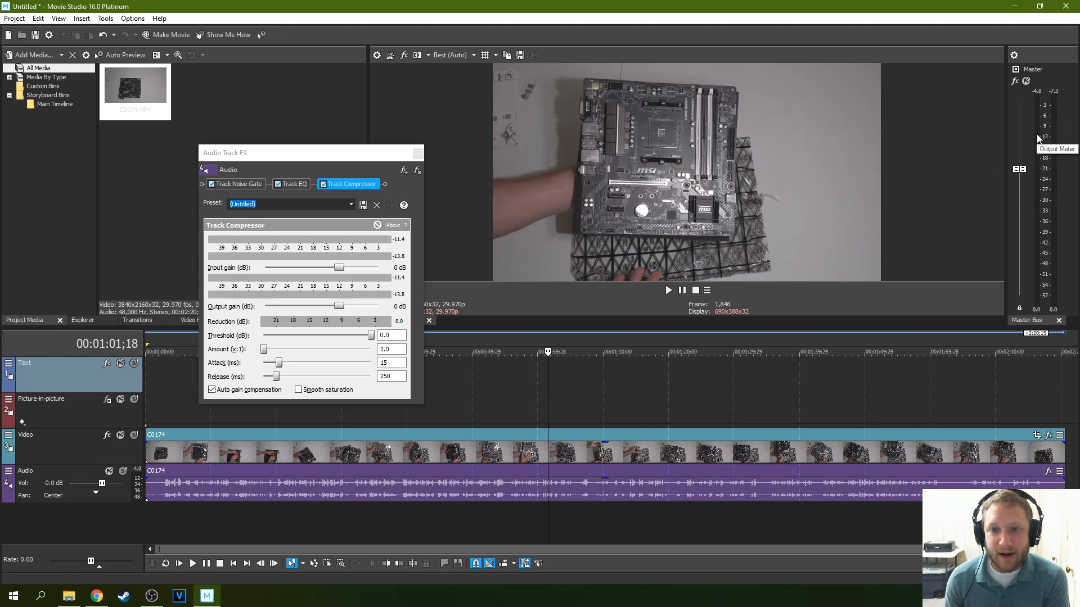
mouse_move(974, 279)
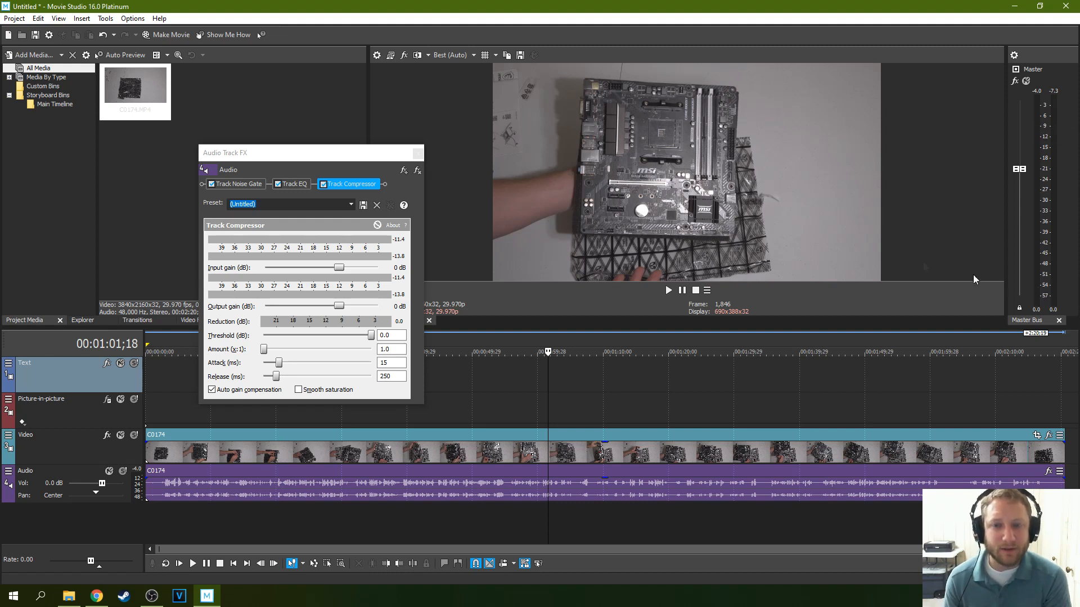
mouse_move(549, 218)
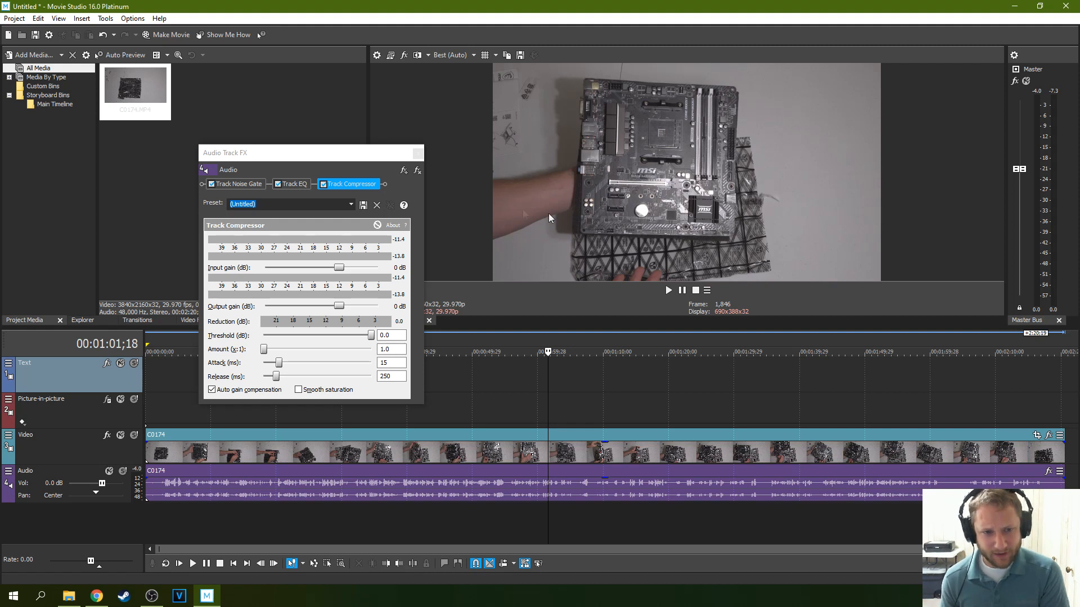
mouse_move(536, 200)
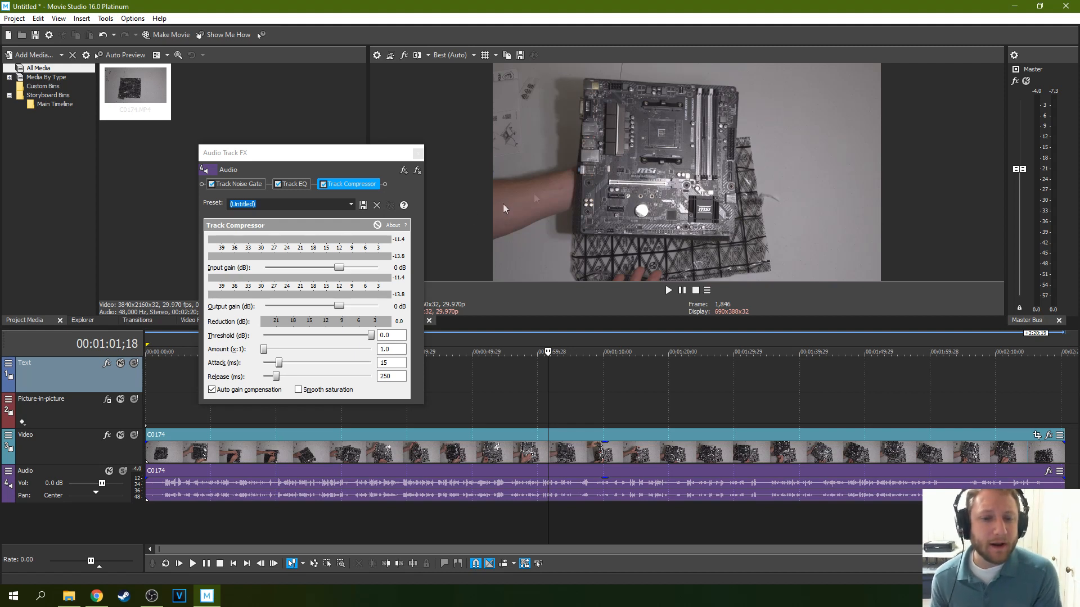
mouse_move(324, 263)
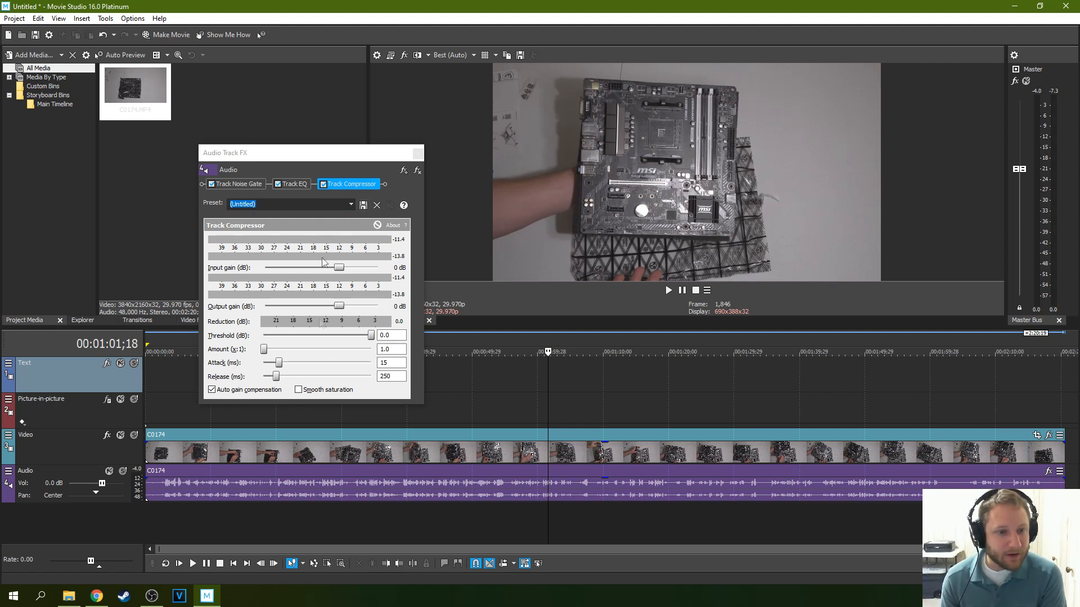
Apply the '[Sys] 1.5:1 compression starting at -24 dB' compressor preset.
click(350, 203)
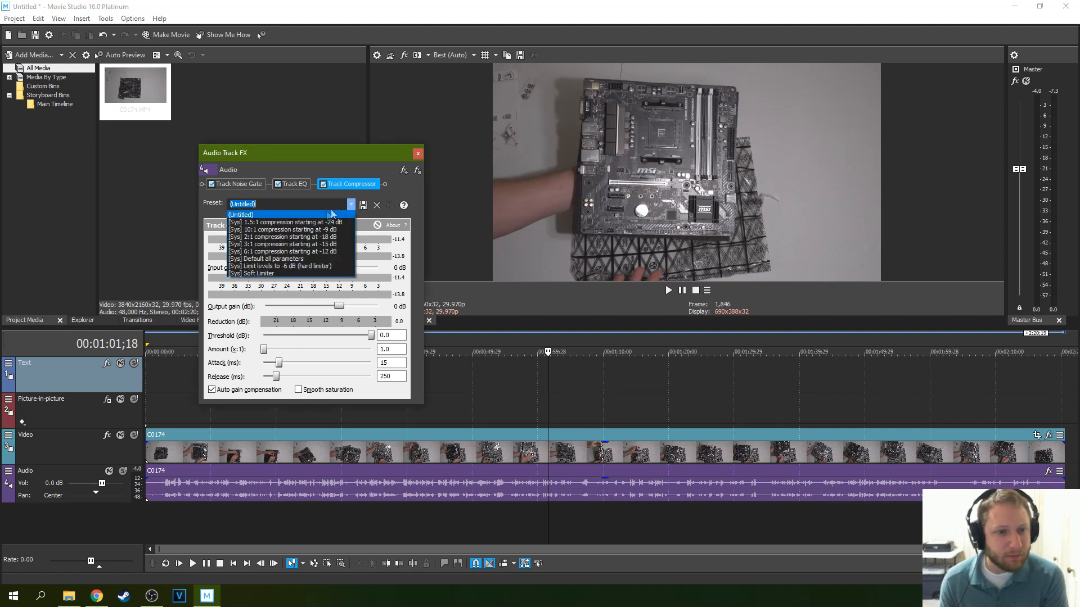
mouse_move(296, 222)
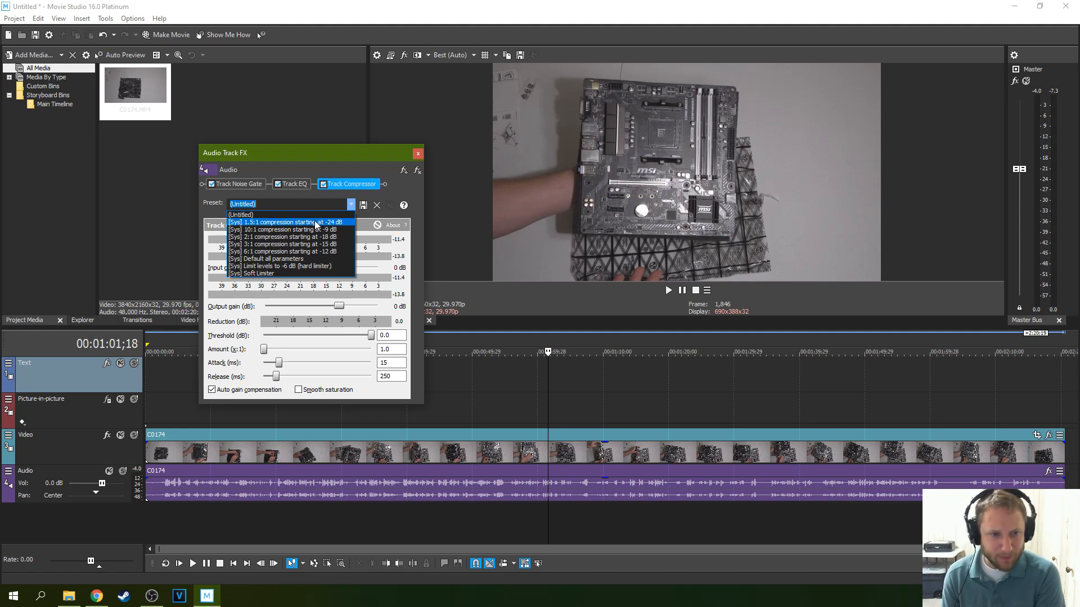
click(289, 222)
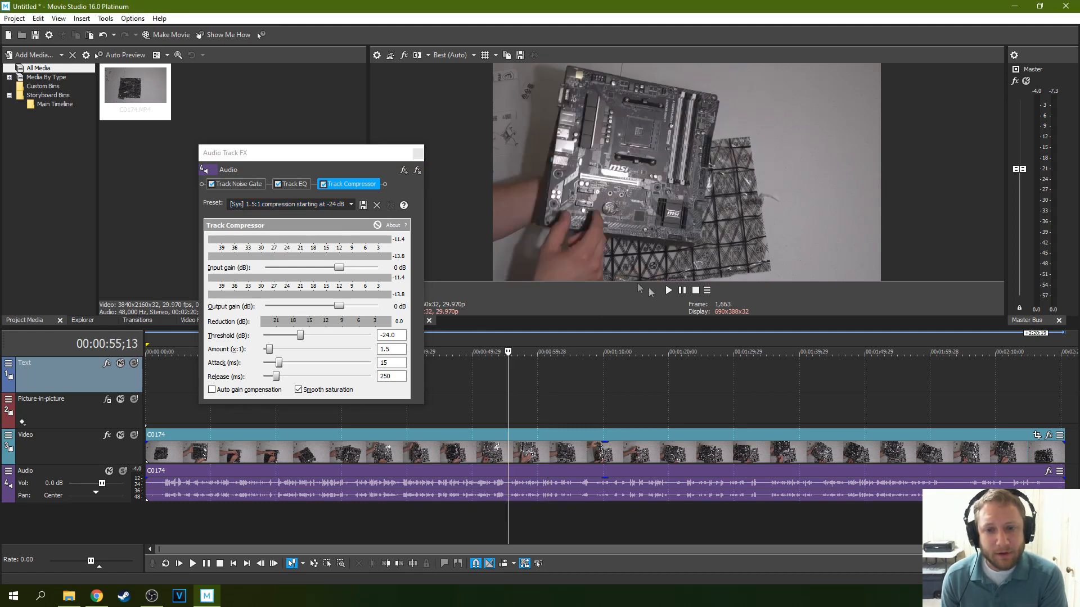
Preview the compressed audio several times with input gain at -44 dB.
click(667, 290)
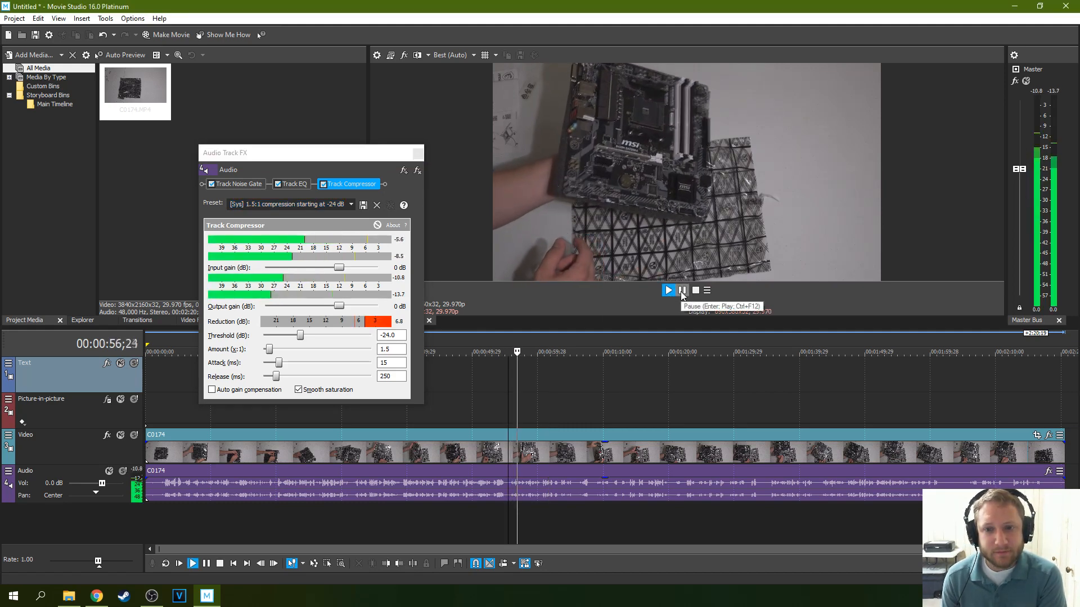
click(682, 290)
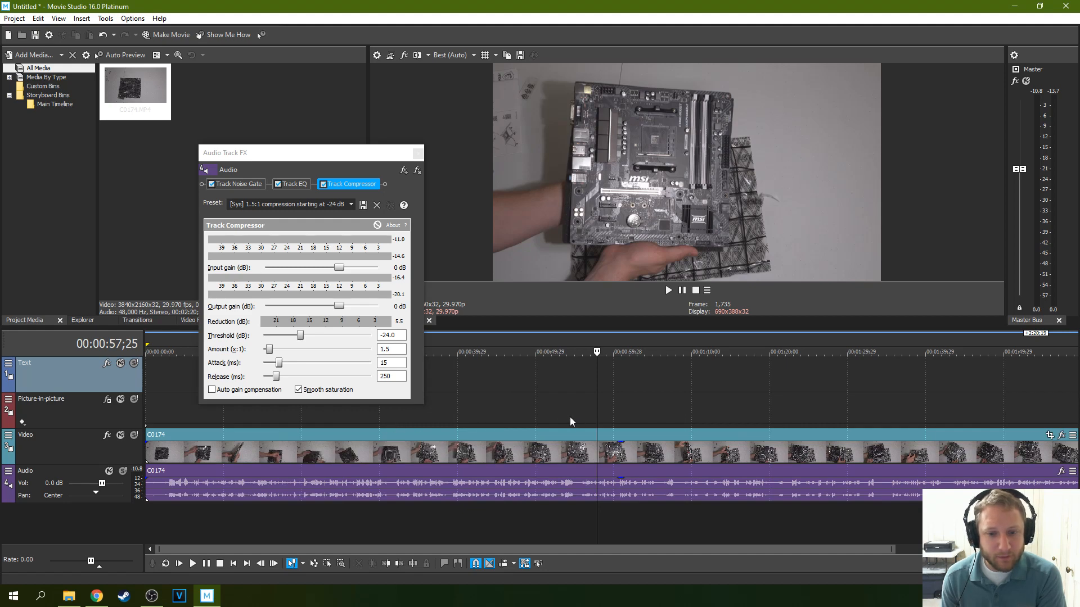
click(667, 290)
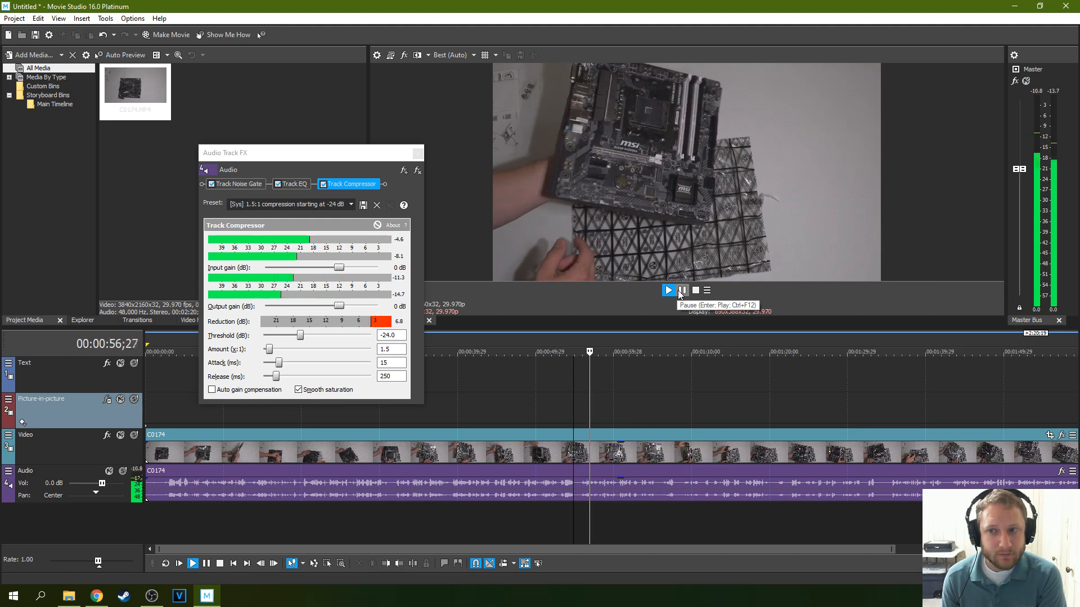
click(666, 290)
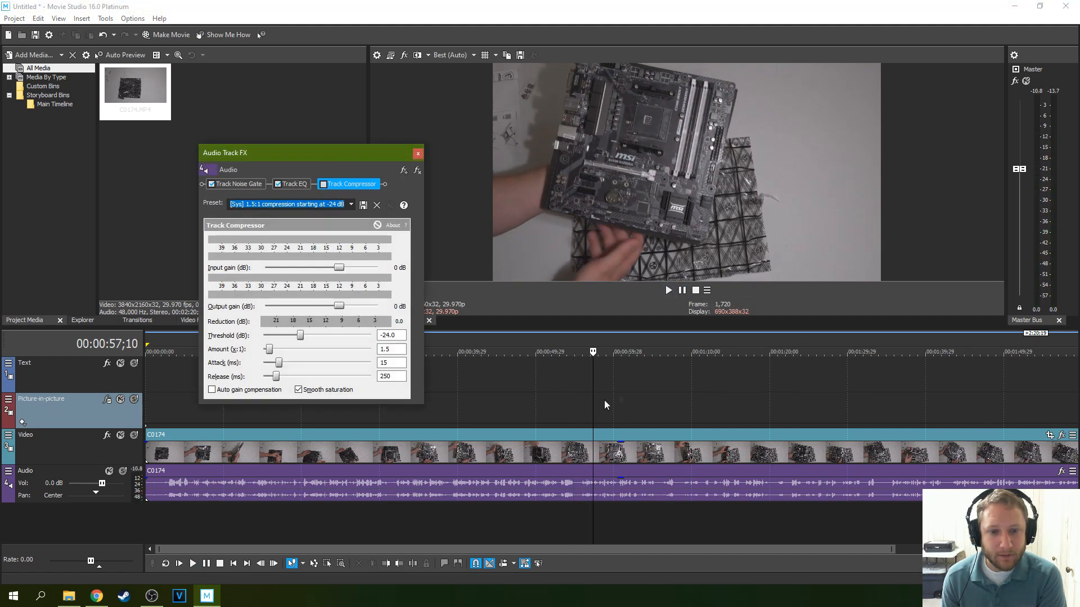
click(668, 290)
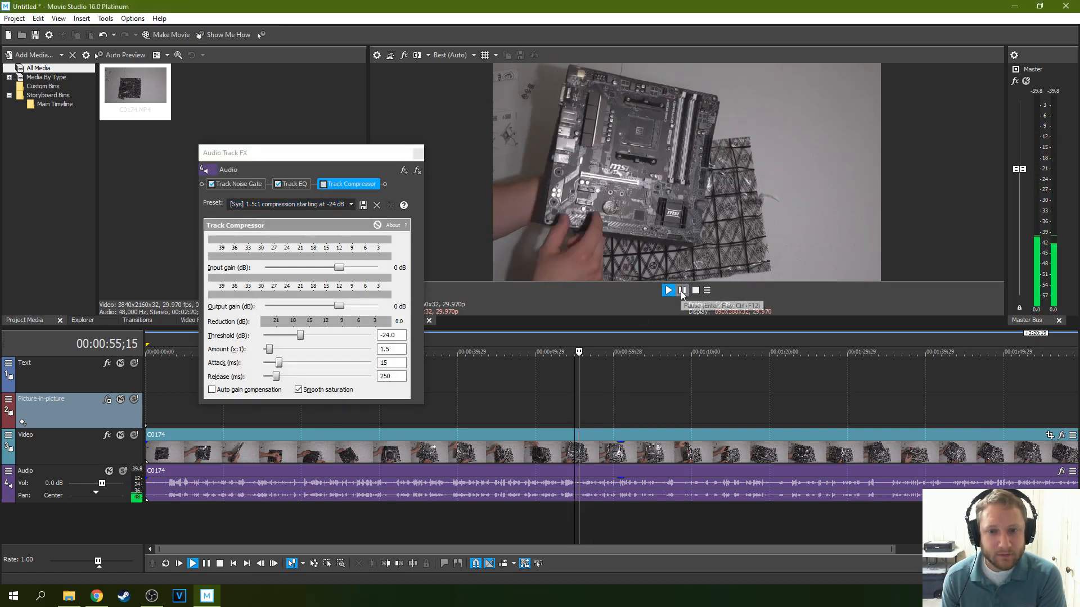
click(667, 290)
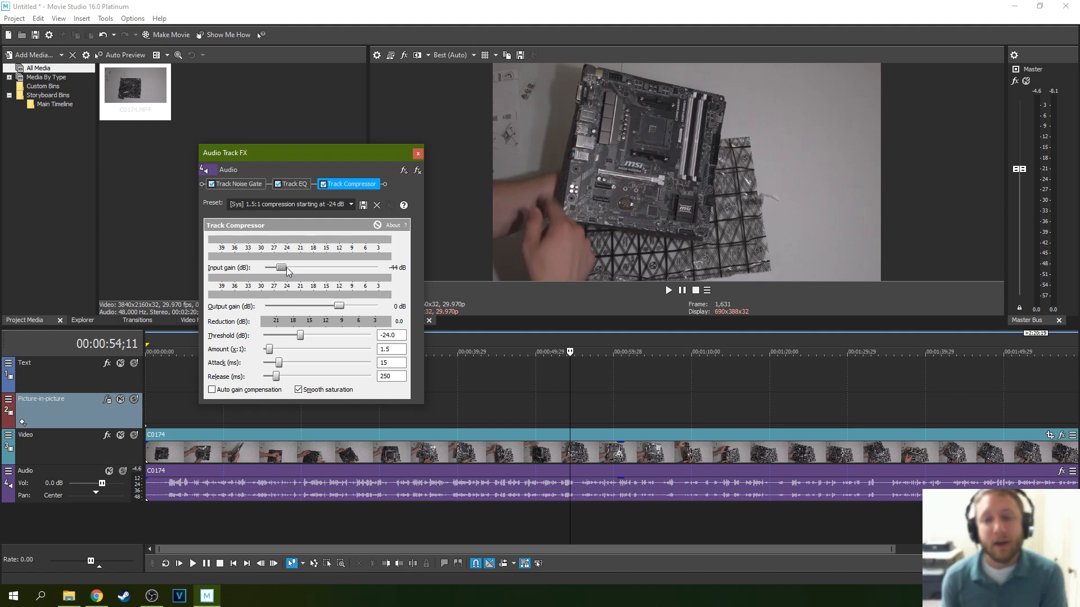
mouse_move(318, 296)
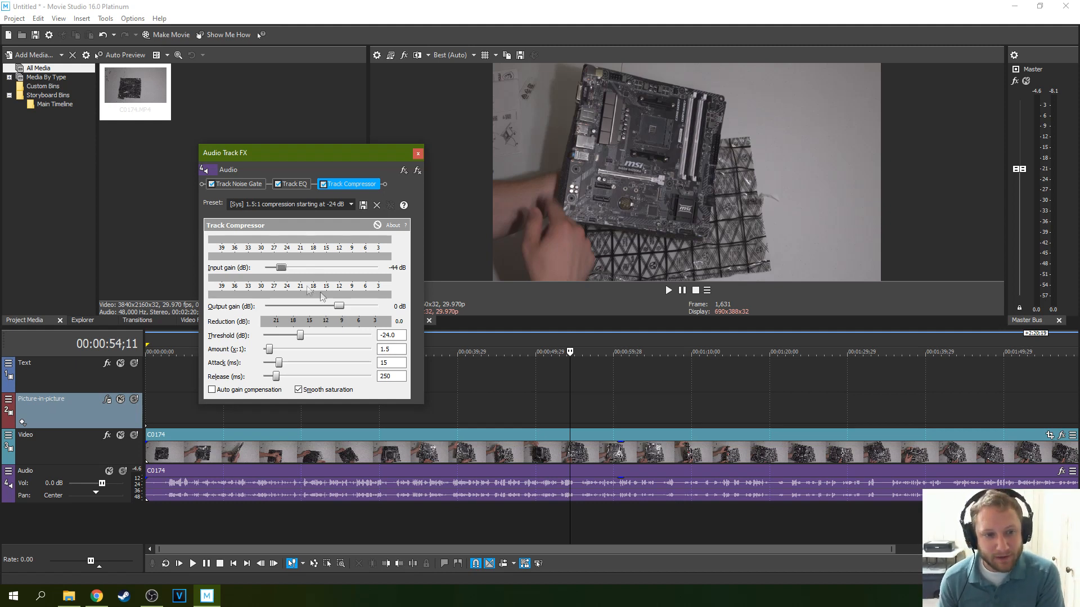
mouse_move(339, 312)
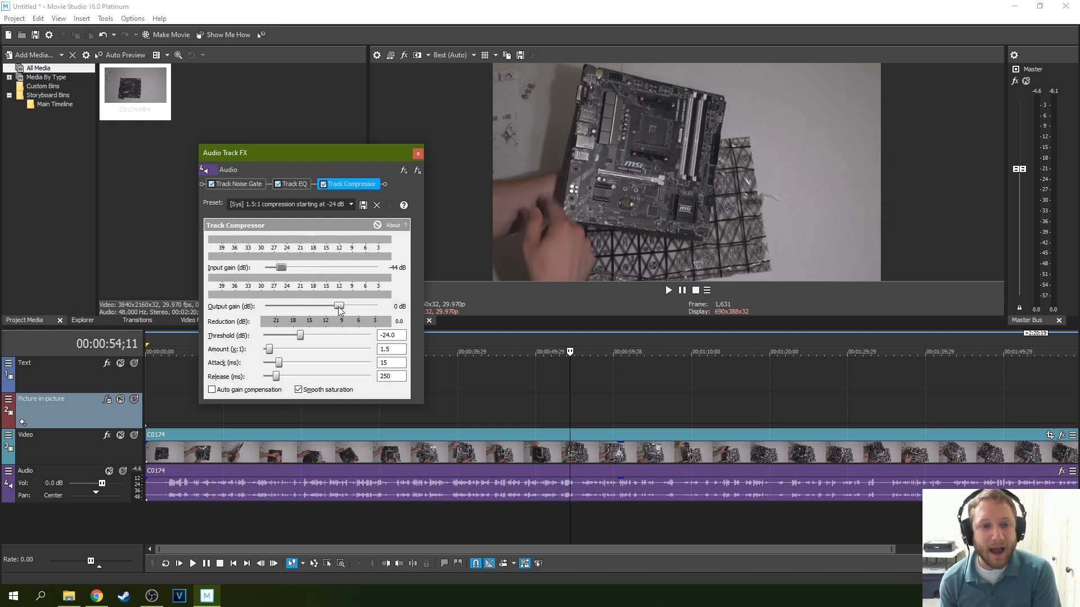
mouse_move(289, 272)
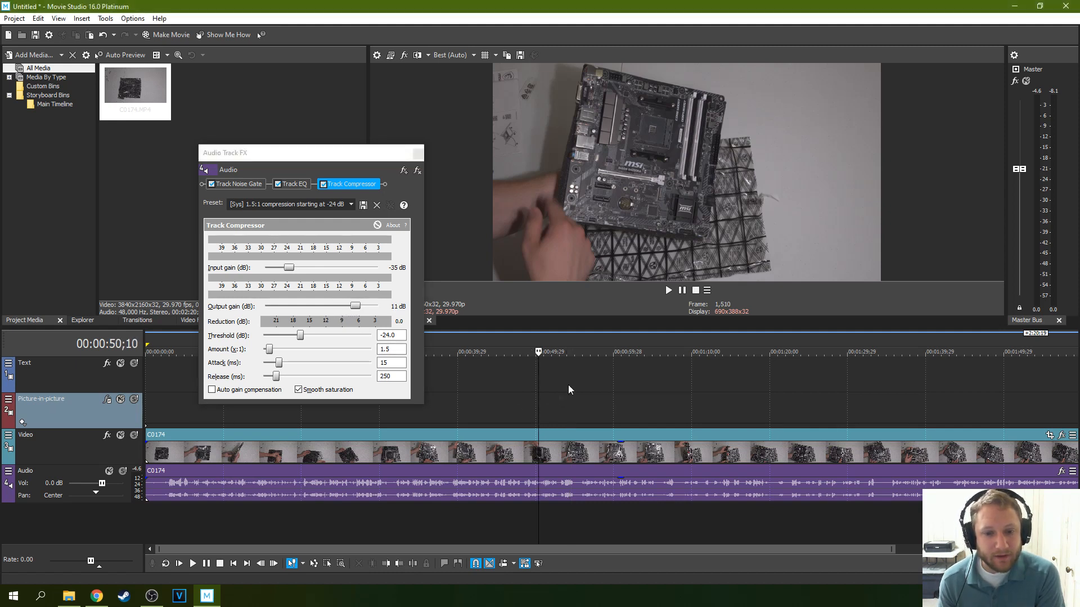
Preview the clip around 1:00 with compressor input gain -35 dB and output gain 11 dB.
click(667, 291)
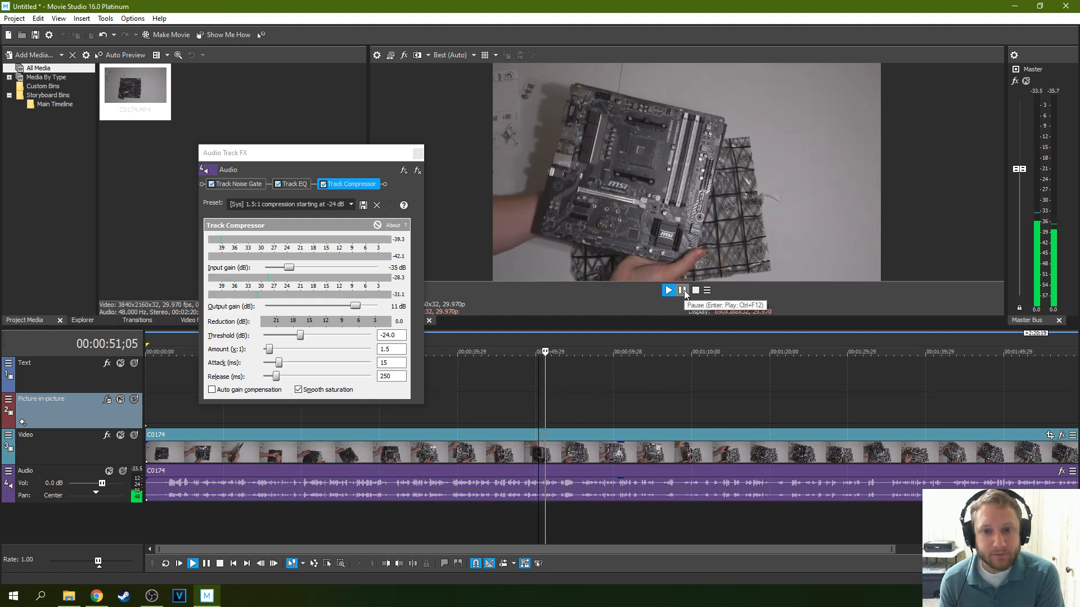
click(667, 290)
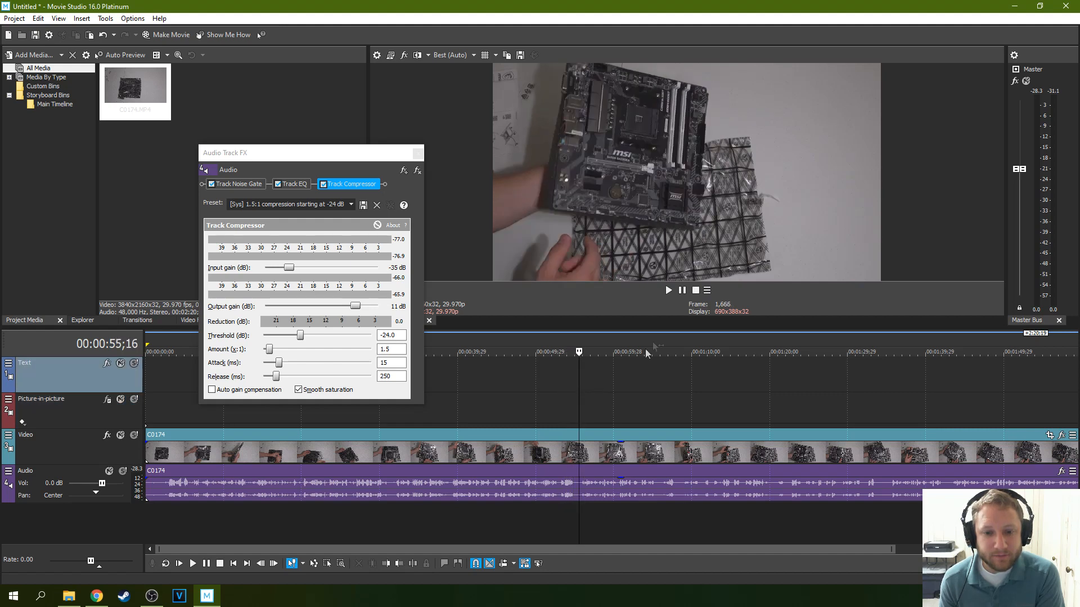
click(193, 562)
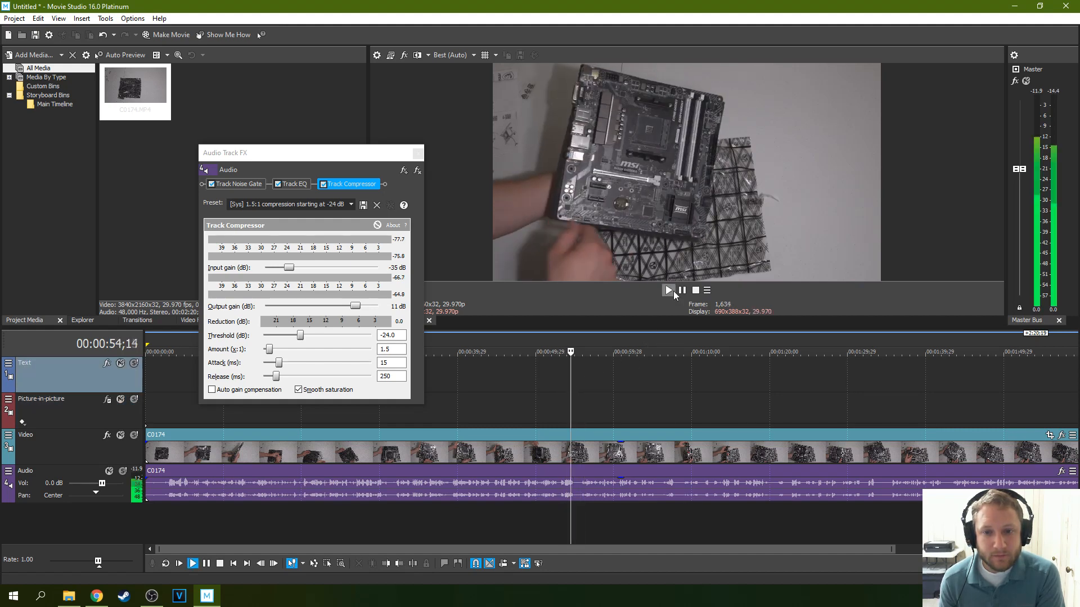
click(667, 290)
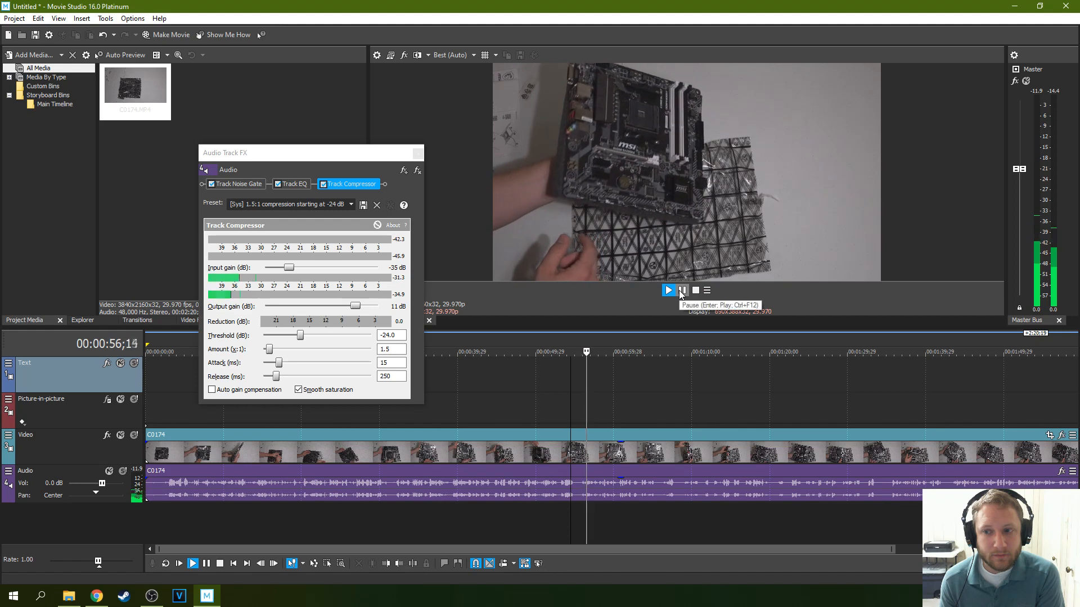
click(667, 291)
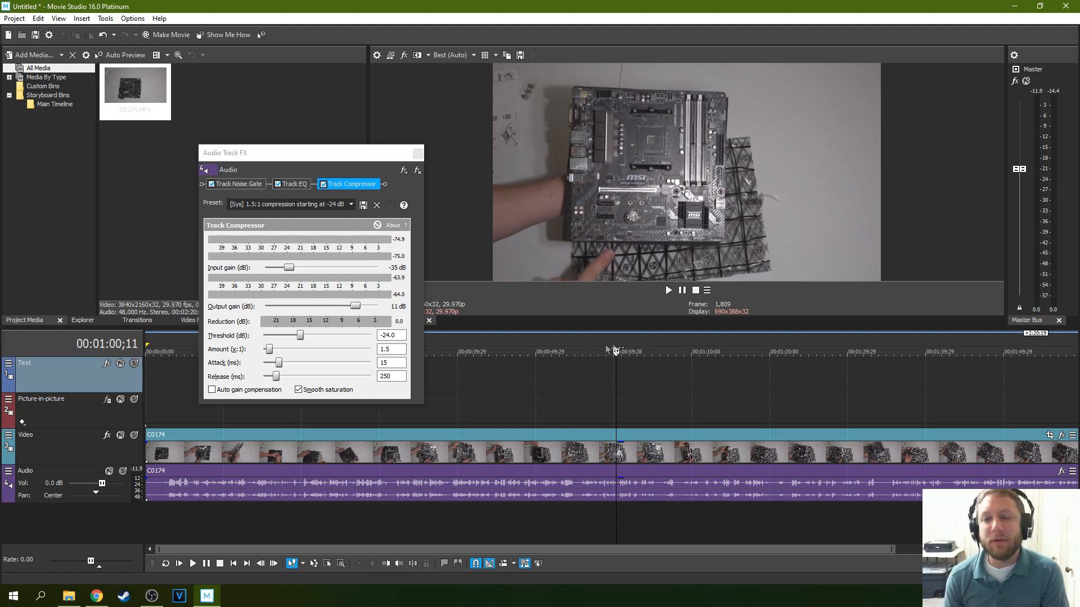
mouse_move(653, 324)
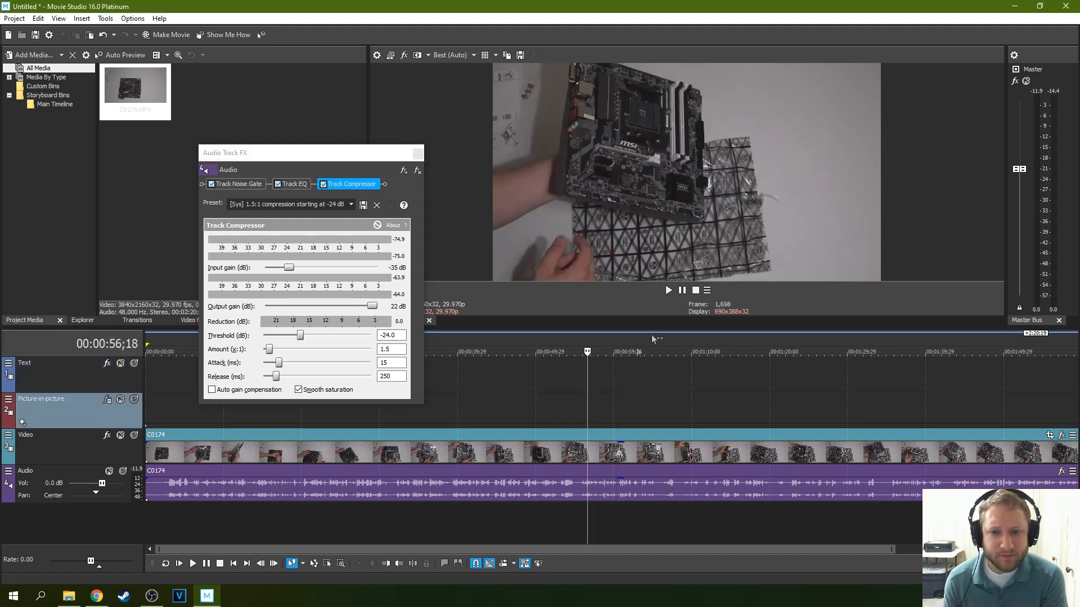
Audition near 1:01 with compressor output gain 25 dB and input gain -38 dB.
click(667, 290)
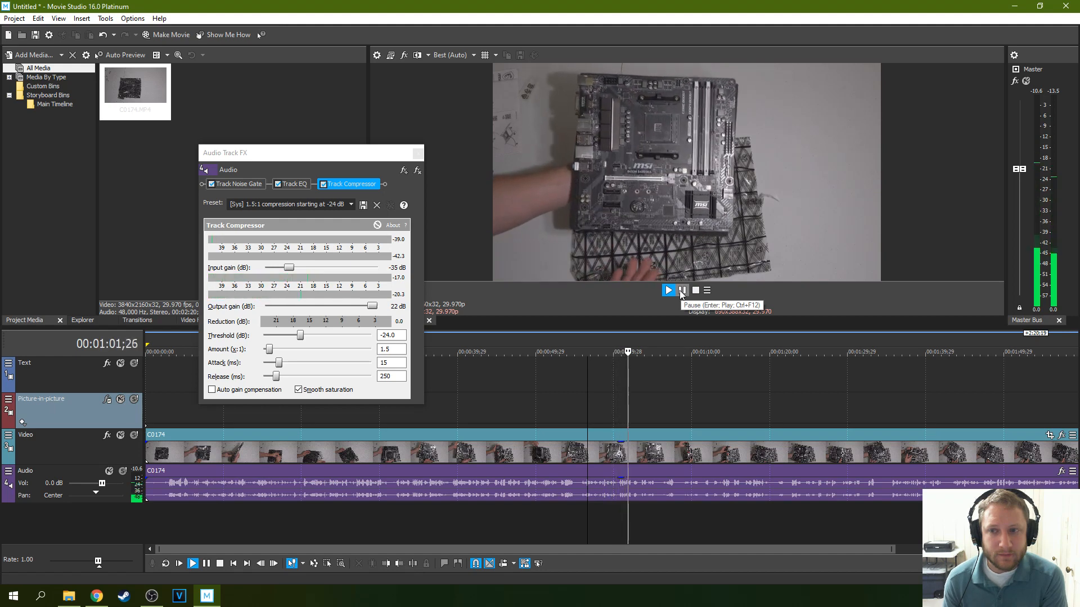
click(667, 290)
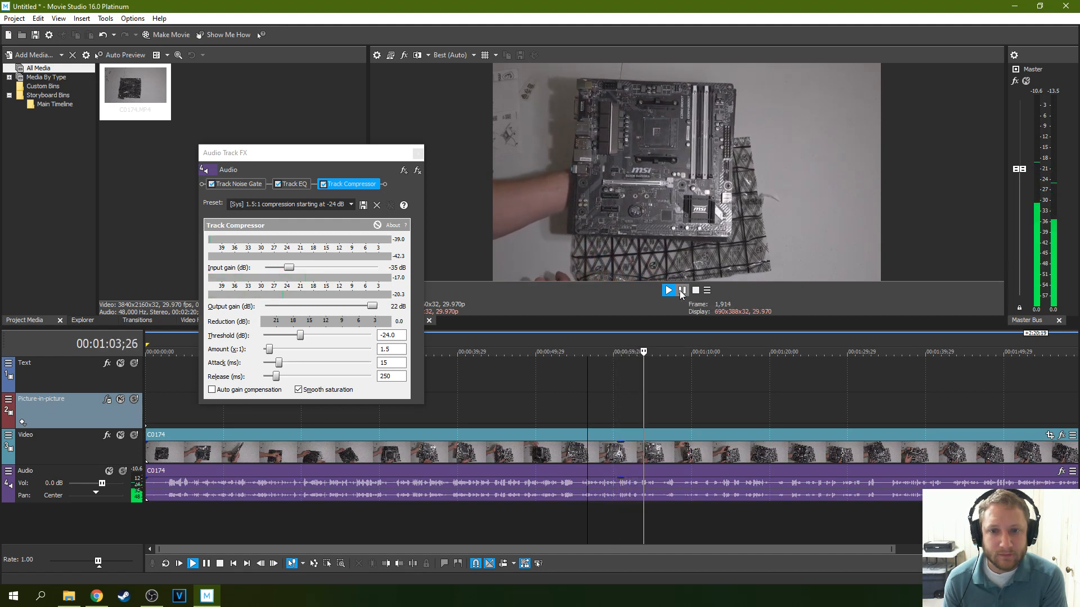
click(667, 290)
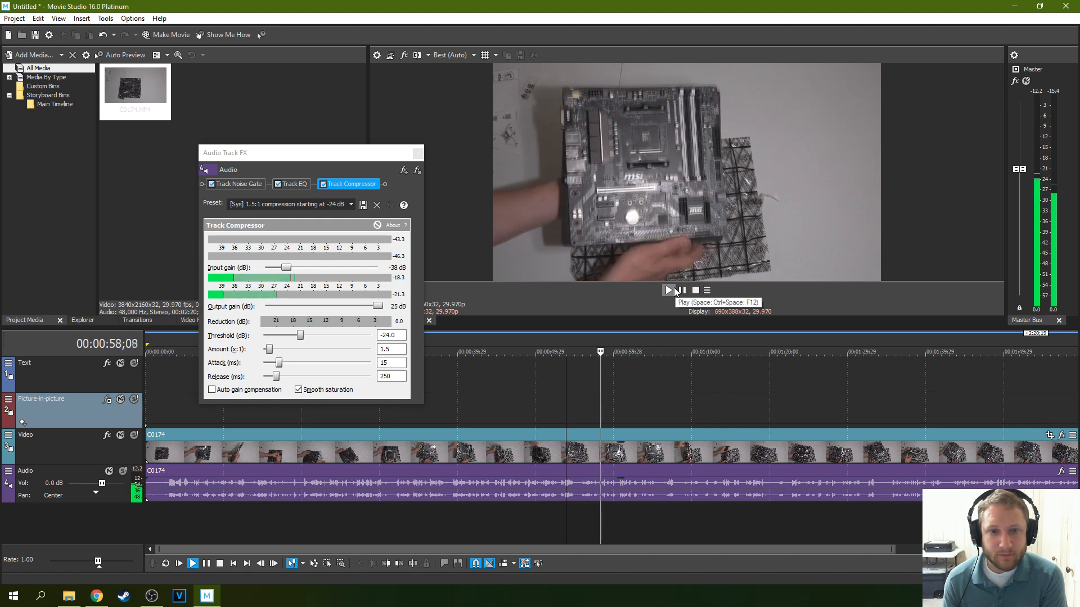
click(667, 290)
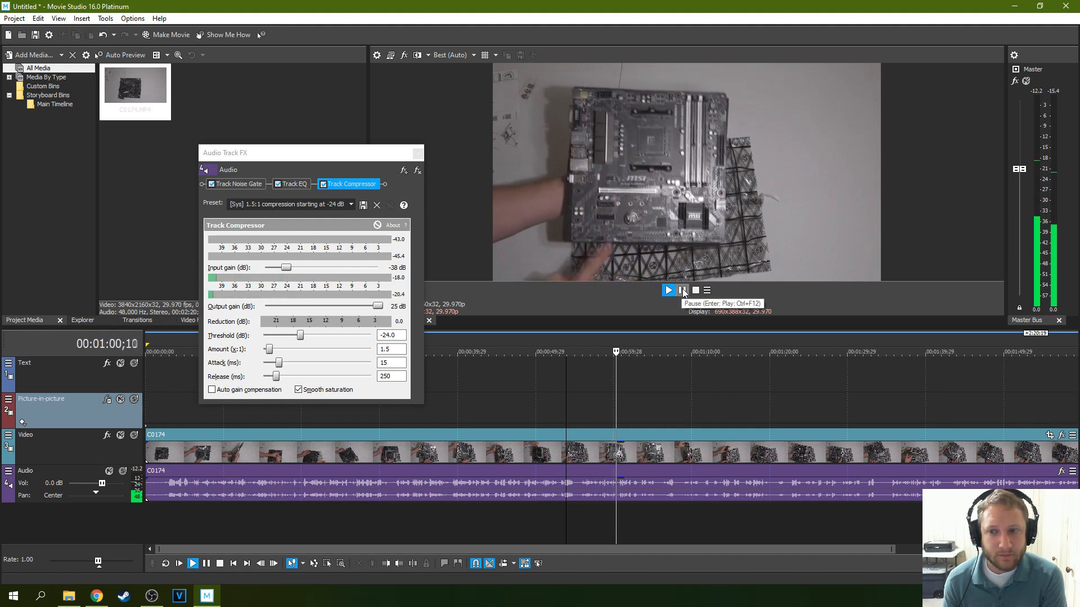
click(667, 290)
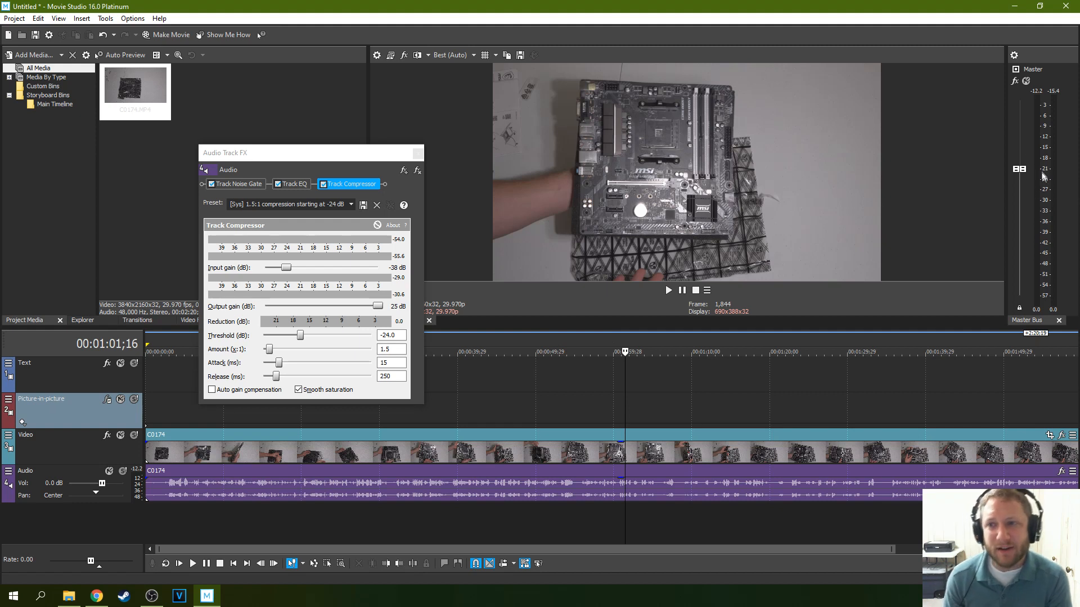
mouse_move(1054, 128)
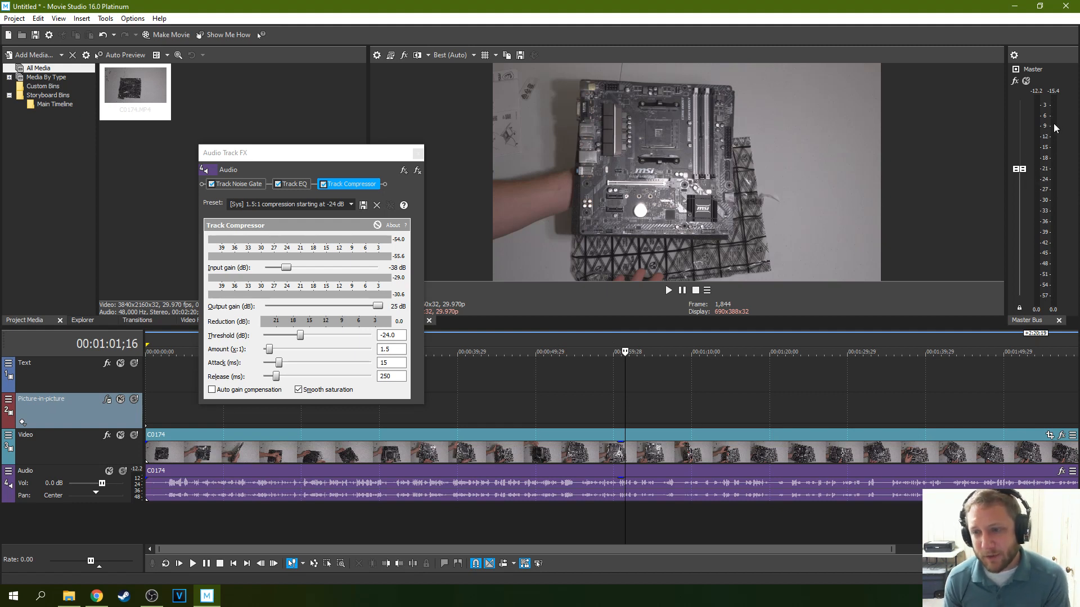
mouse_move(1010, 133)
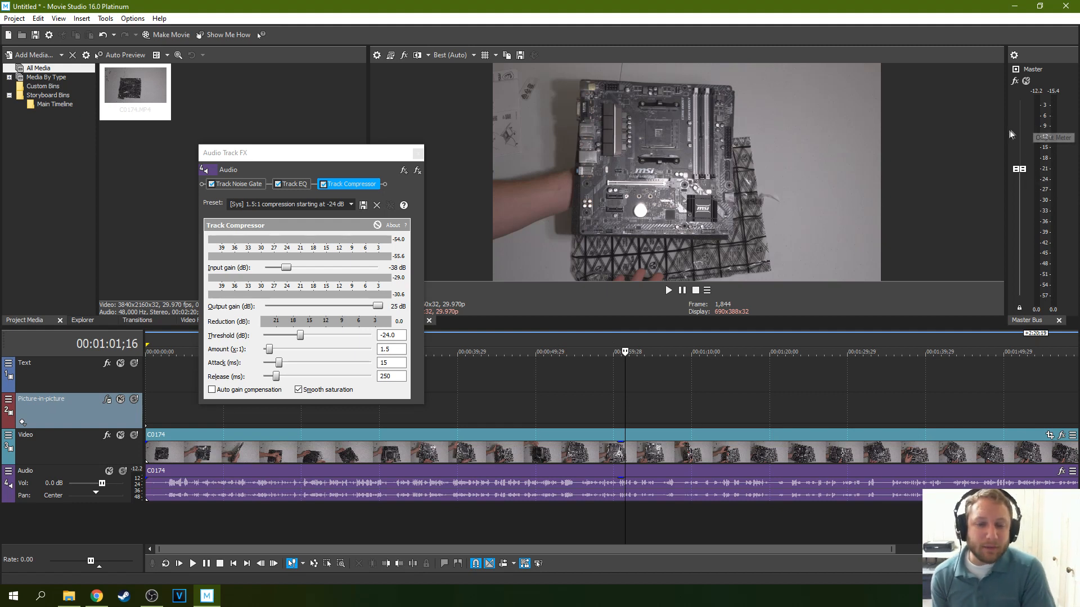
mouse_move(1001, 136)
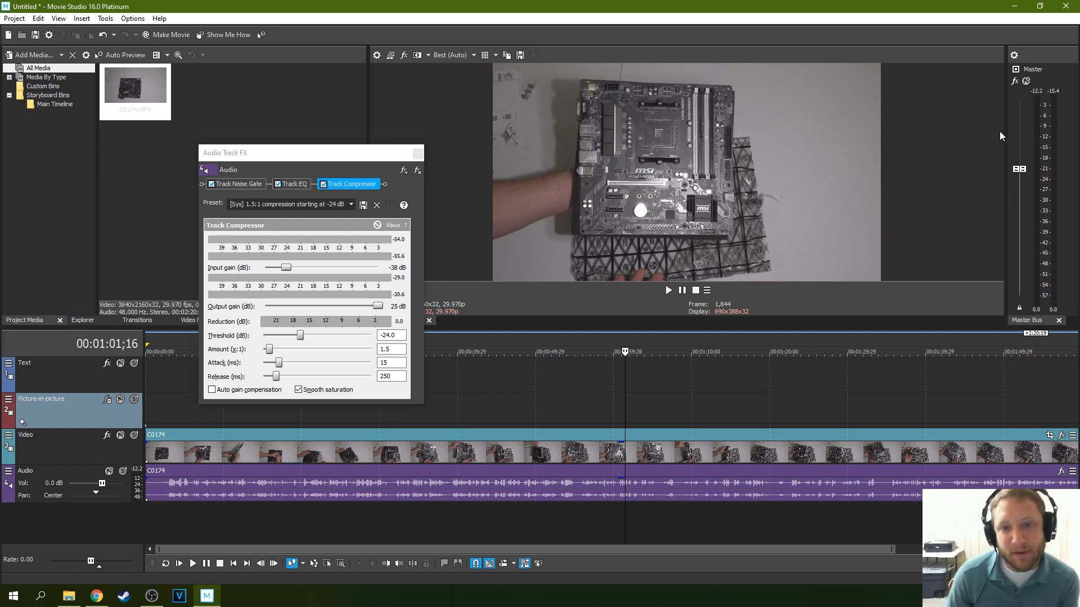
mouse_move(1054, 123)
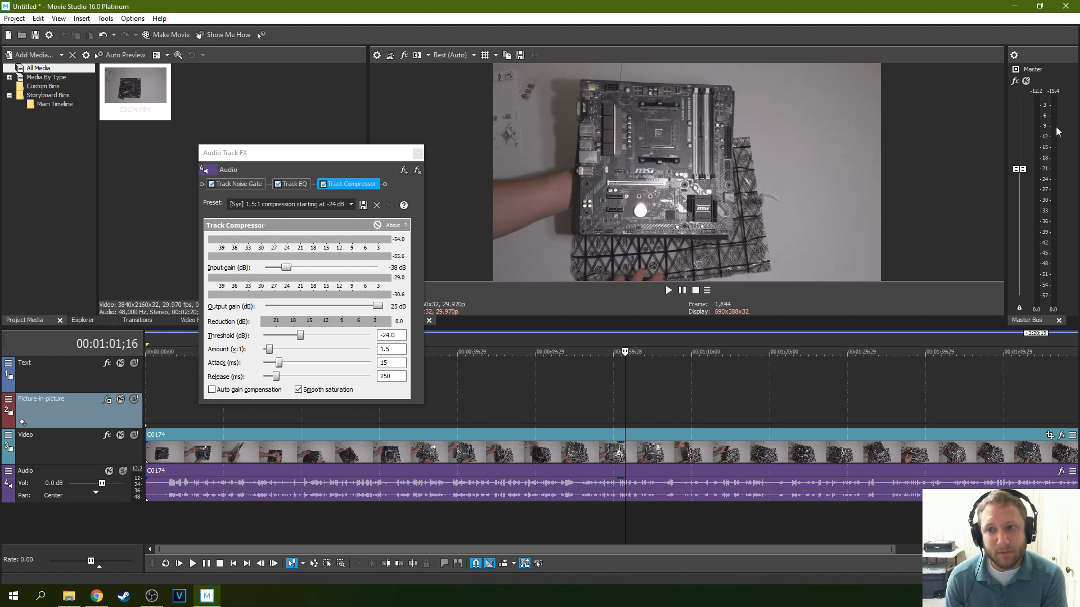
mouse_move(511, 372)
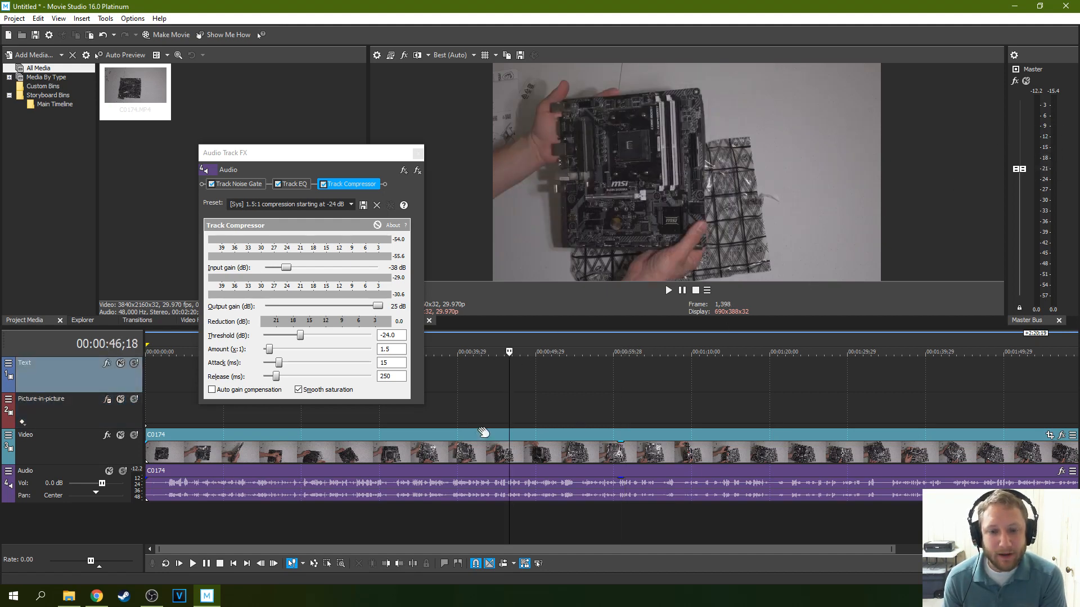
click(667, 290)
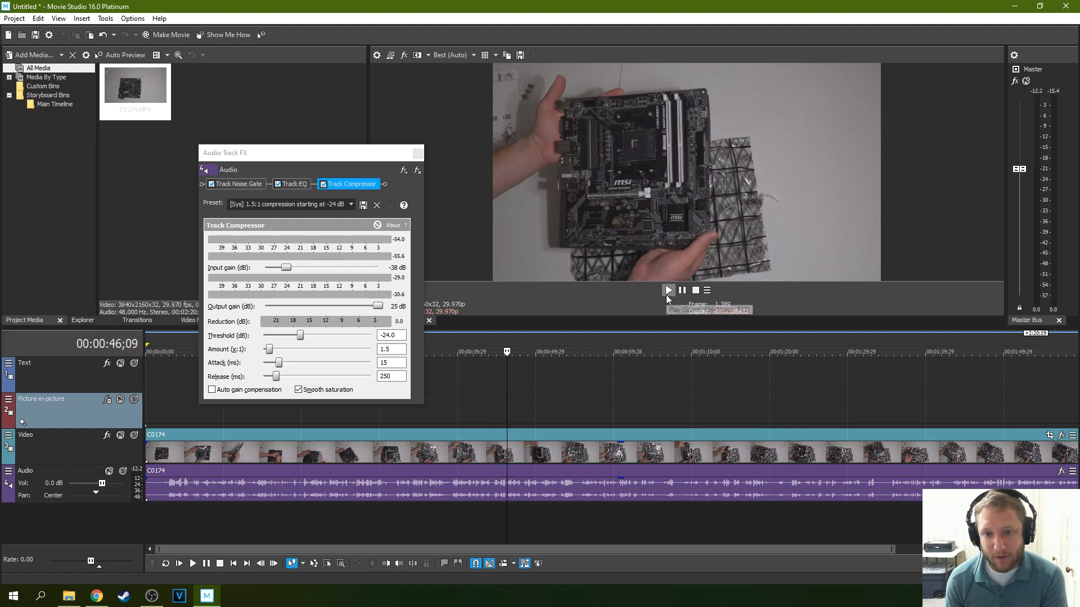
mouse_move(666, 291)
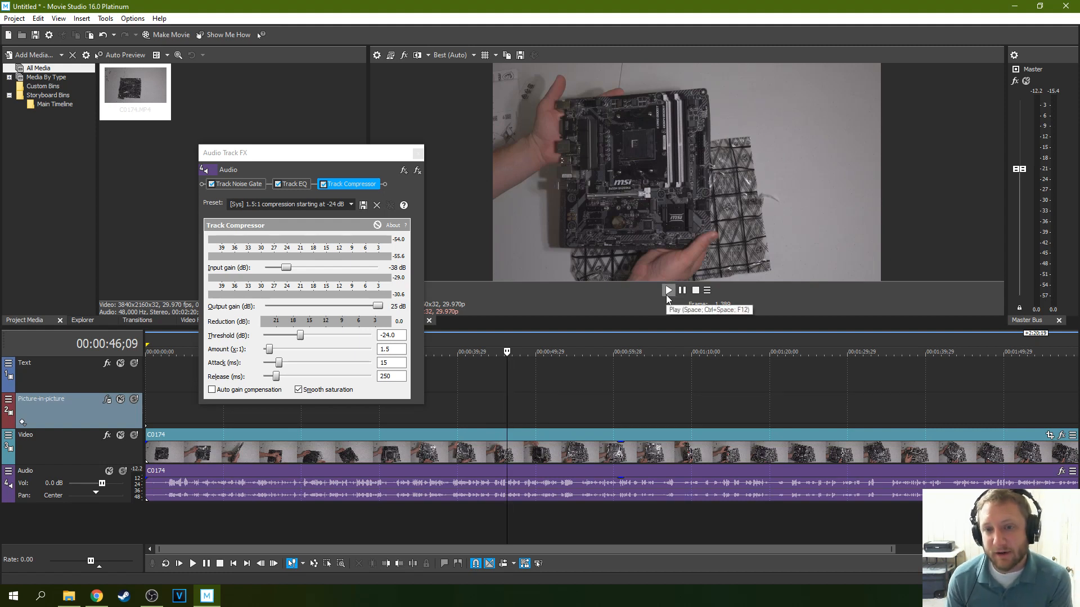
click(667, 290)
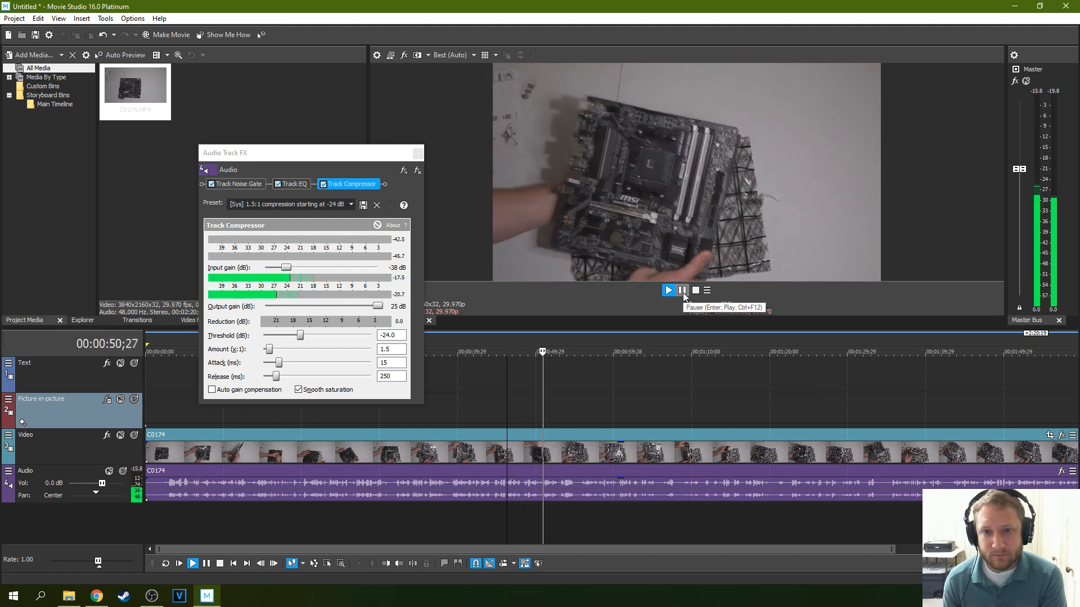
click(682, 290)
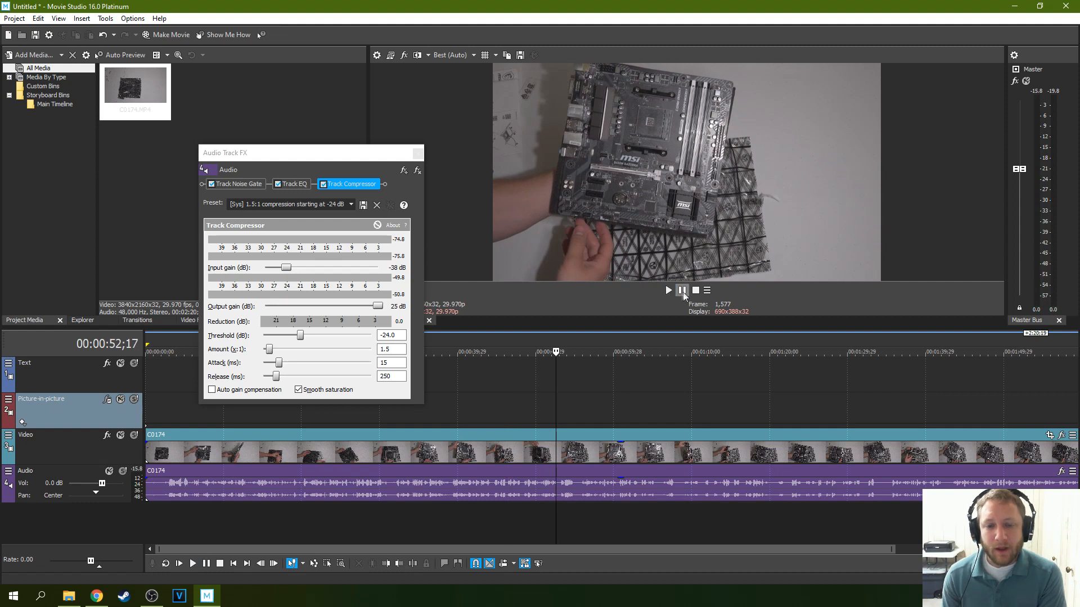
mouse_move(683, 290)
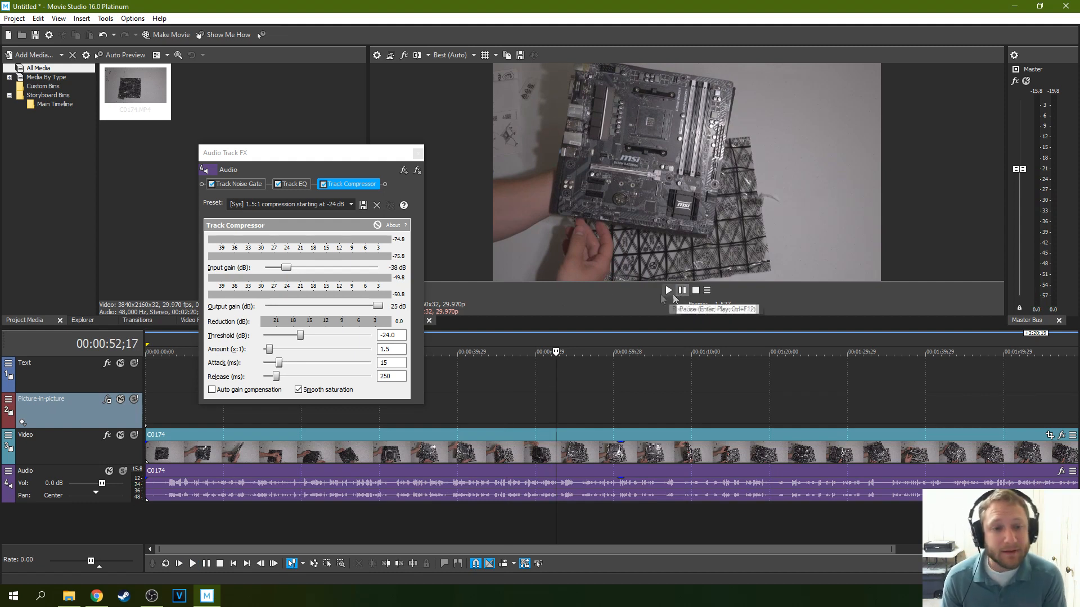
mouse_move(330, 230)
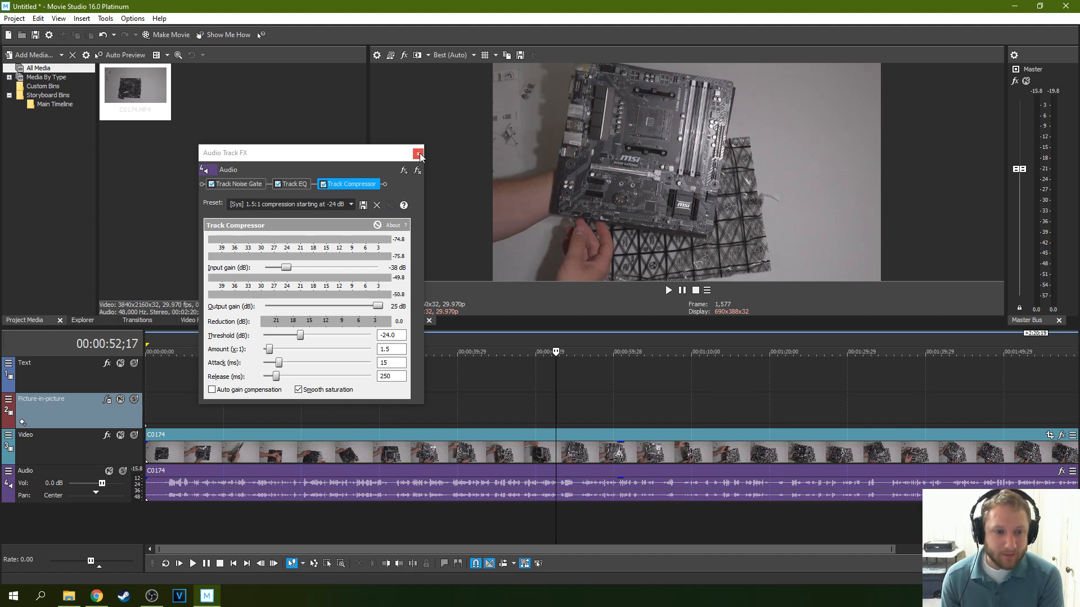
Close the Audio Track FX window and preview the track from about 54 seconds.
click(418, 151)
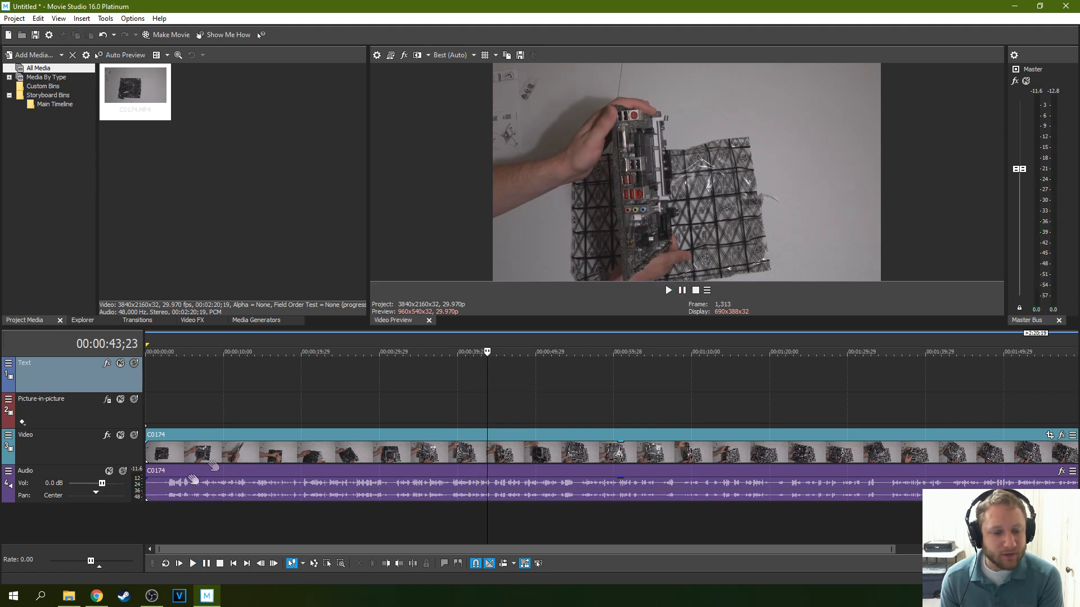
mouse_move(101, 484)
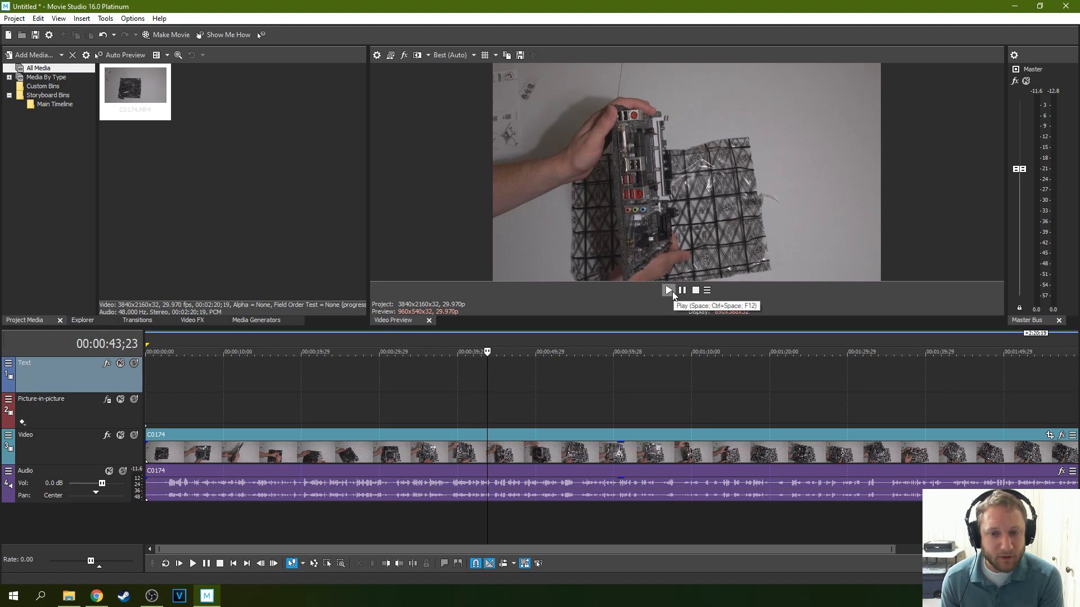
click(667, 290)
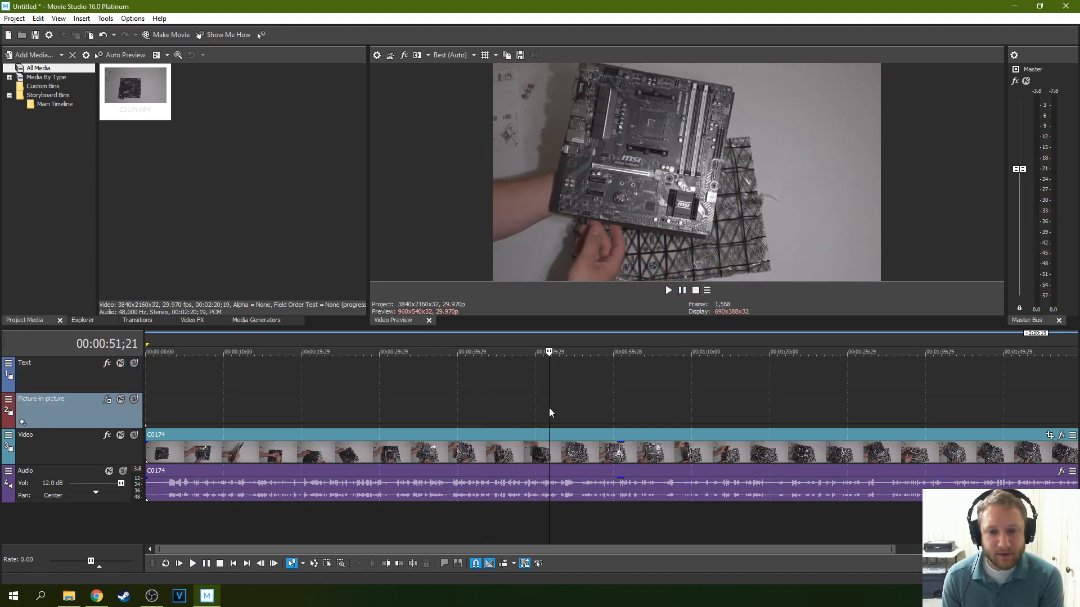
click(667, 290)
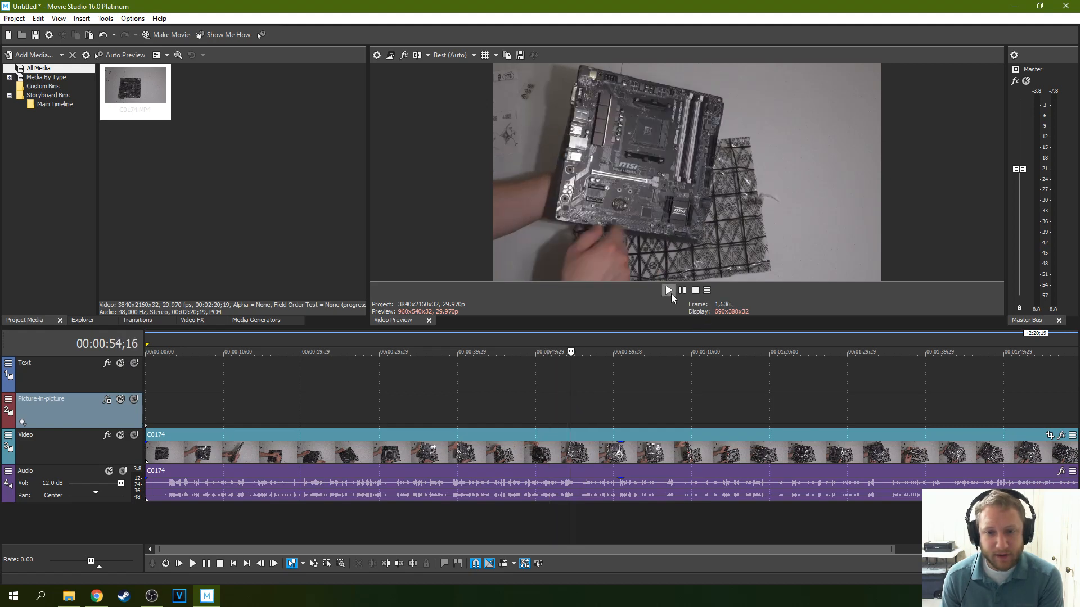
Preview the Audio track with its volume raised to 12.0 dB.
click(667, 290)
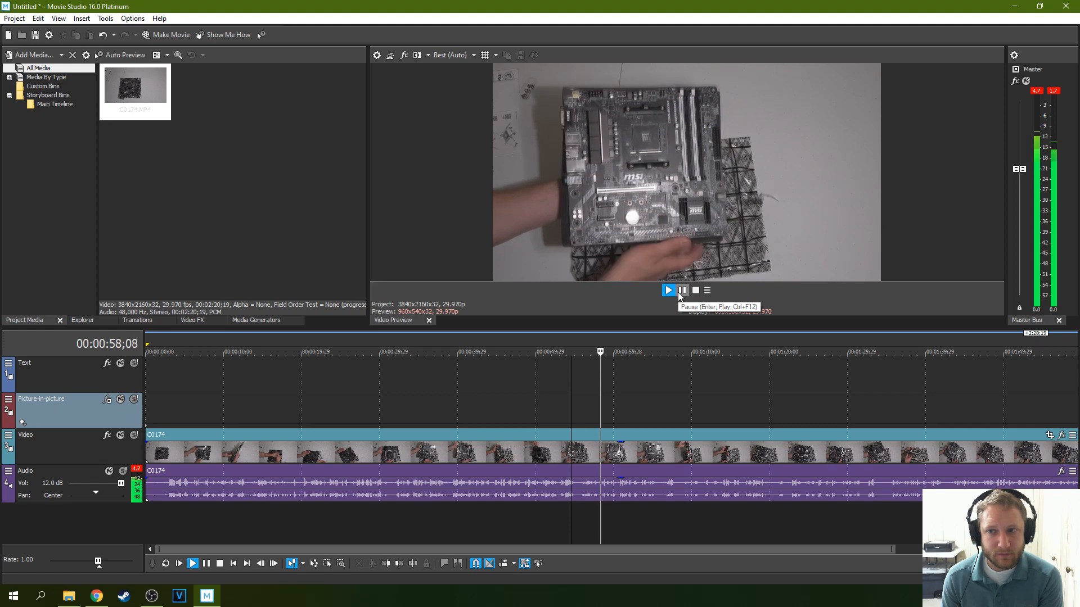
click(667, 290)
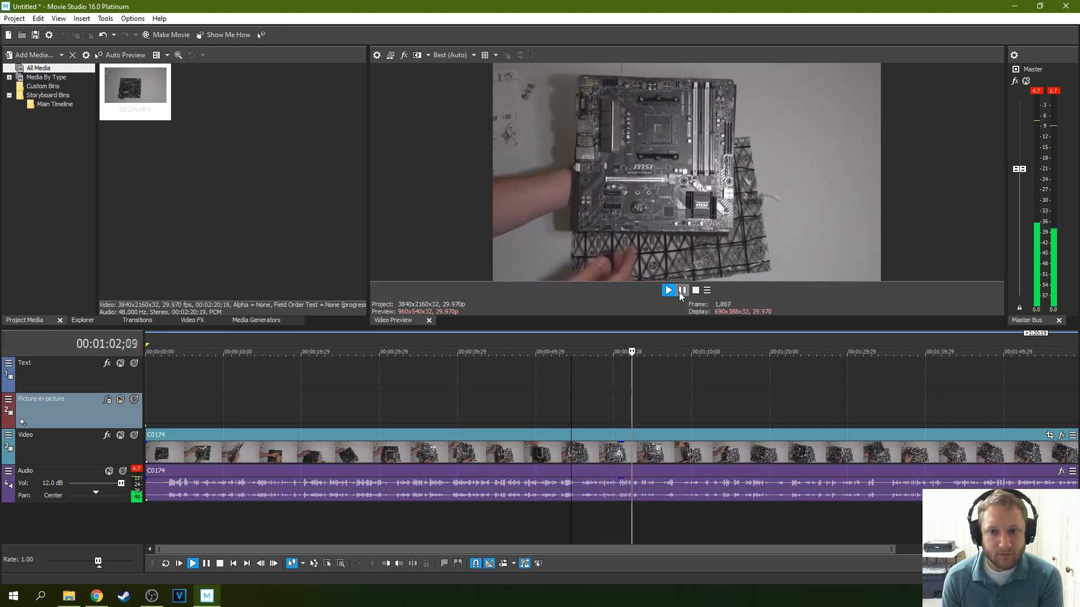
click(682, 290)
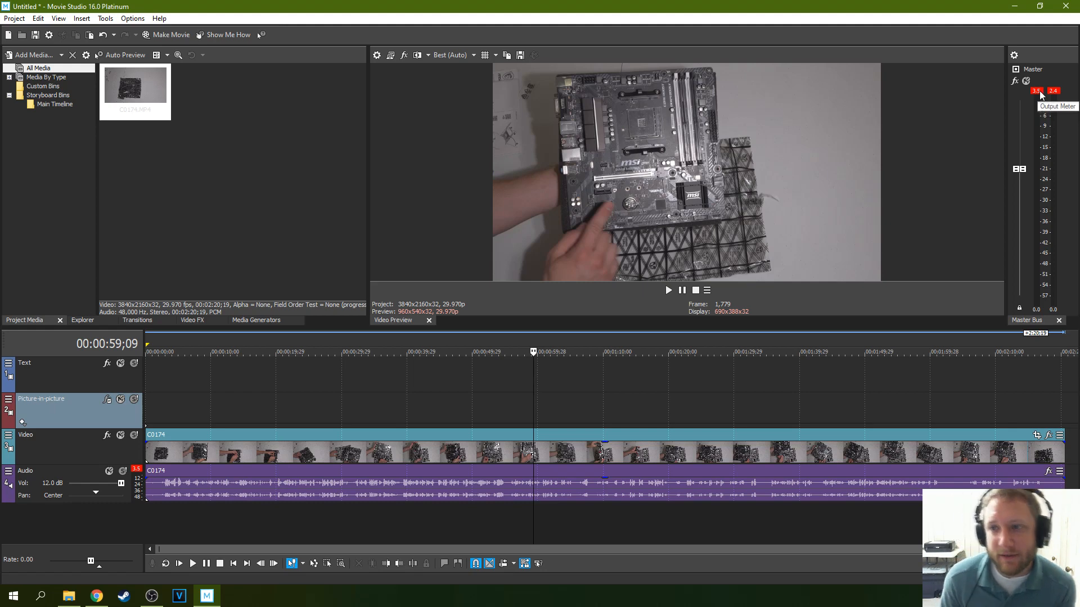
mouse_move(790, 300)
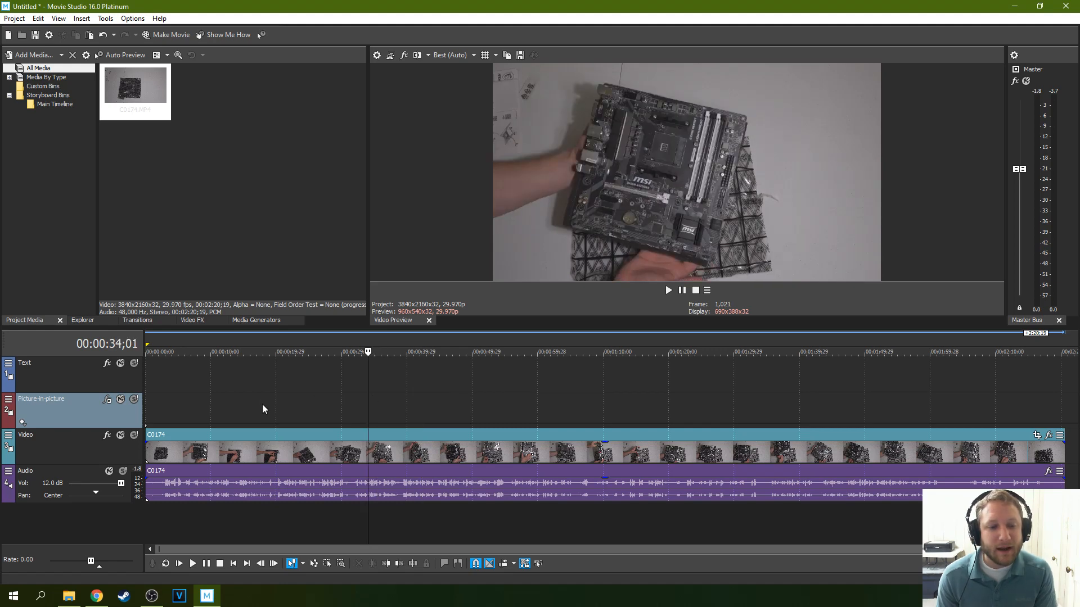
mouse_move(315, 417)
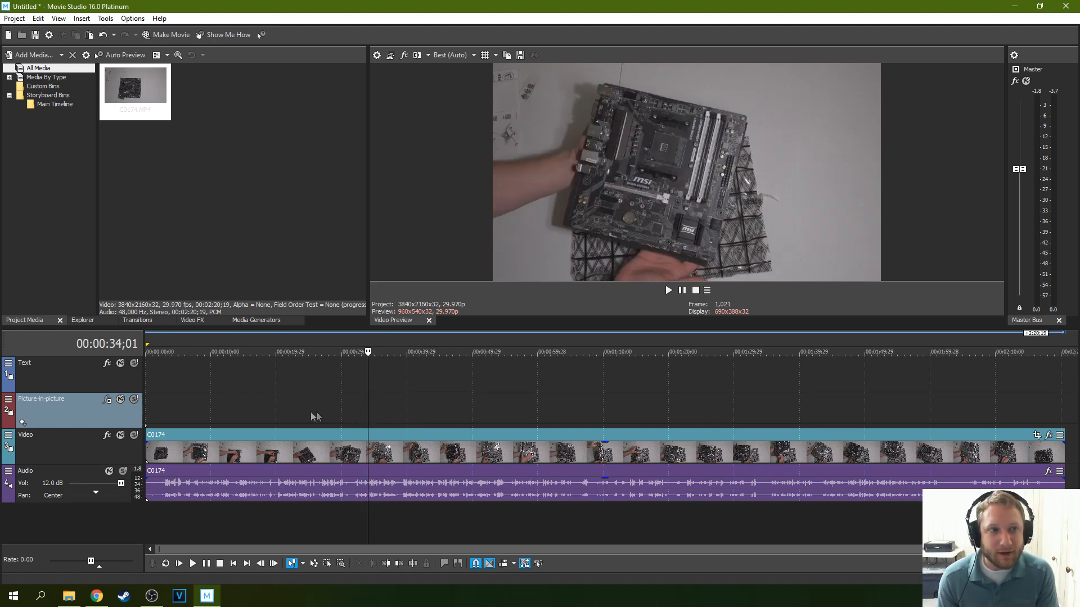
mouse_move(389, 405)
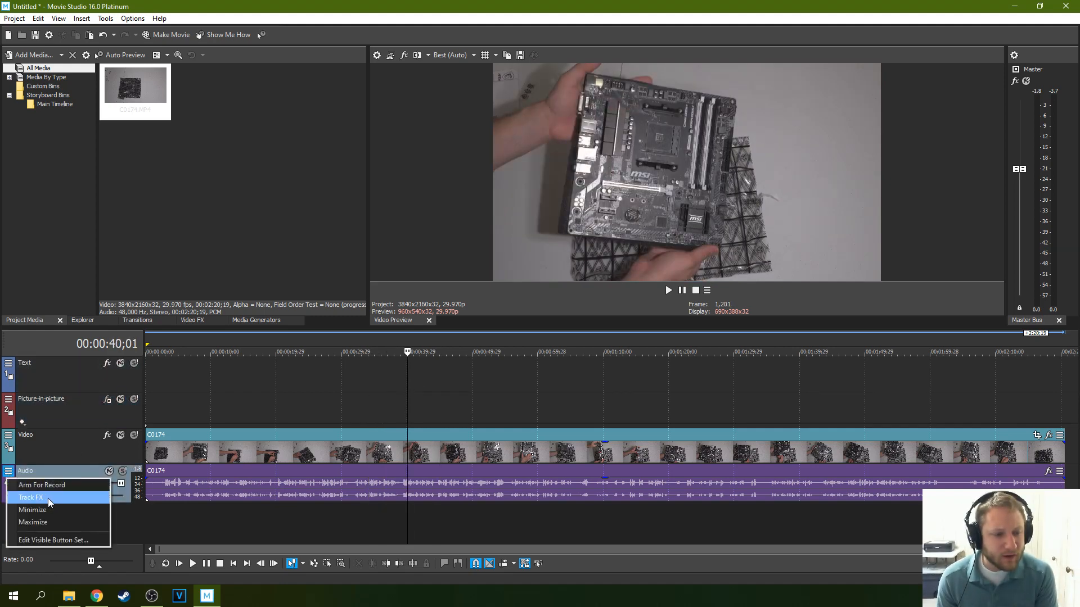
Lower the Audio track compressor's input gain to -45 dB and close the Track FX window.
click(31, 497)
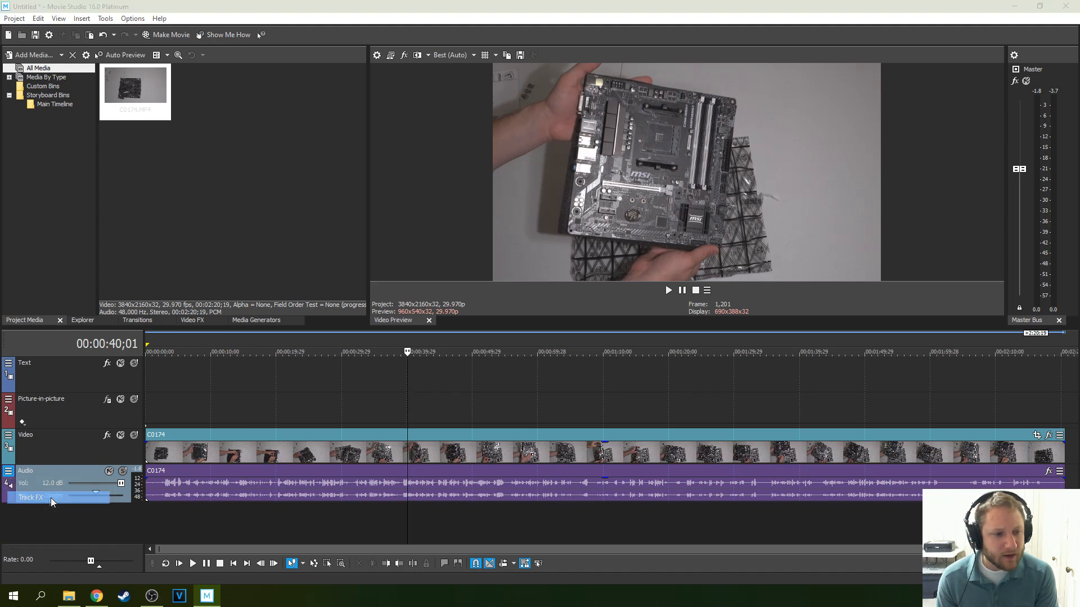
click(31, 498)
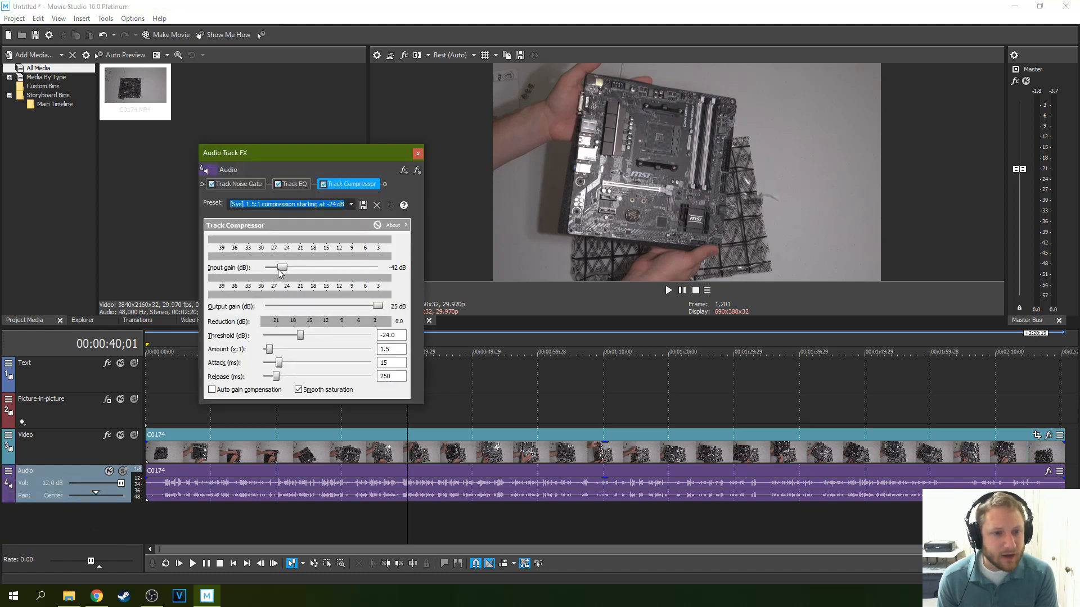
click(667, 290)
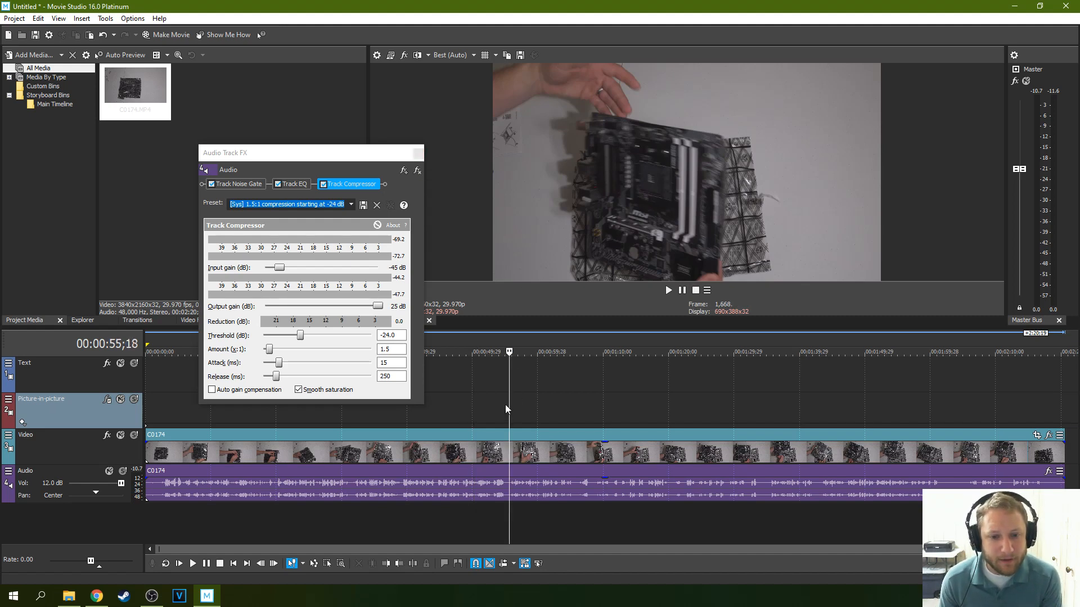
click(667, 290)
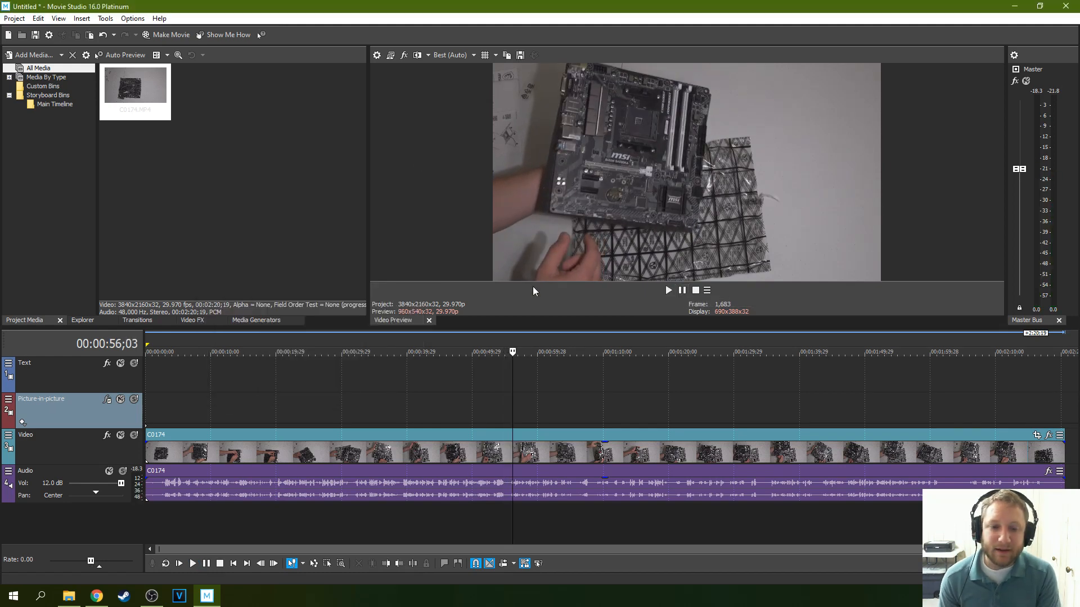
mouse_move(610, 471)
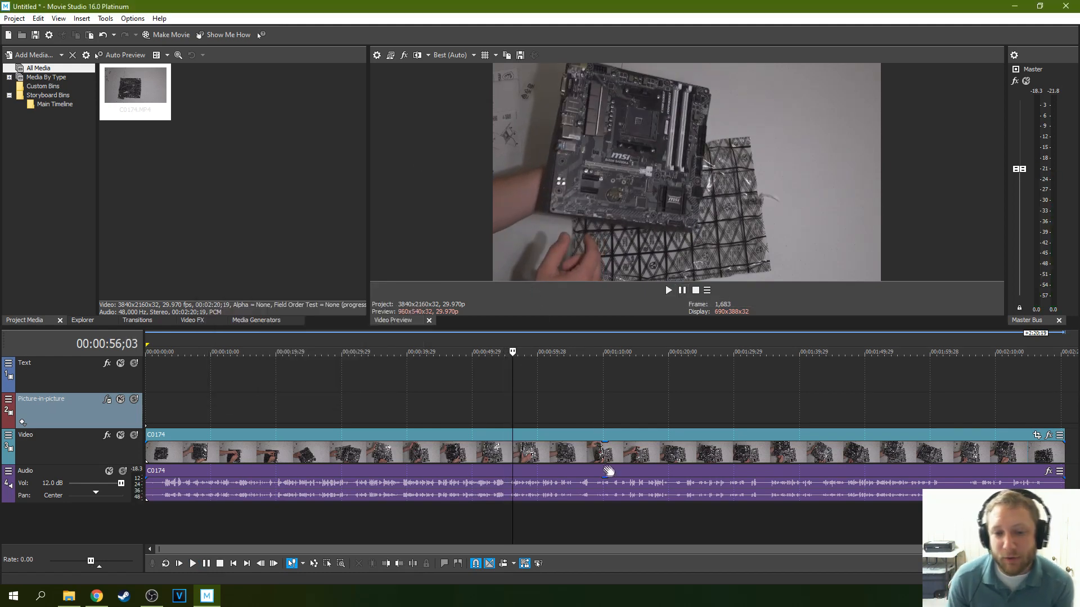
mouse_move(606, 482)
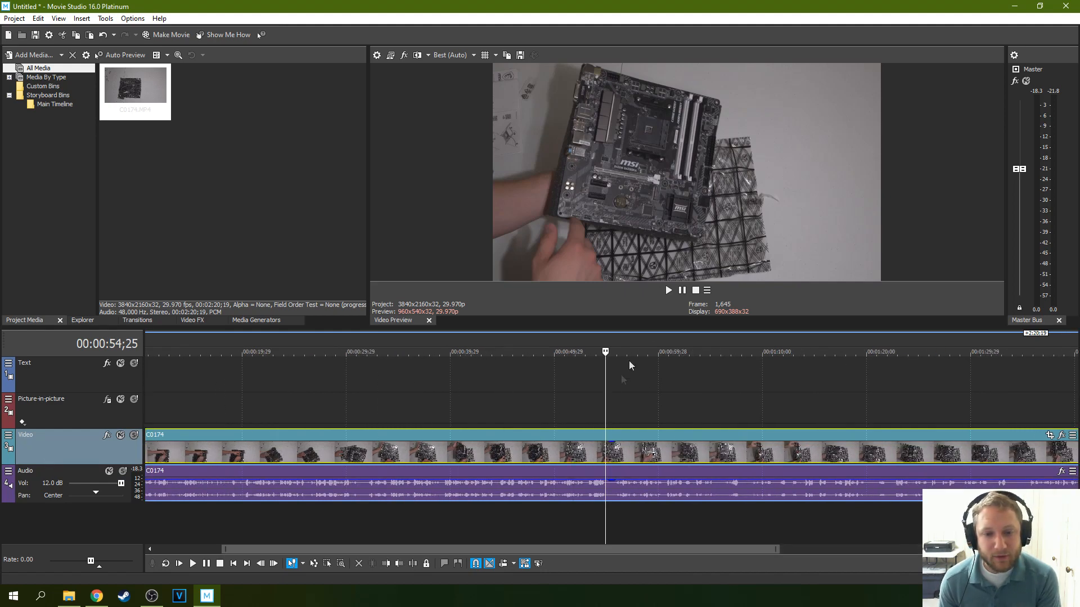
mouse_move(667, 291)
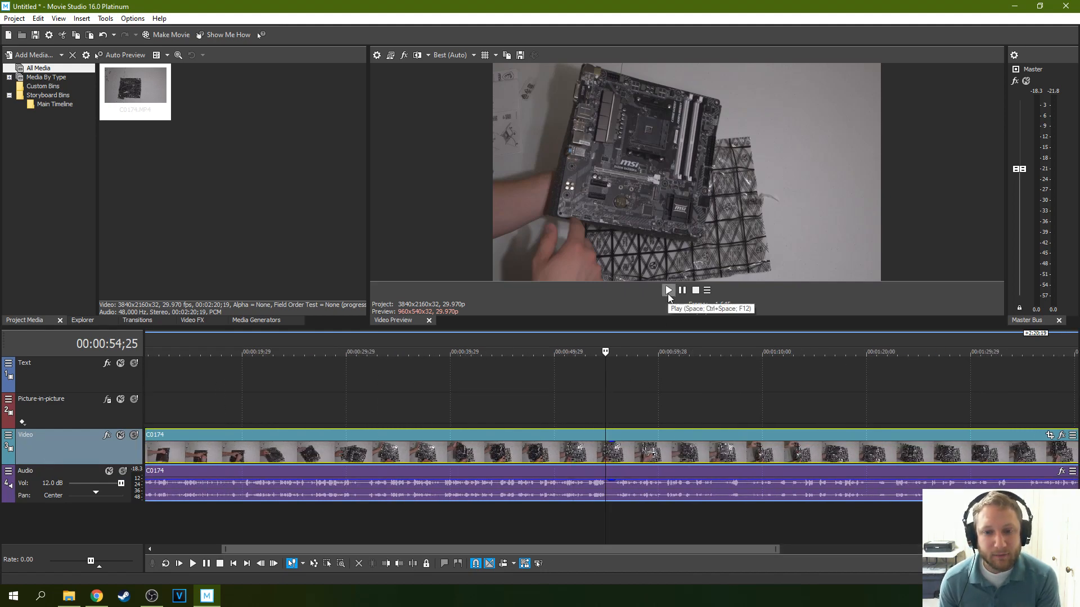
click(667, 290)
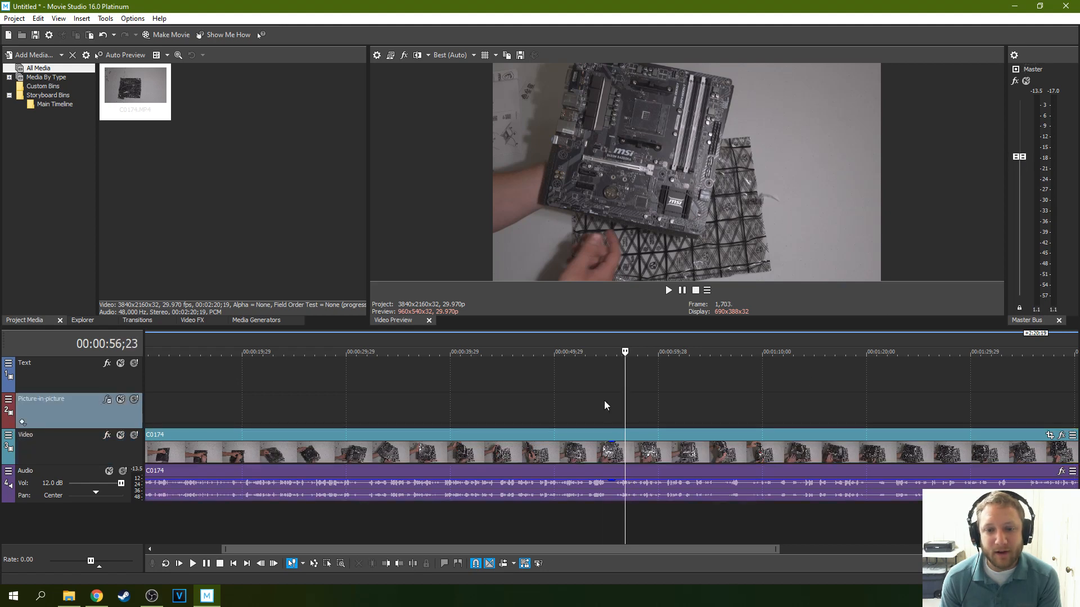
click(667, 290)
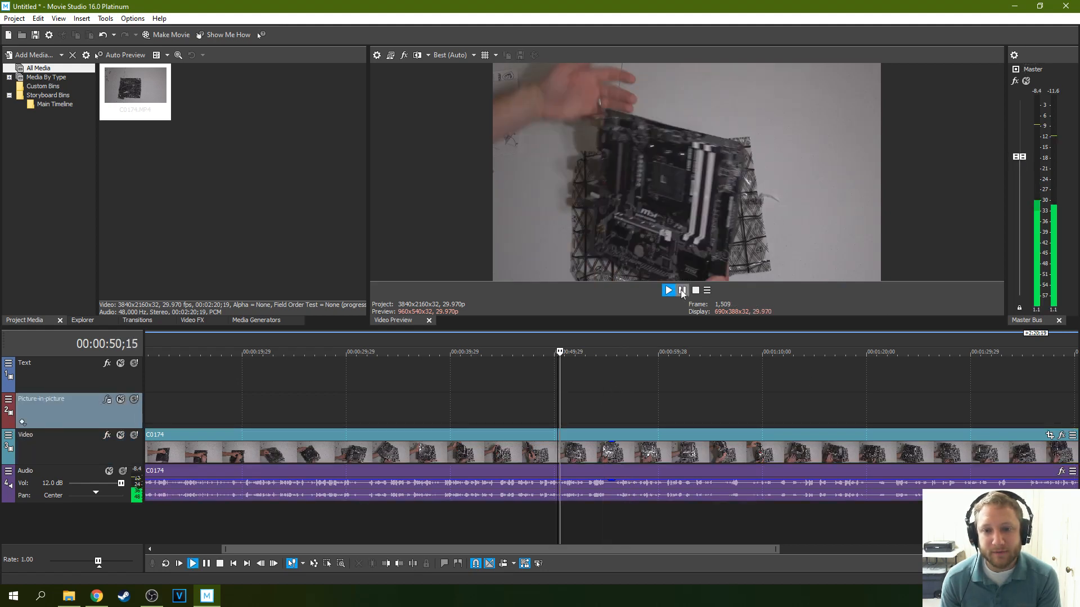
click(667, 290)
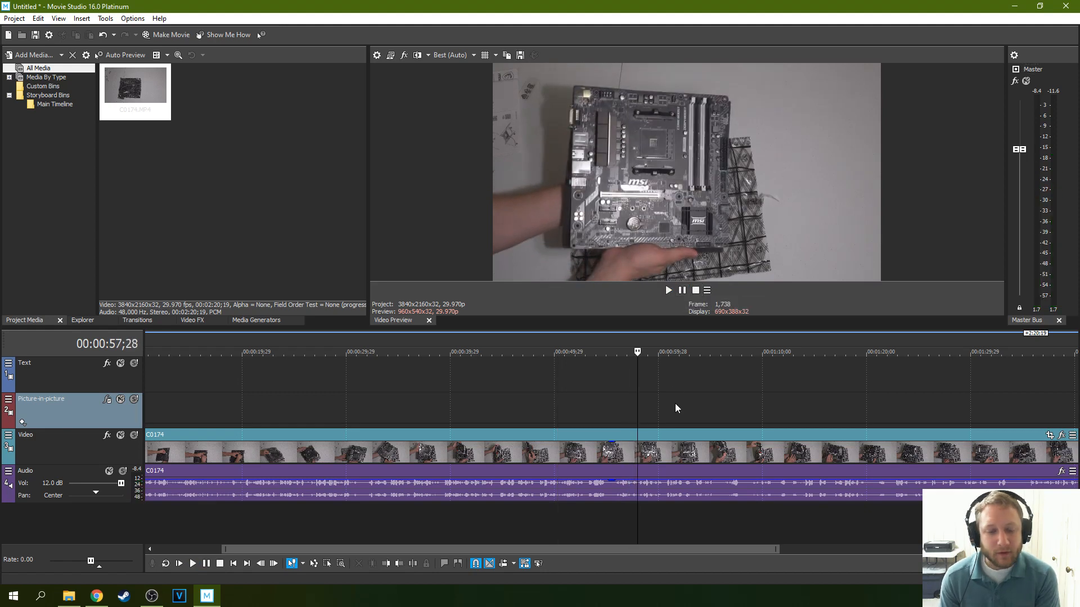
mouse_move(683, 394)
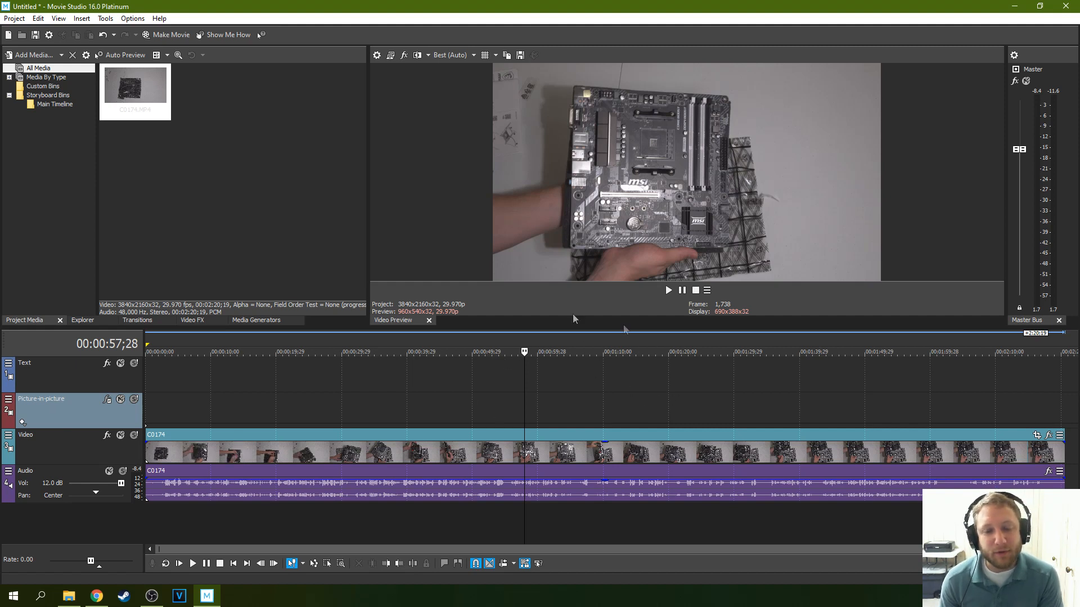
mouse_move(701, 413)
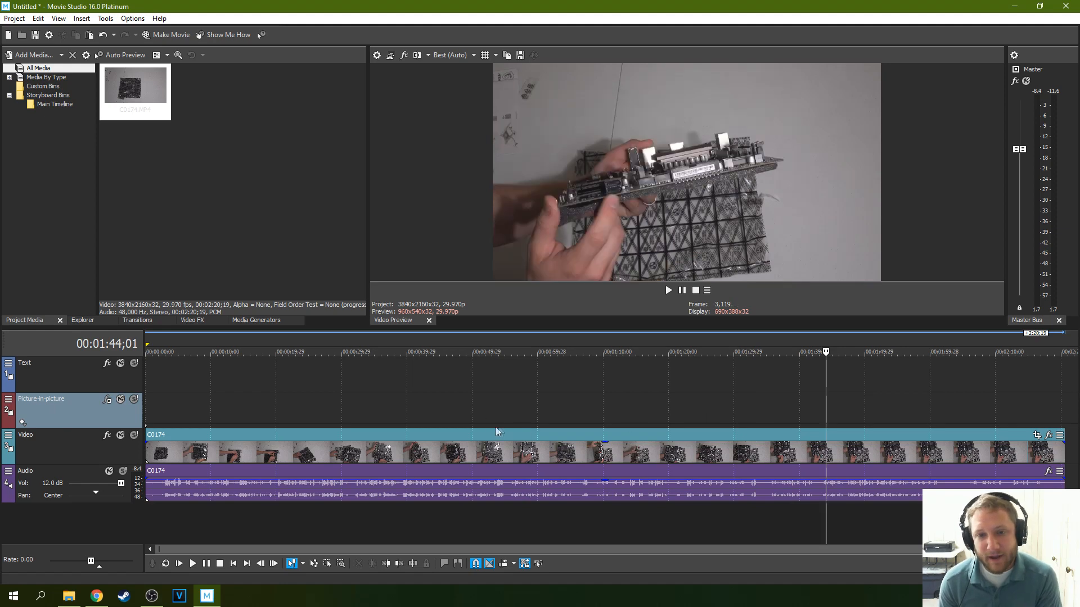
click(596, 352)
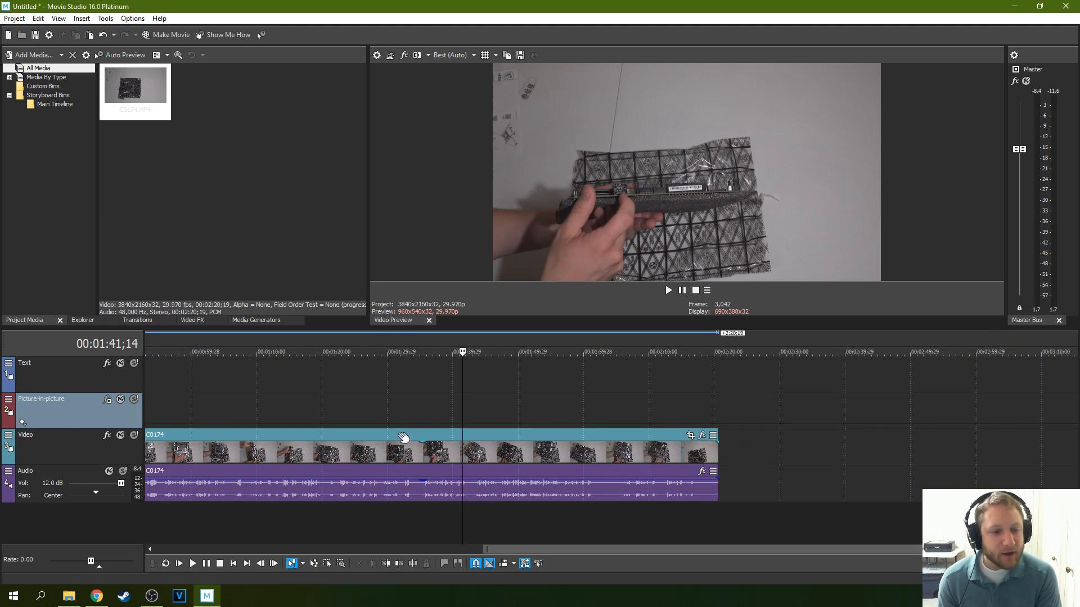
mouse_move(474, 399)
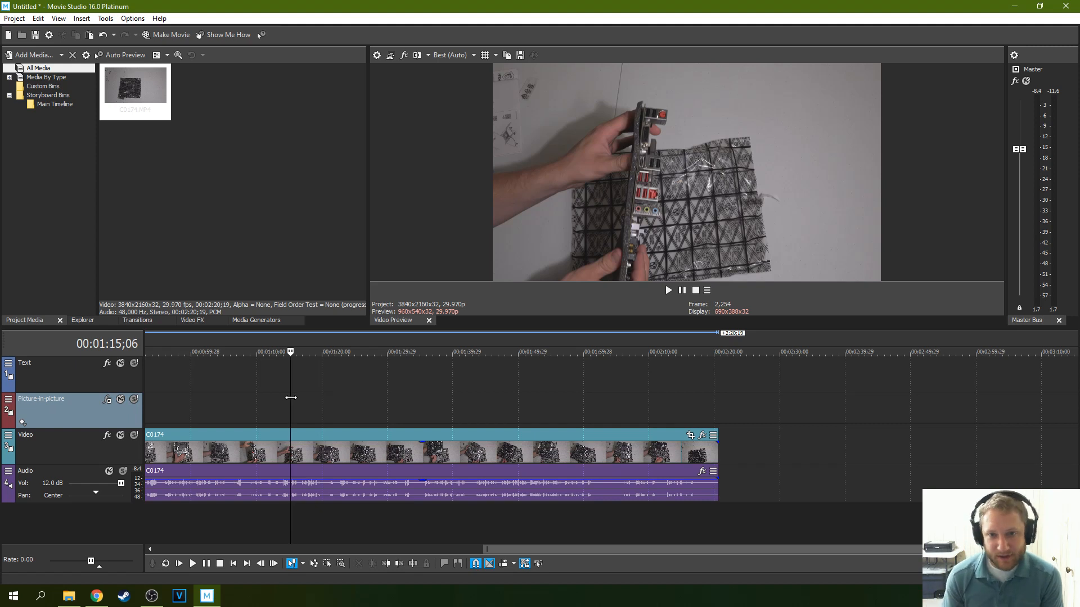
mouse_move(467, 370)
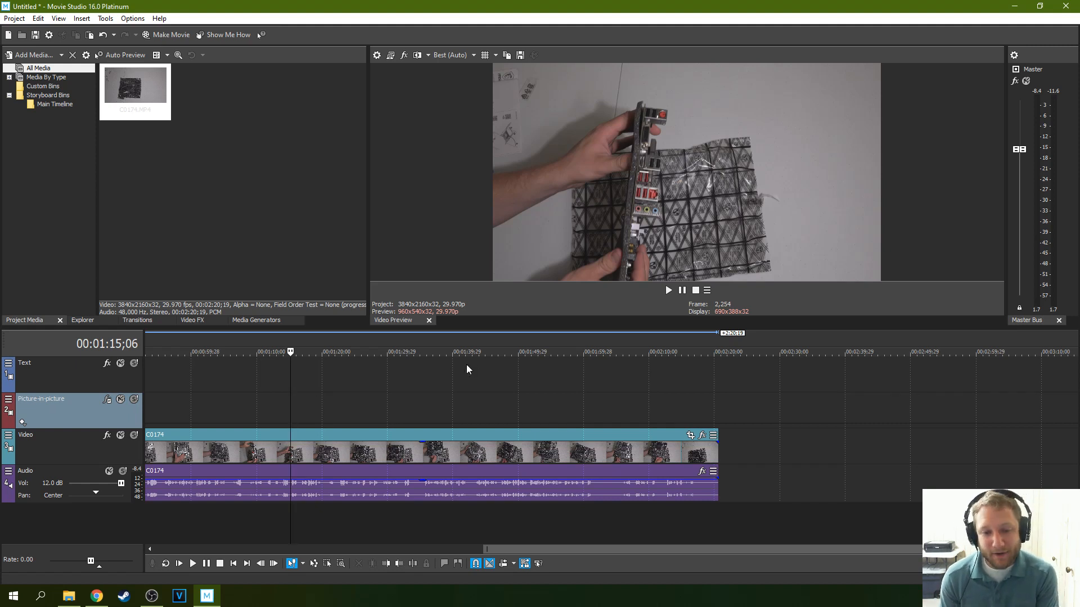
mouse_move(548, 501)
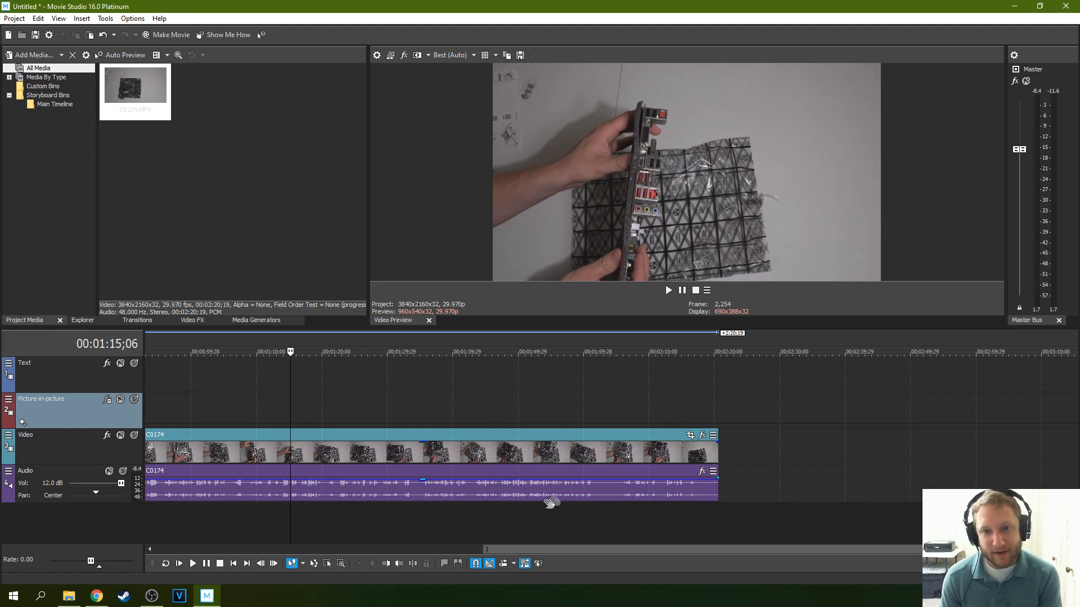
mouse_move(603, 482)
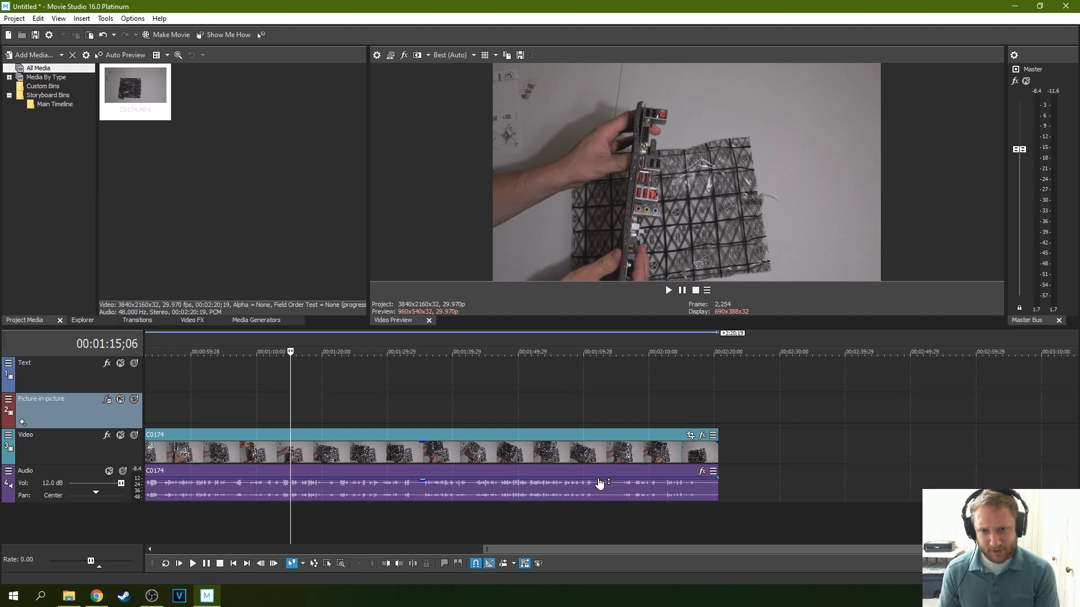
mouse_move(1045, 145)
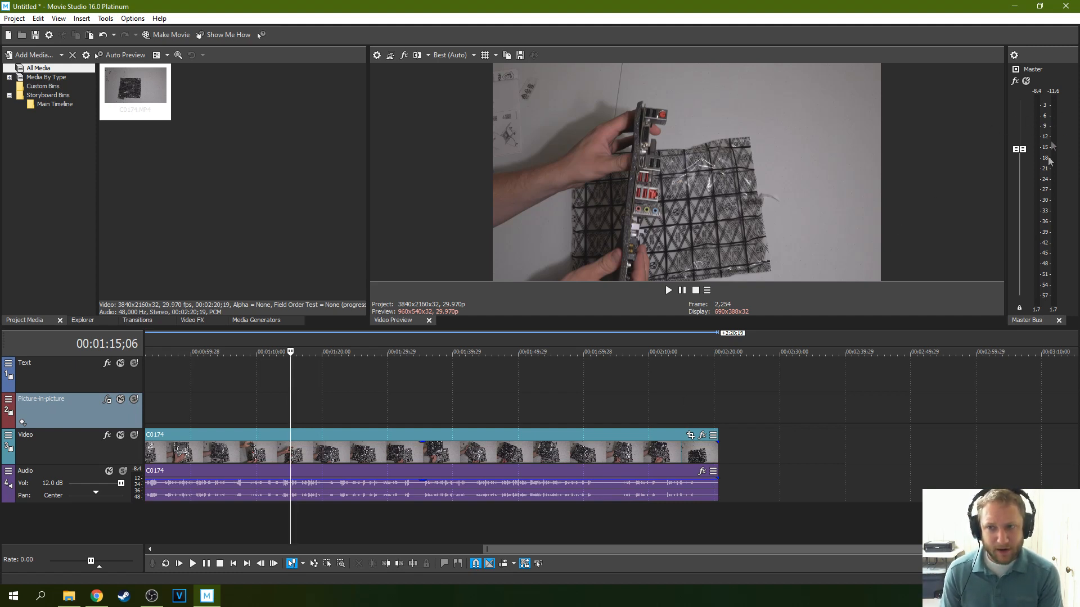
mouse_move(968, 272)
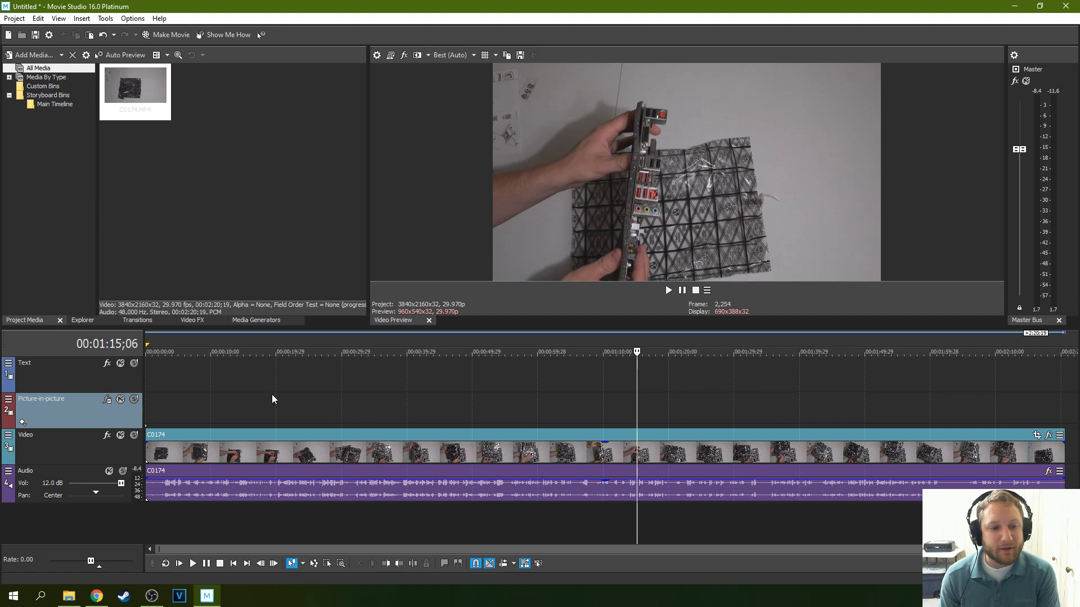
click(273, 352)
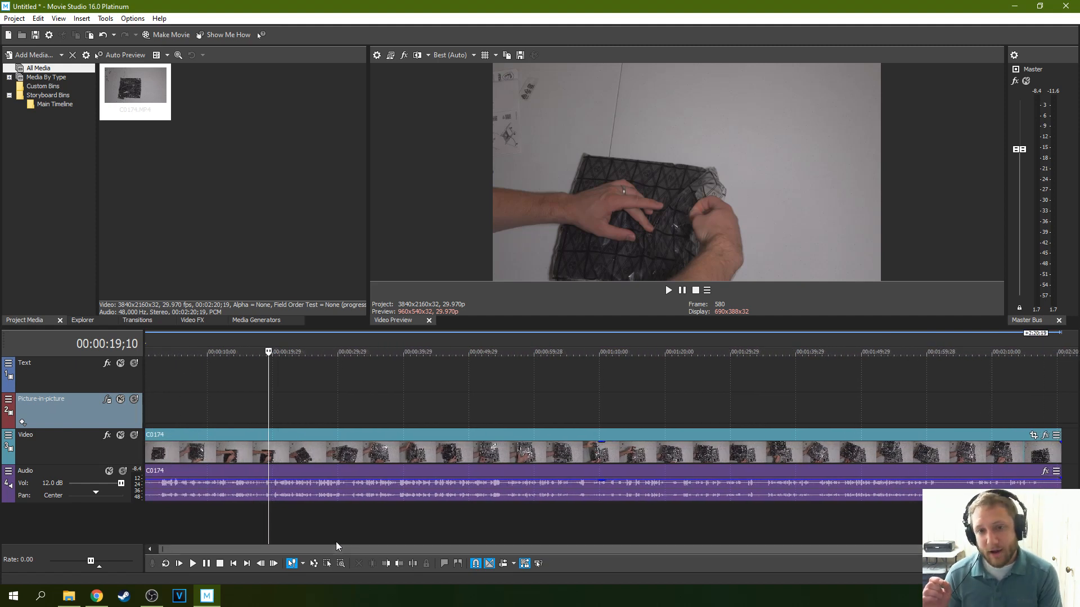
click(408, 352)
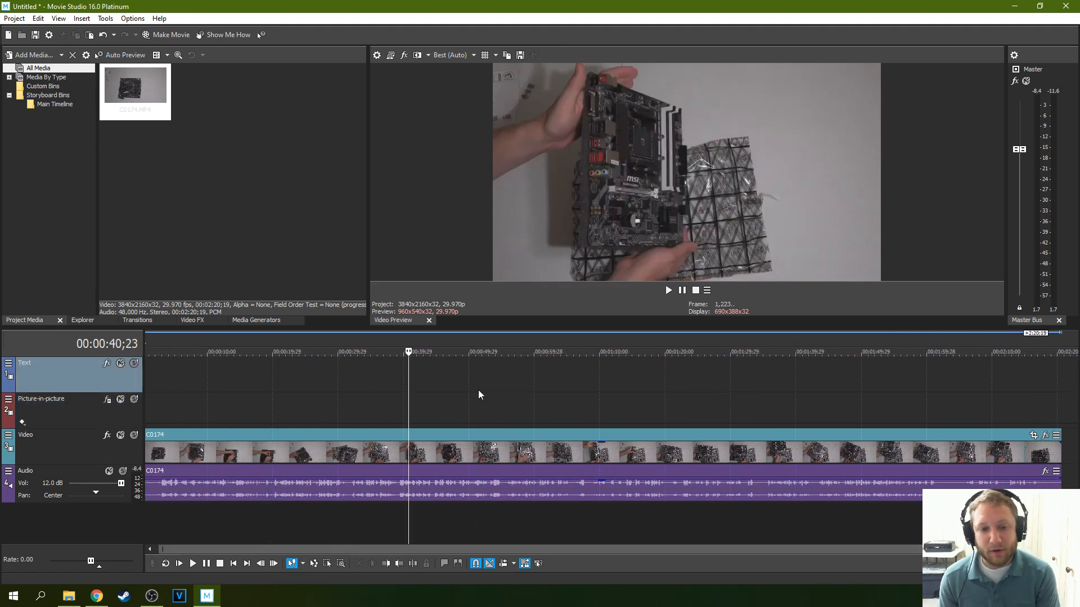
click(366, 351)
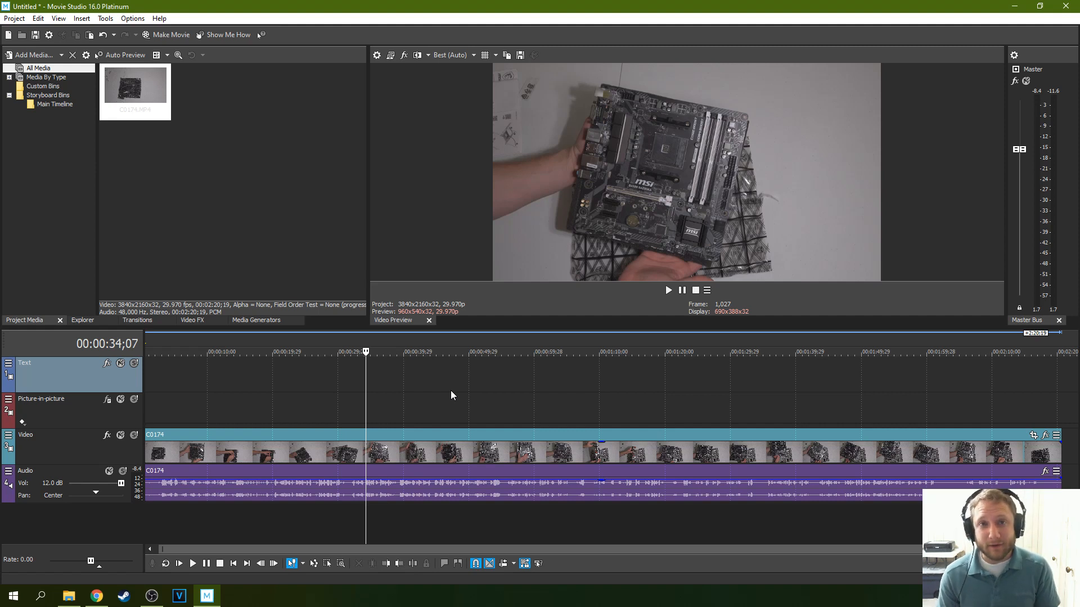
mouse_move(451, 392)
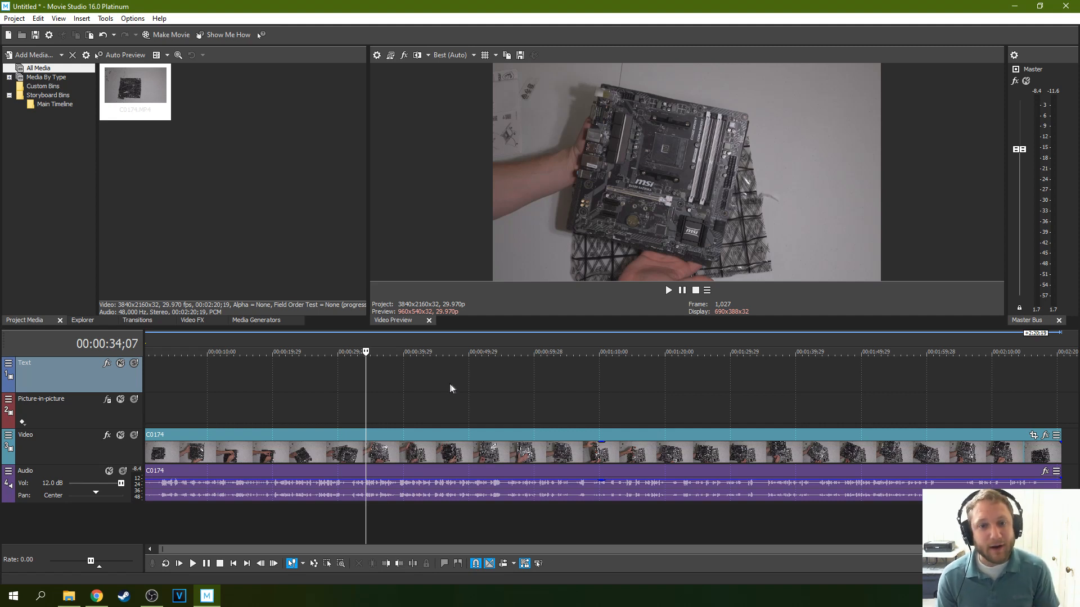
click(736, 352)
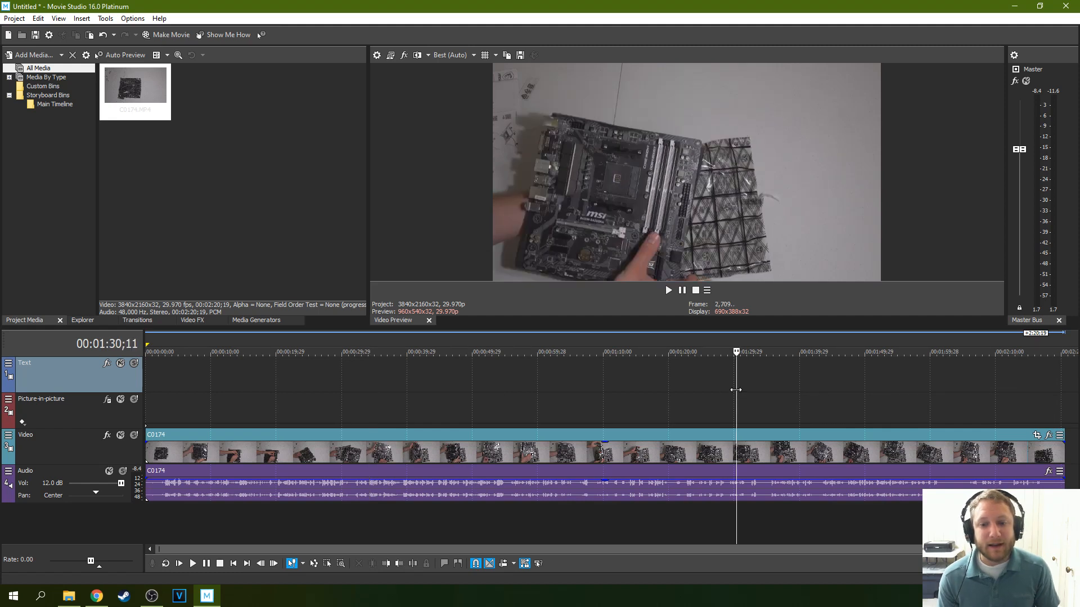
mouse_move(676, 398)
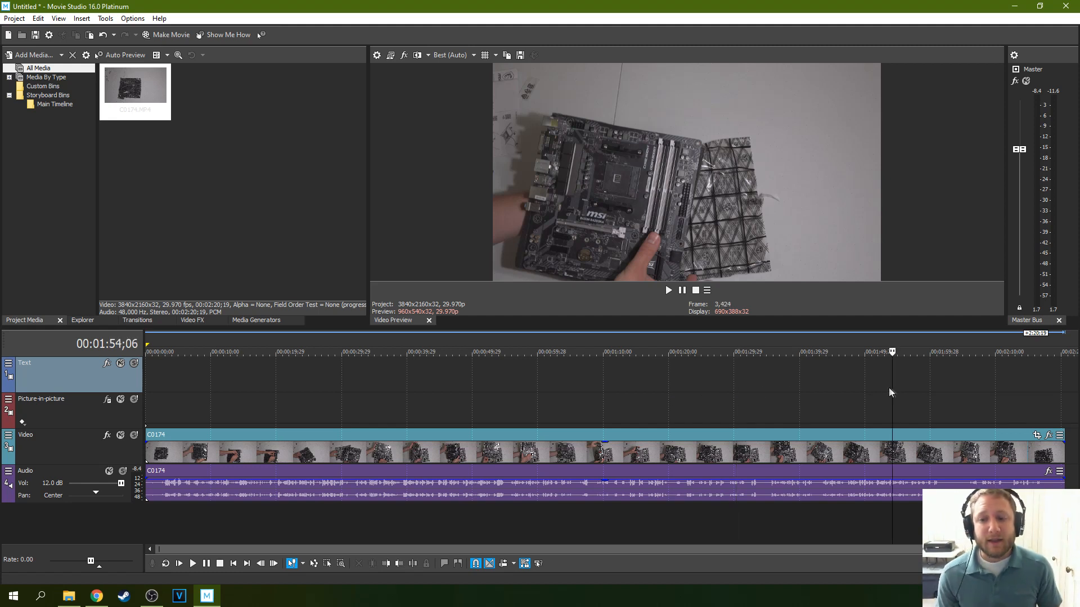
click(809, 352)
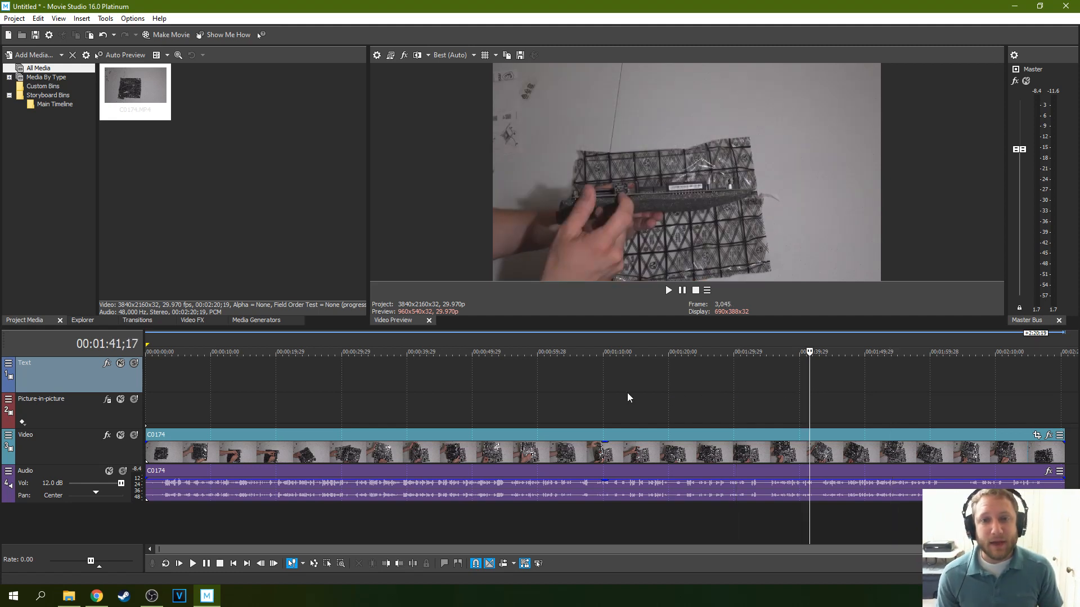
mouse_move(464, 401)
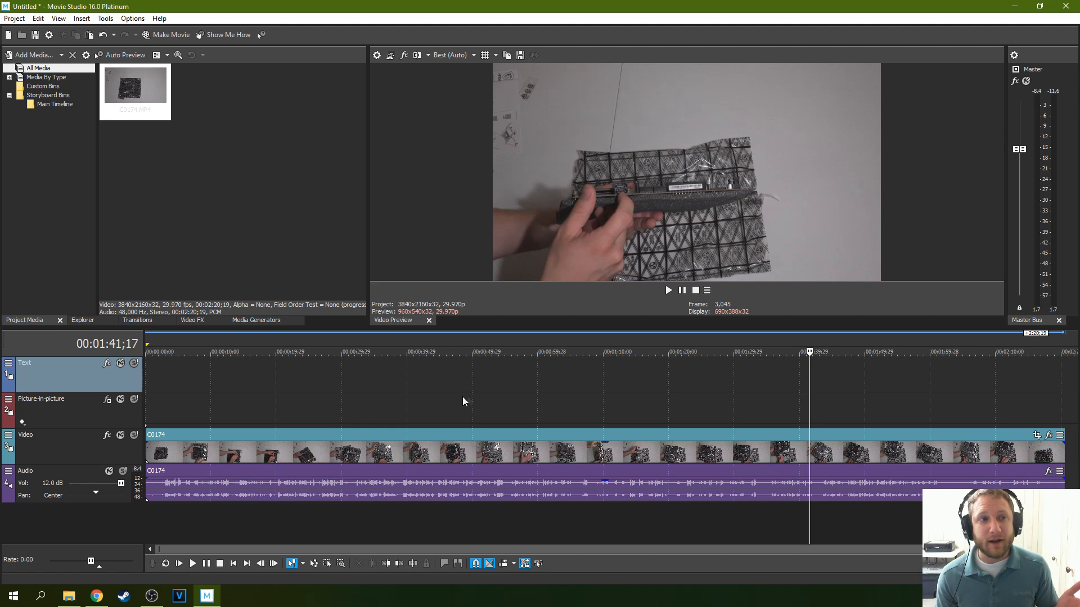
click(387, 352)
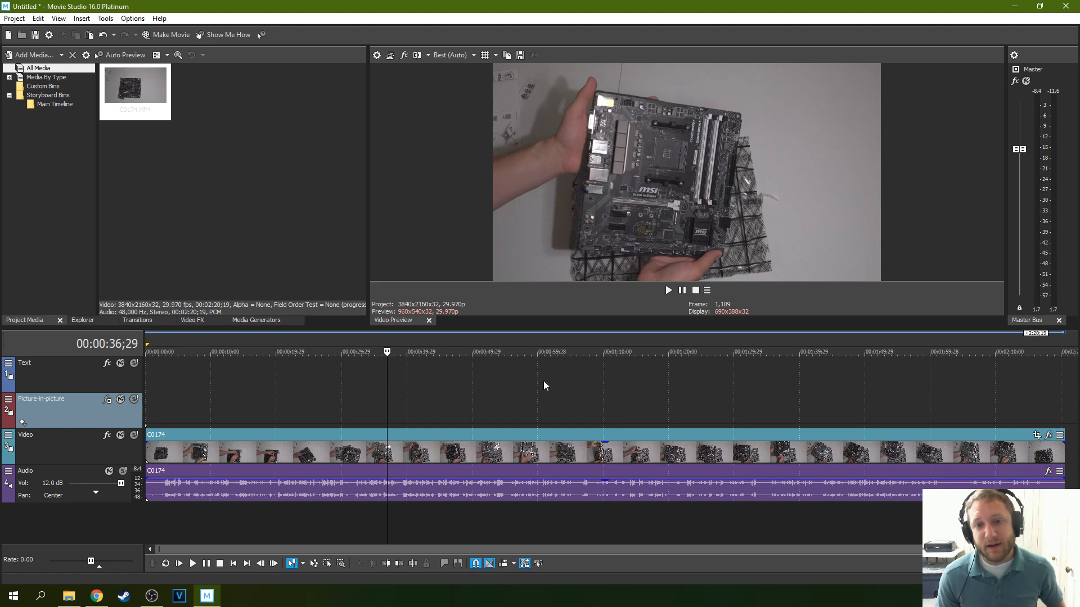
mouse_move(517, 386)
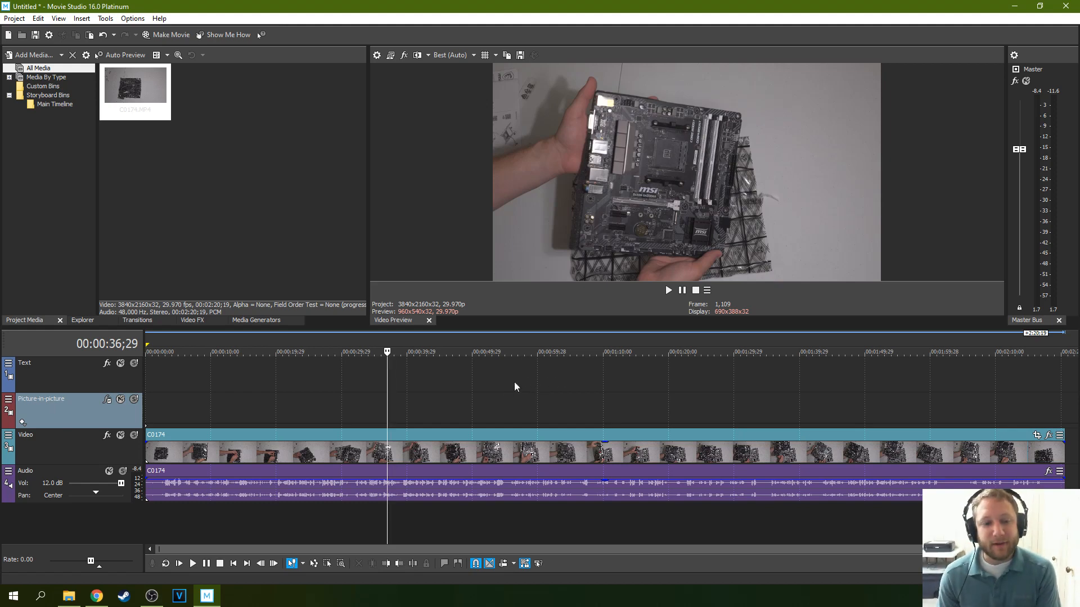